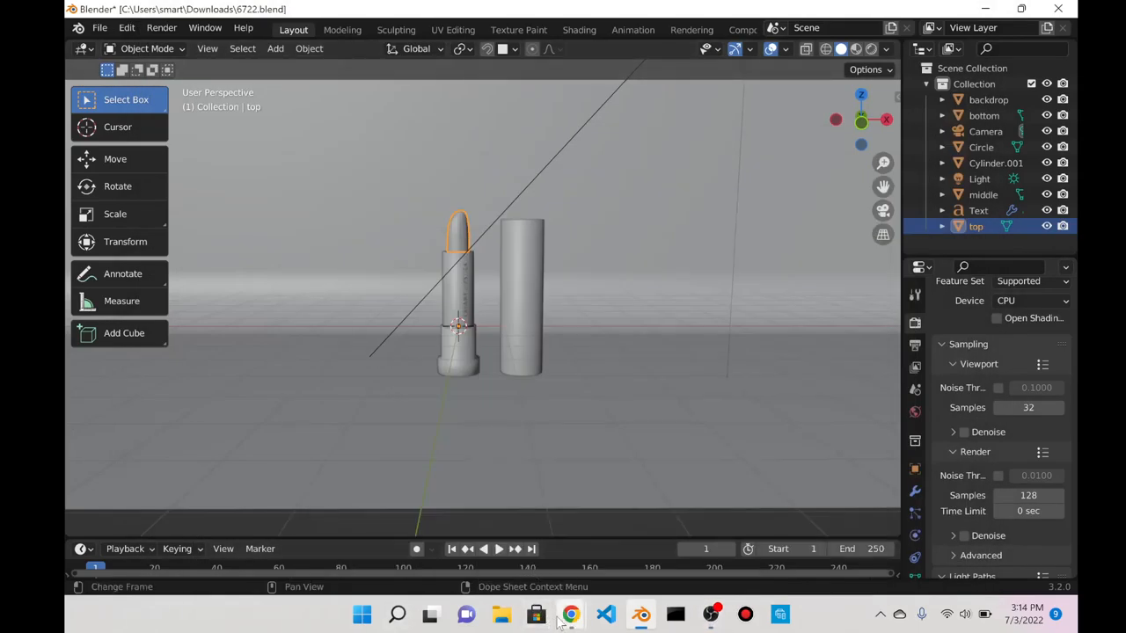
- Open the Day 120 lipstick card in Notion's Blender Library and scroll through its photo, properties and results
click(571, 614)
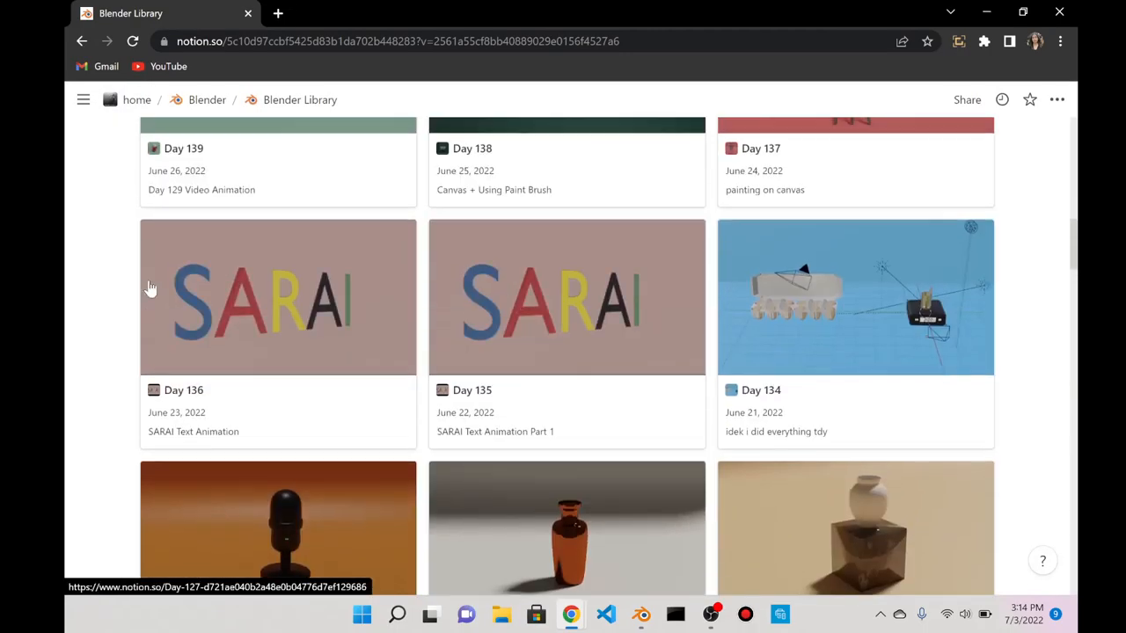
scroll(down, 3)
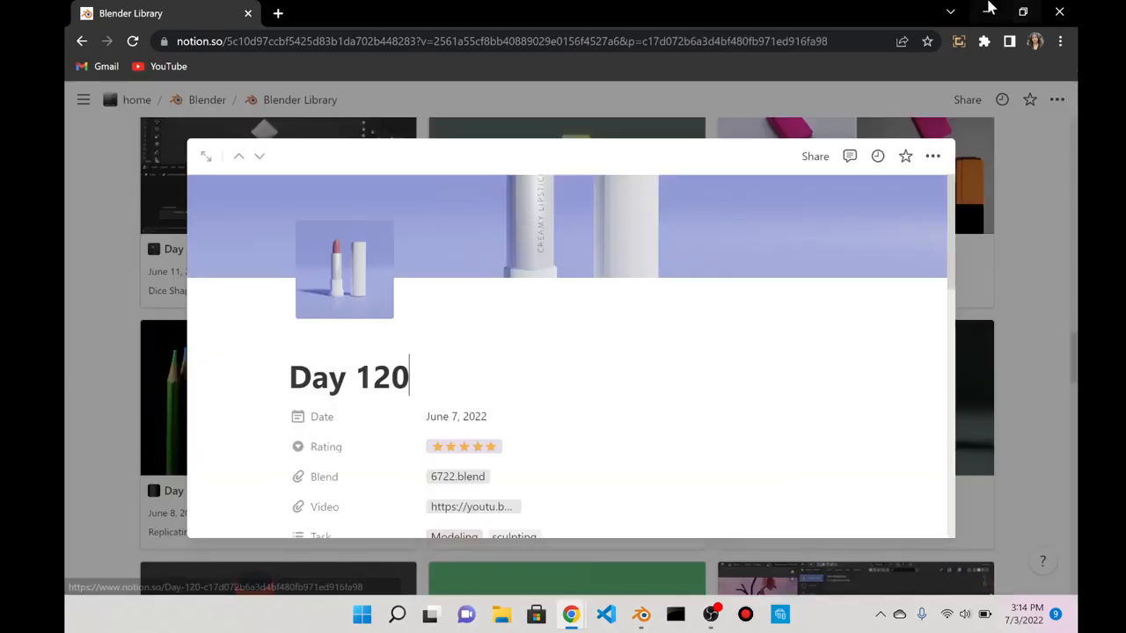
scroll(down, 3)
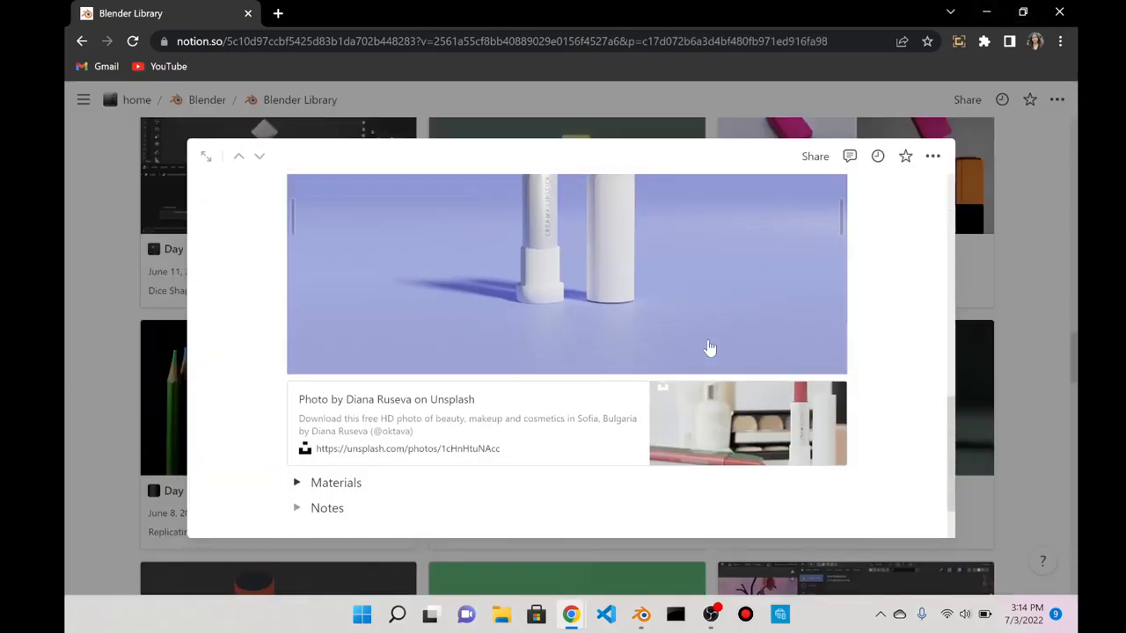
scroll(up, 3)
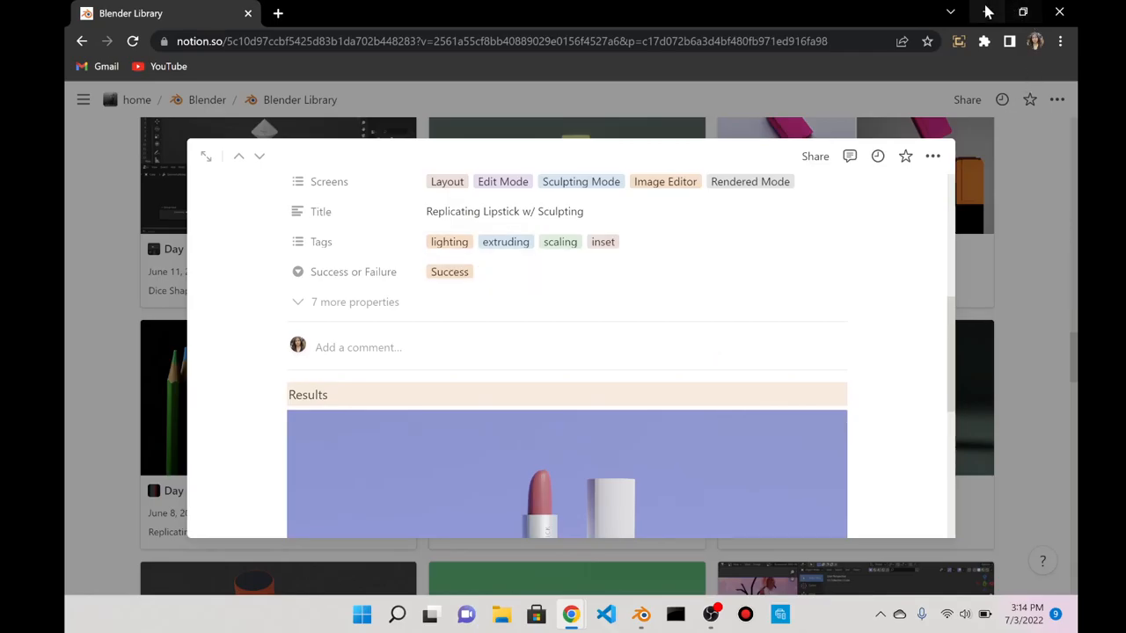
click(639, 614)
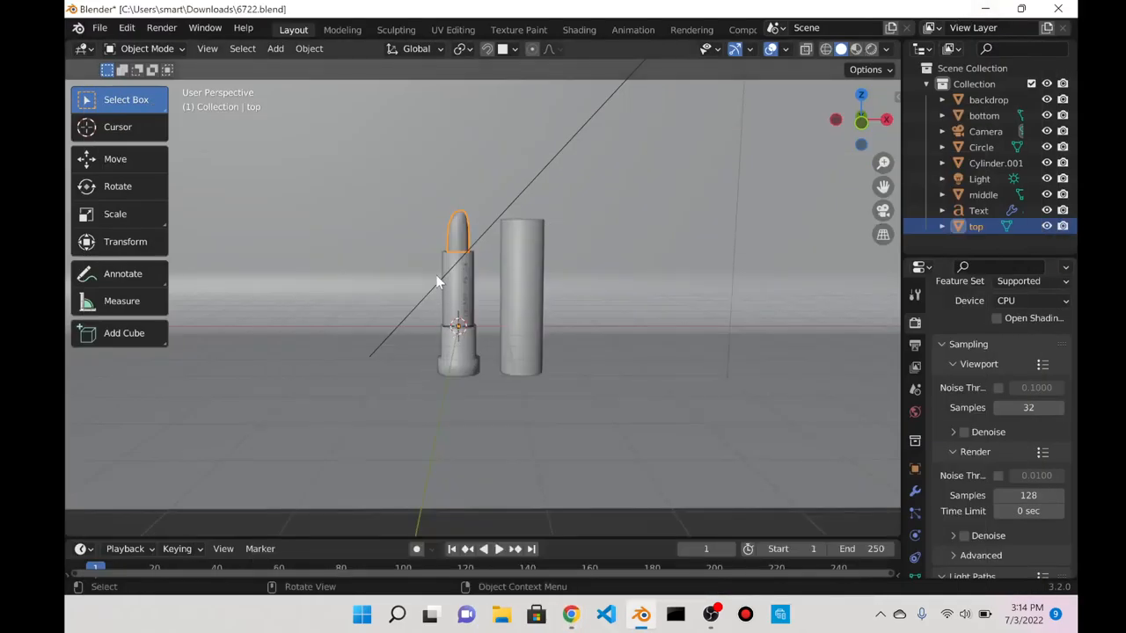
mouse_move(440, 289)
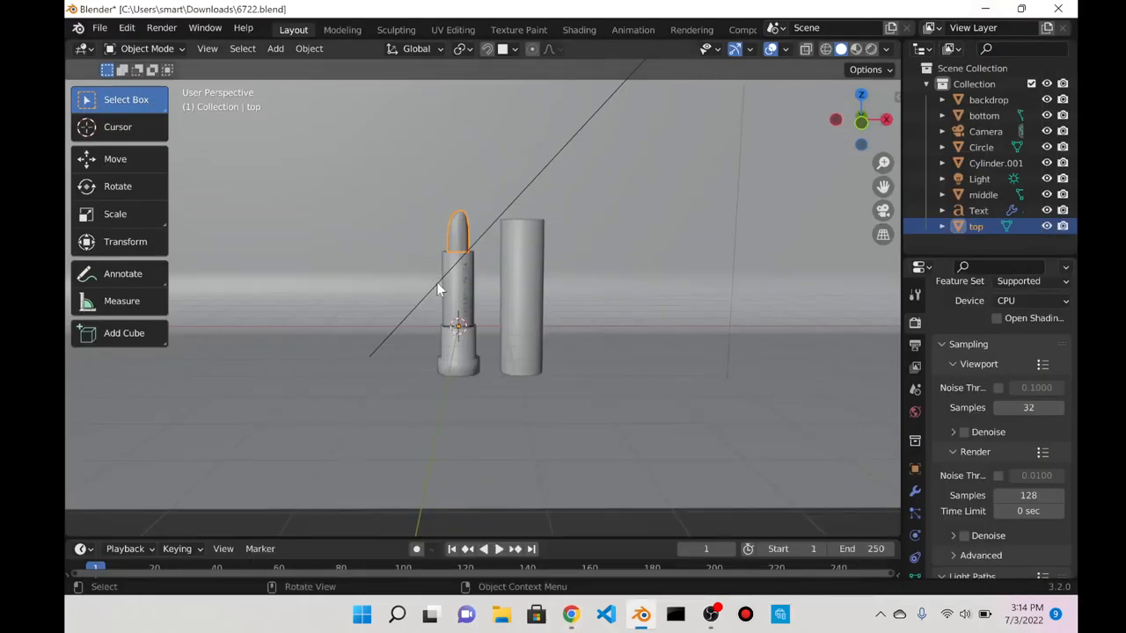
mouse_move(470, 261)
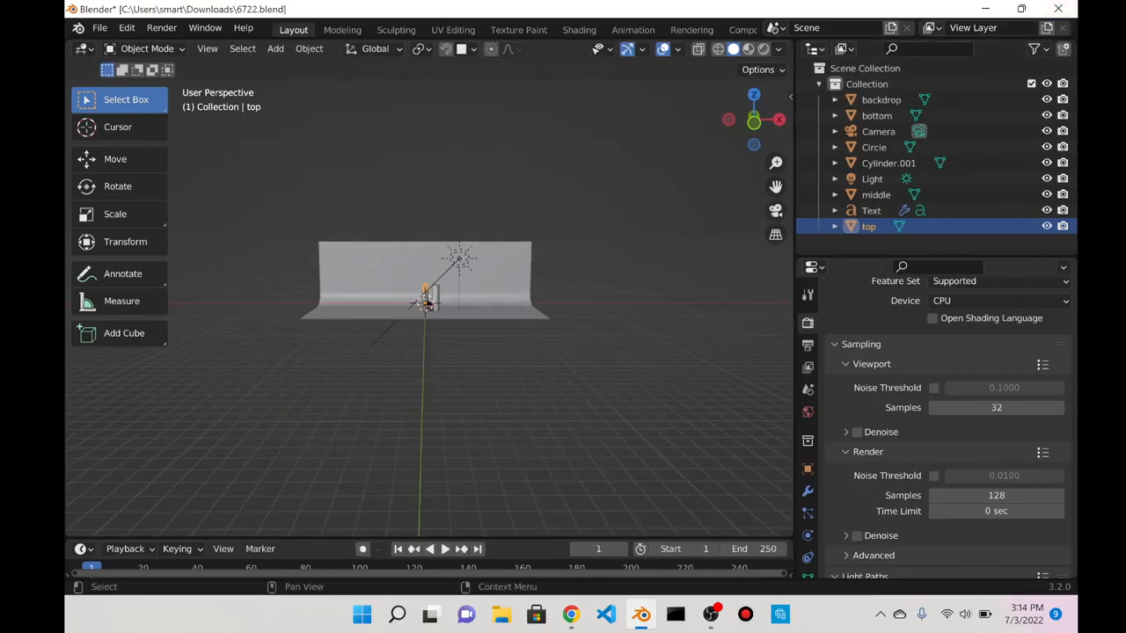
click(1039, 49)
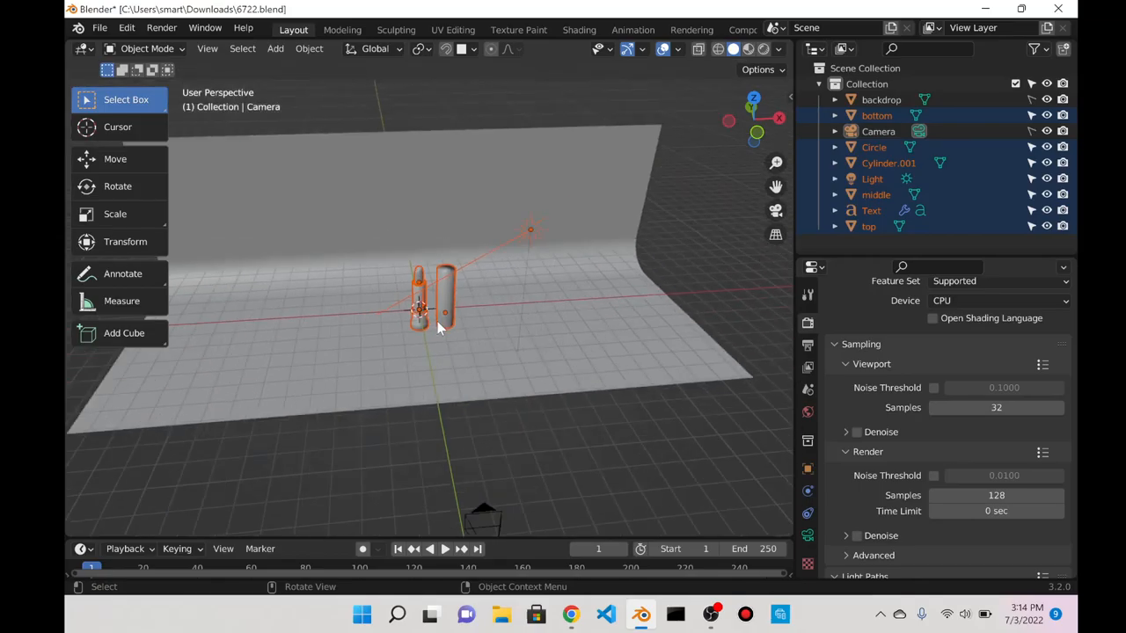
drag(440, 330, 537, 299)
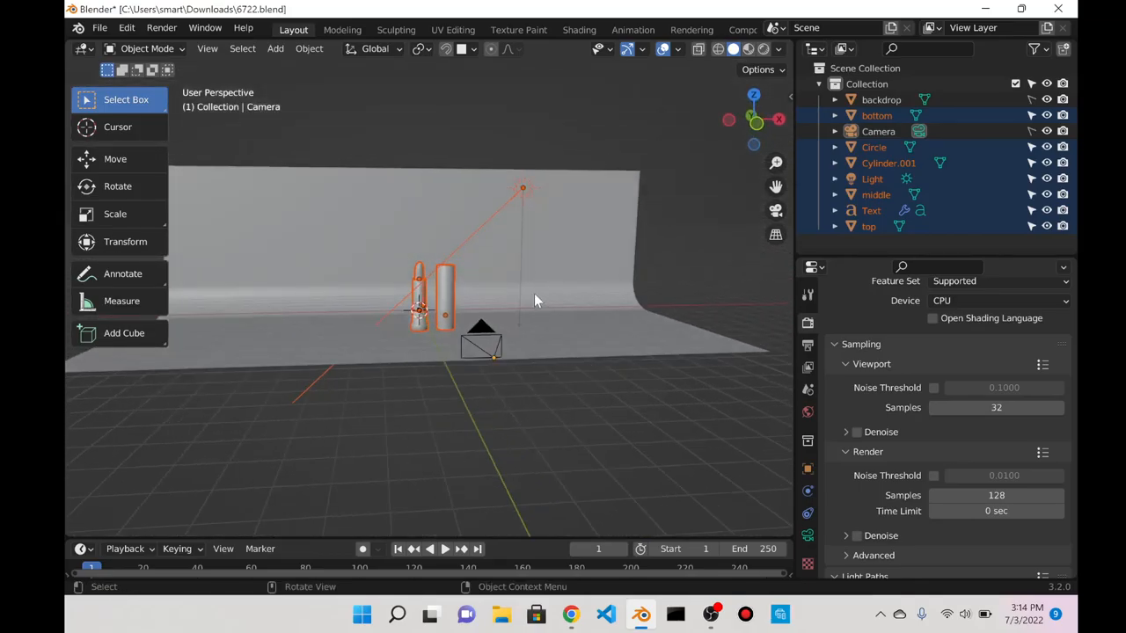
click(872, 178)
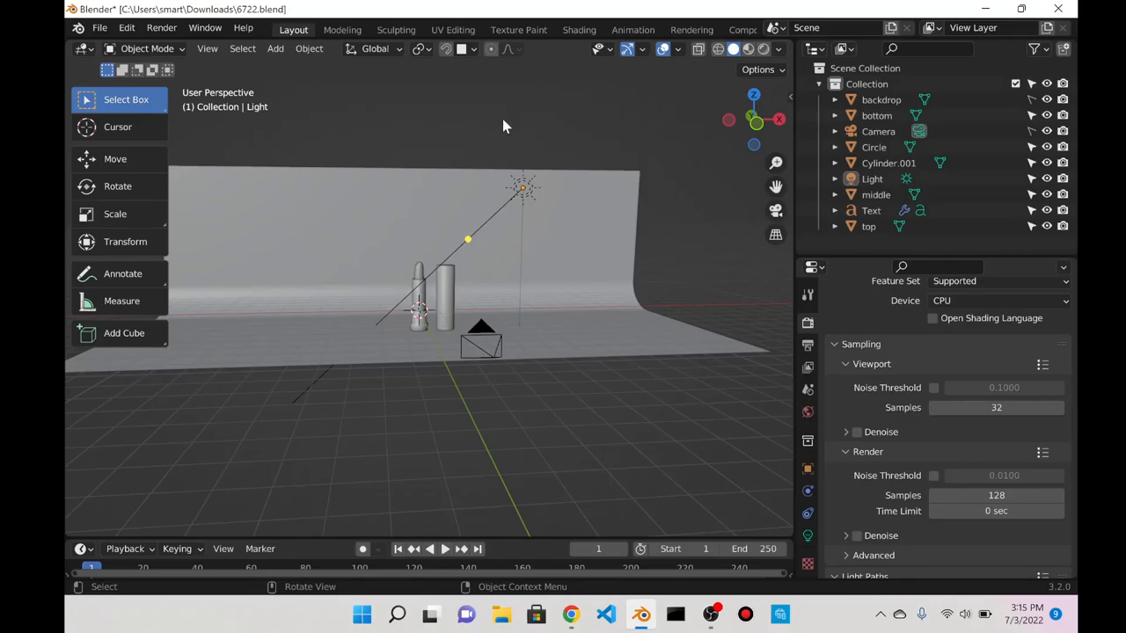
click(522, 188)
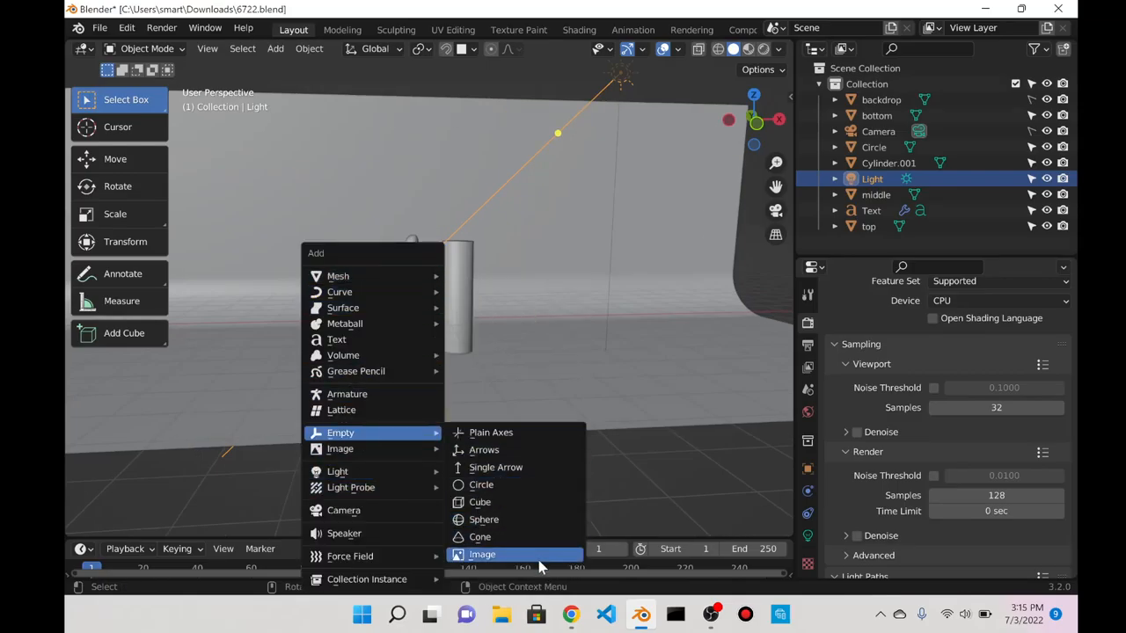
mouse_move(492, 560)
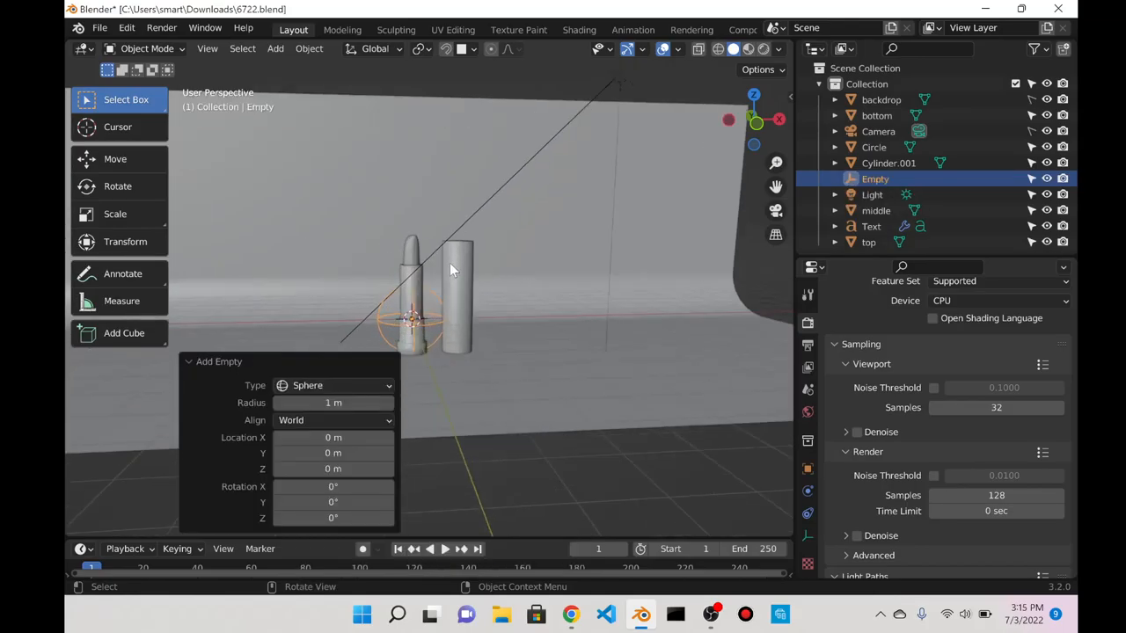
- Scale the sphere empty up to surround the lipstick and cap, then reposition it
key(s)
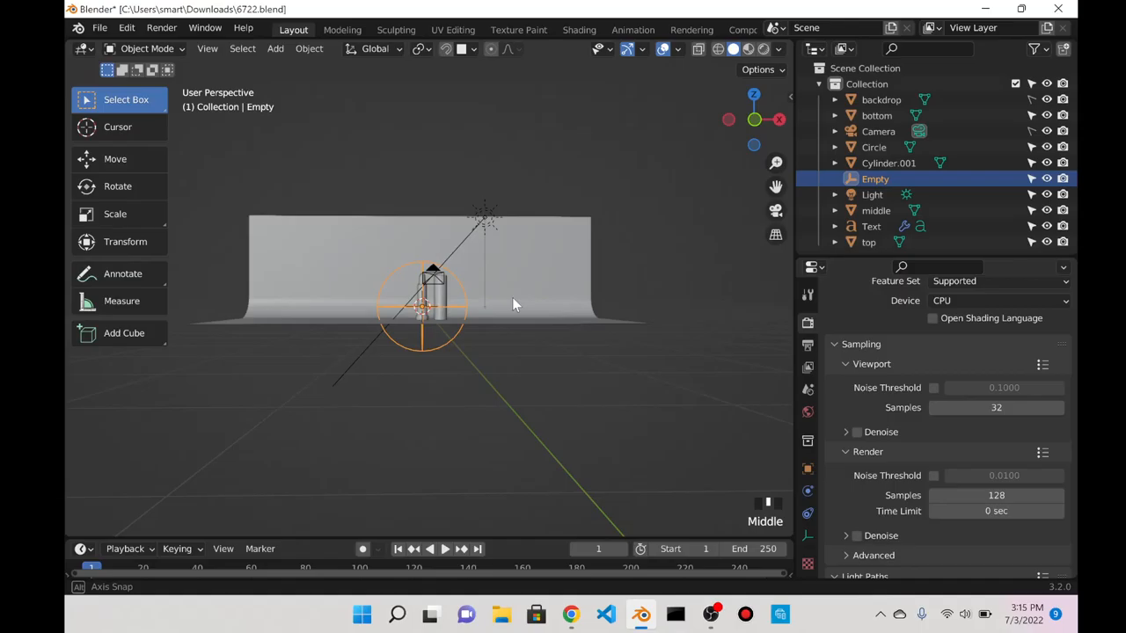
key(g)
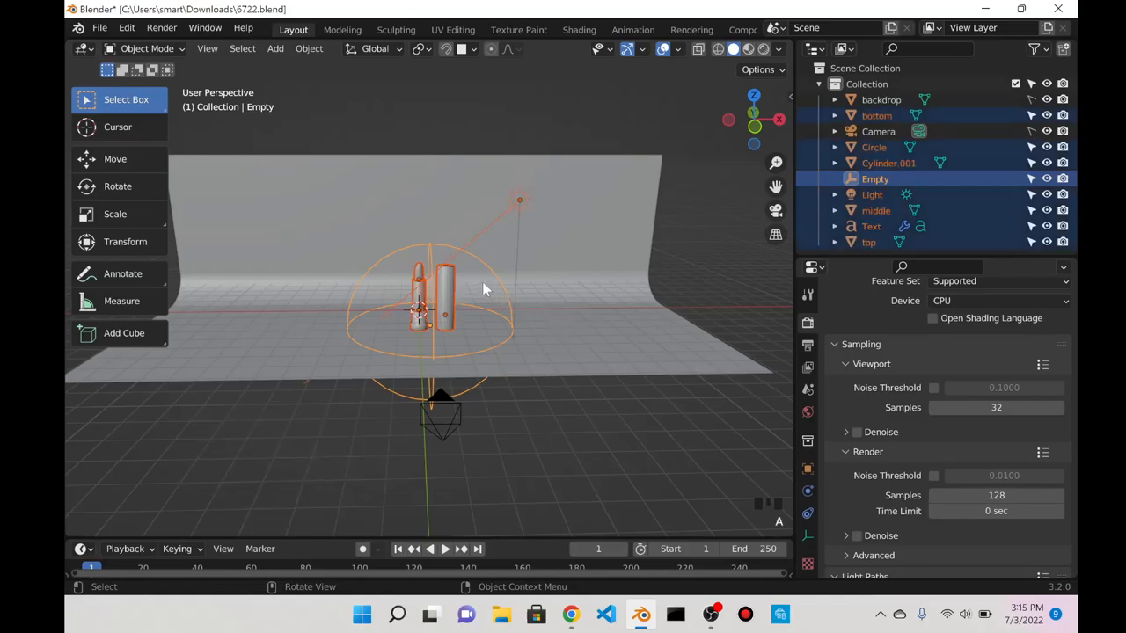
mouse_move(471, 324)
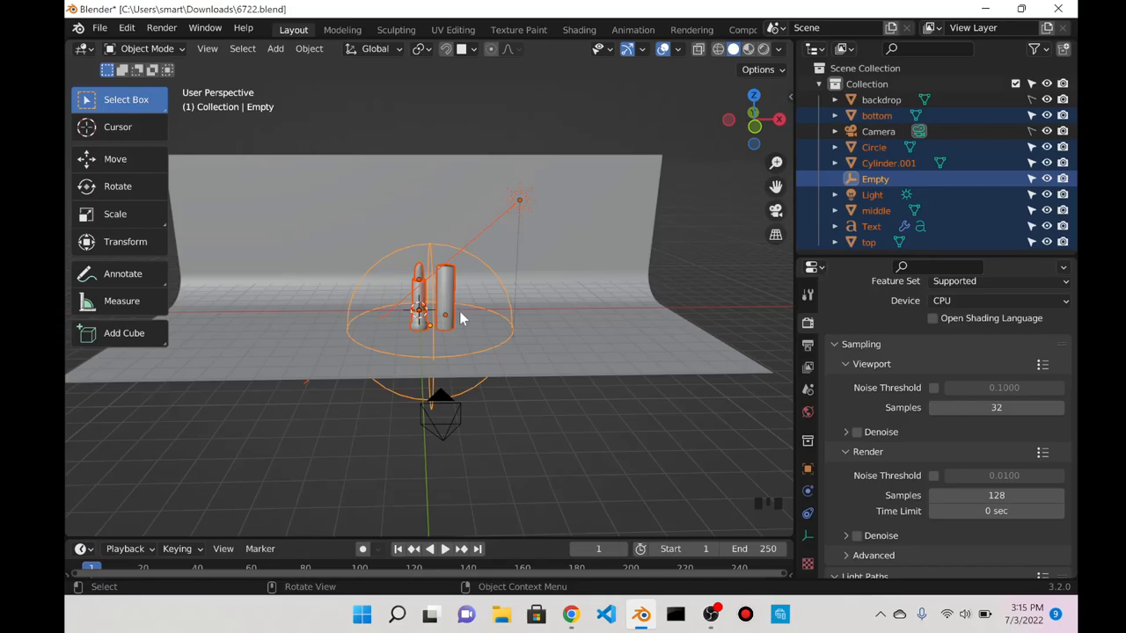
- Parent the lipstick parts, text and light to the empty with Keep Transform, then test-move the empty
key(ctrl+p)
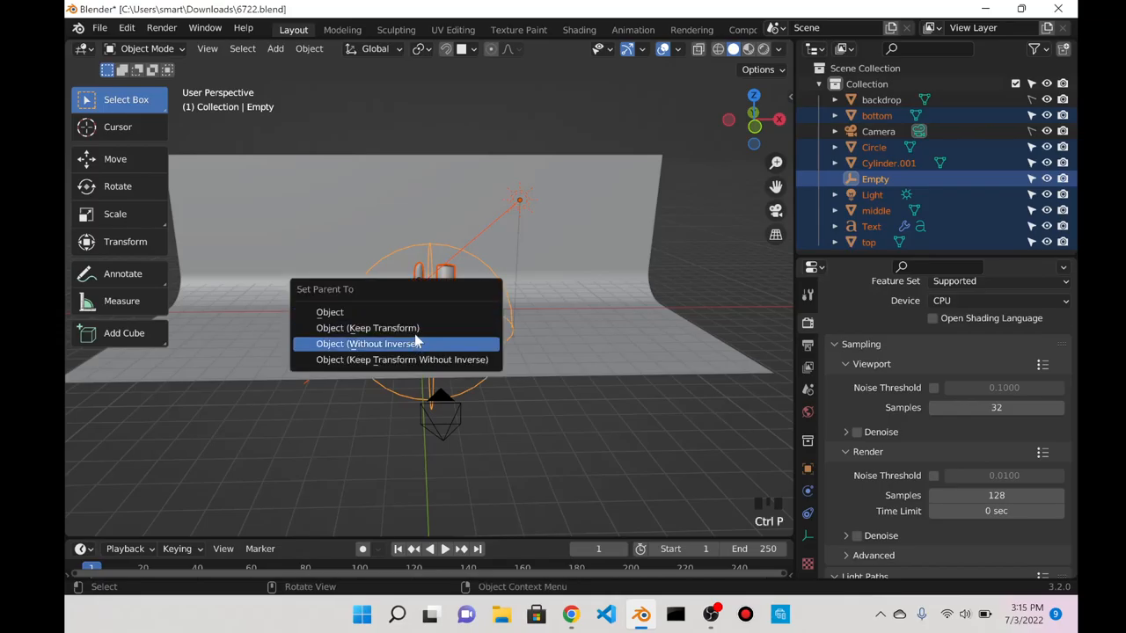
mouse_move(396, 328)
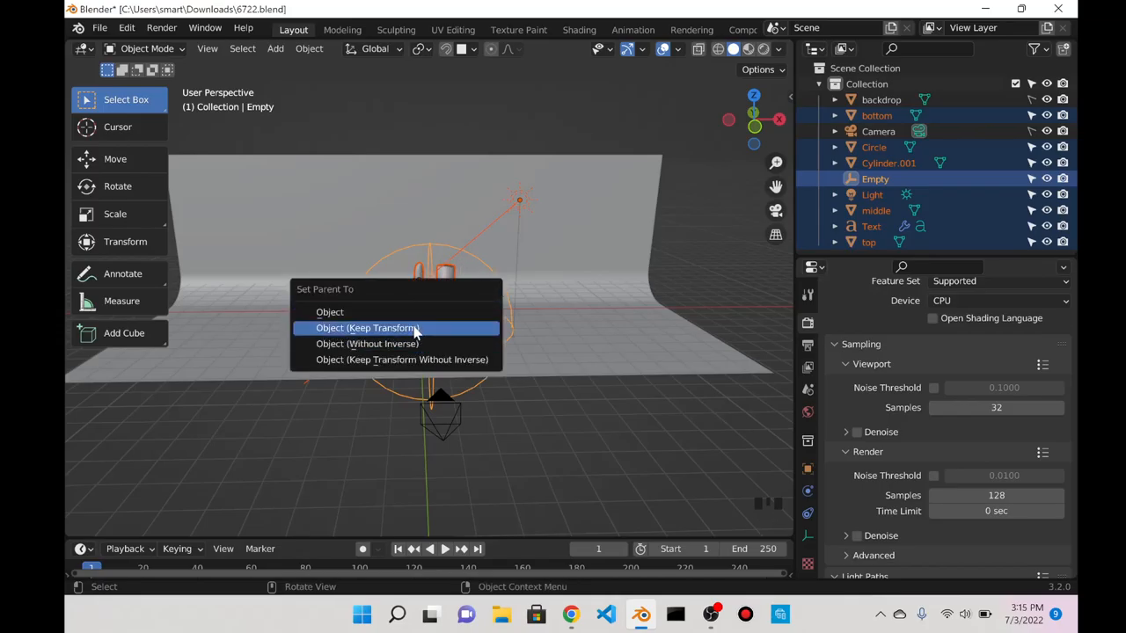
click(365, 327)
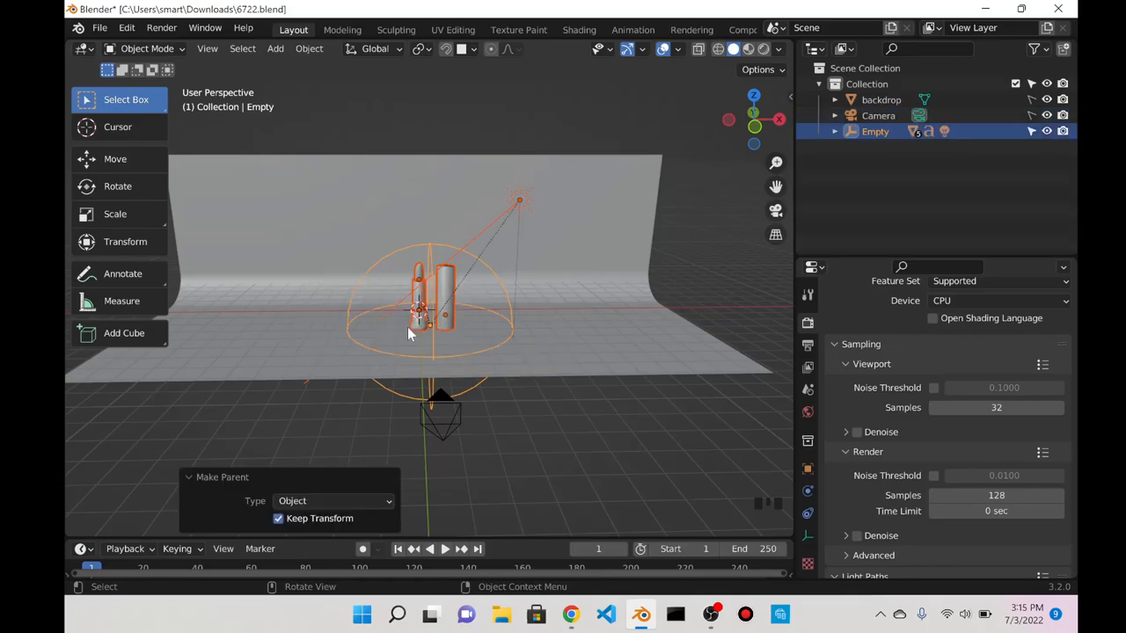
scroll(down, 3)
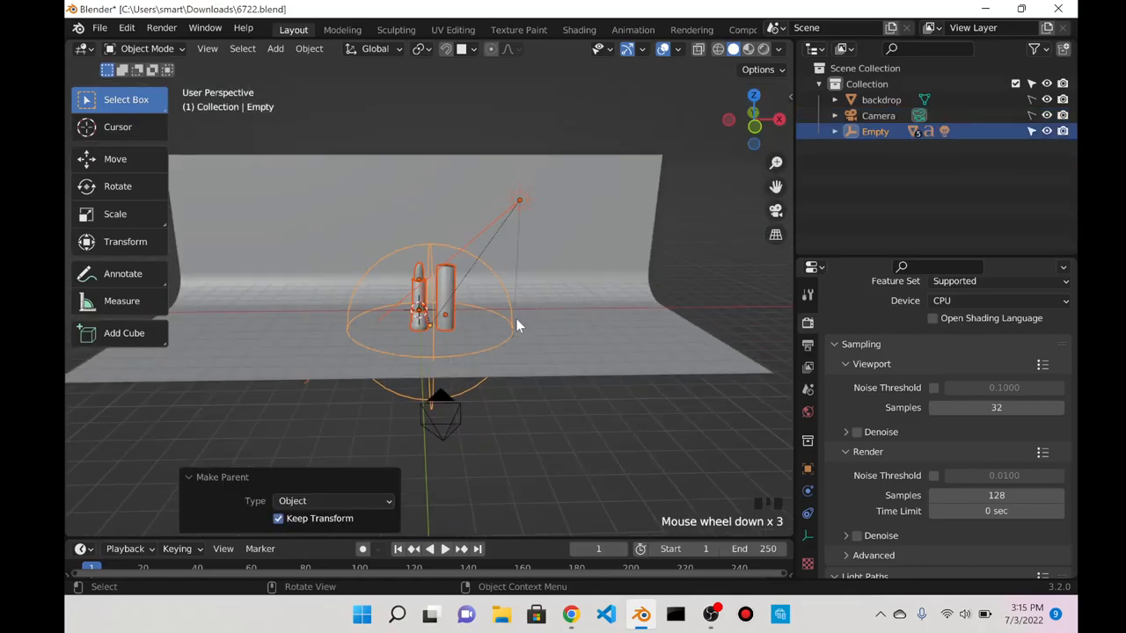
key(g)
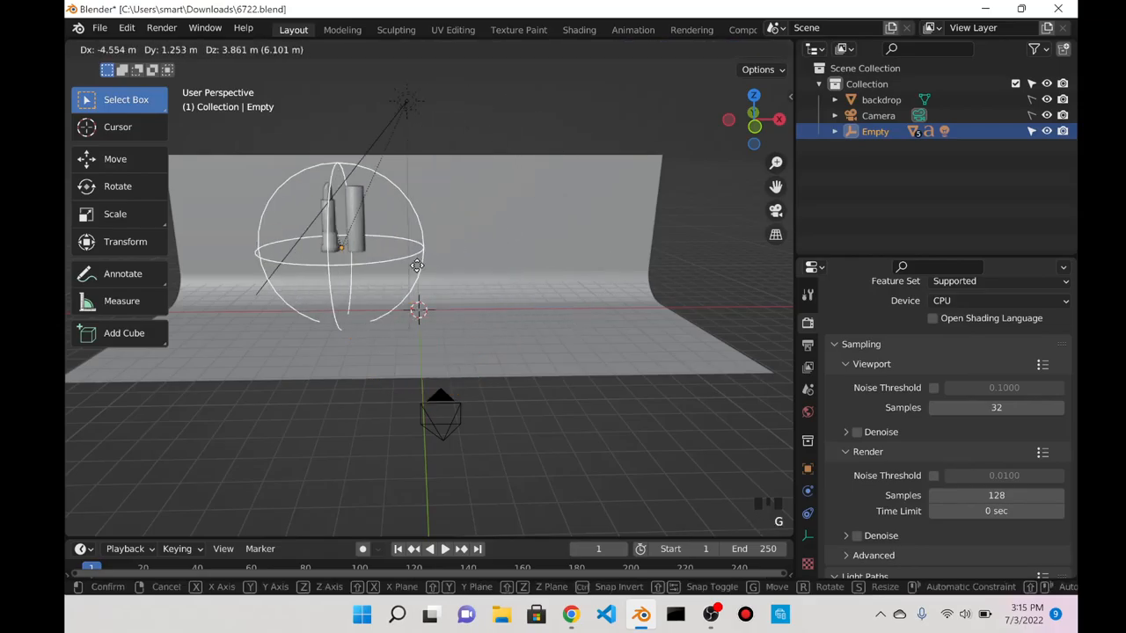
mouse_move(594, 243)
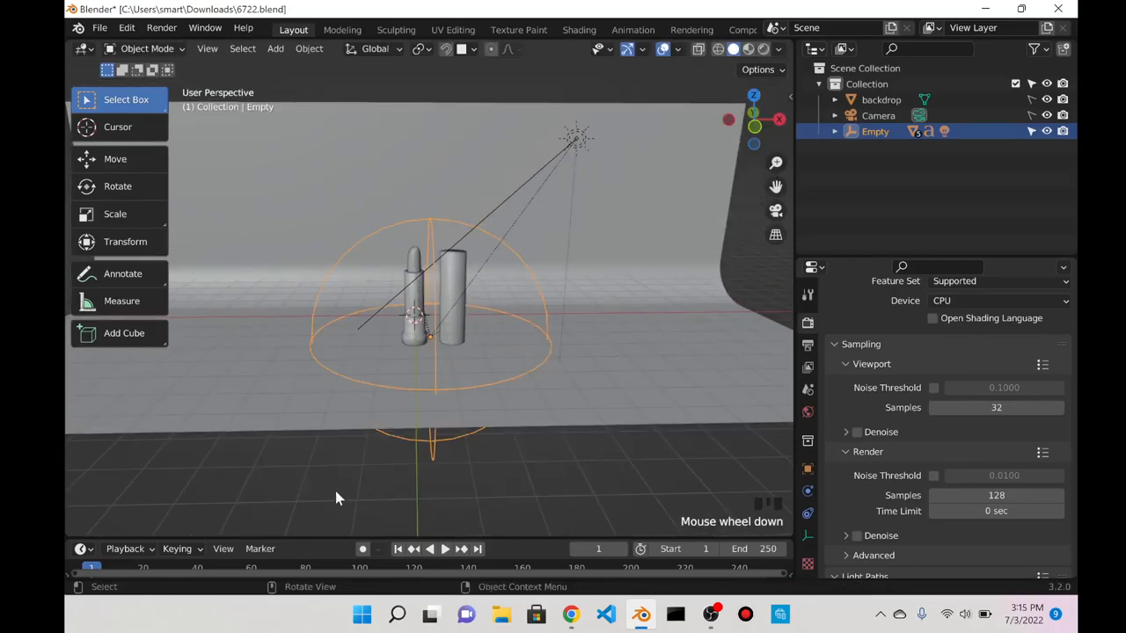
scroll(down, 3)
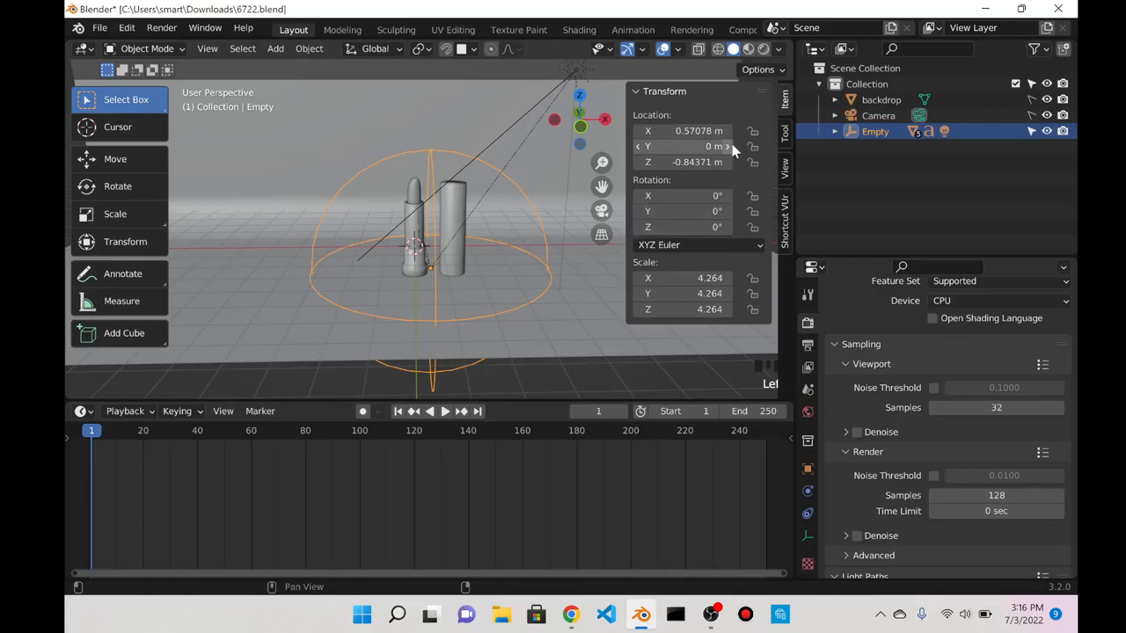
mouse_move(686, 162)
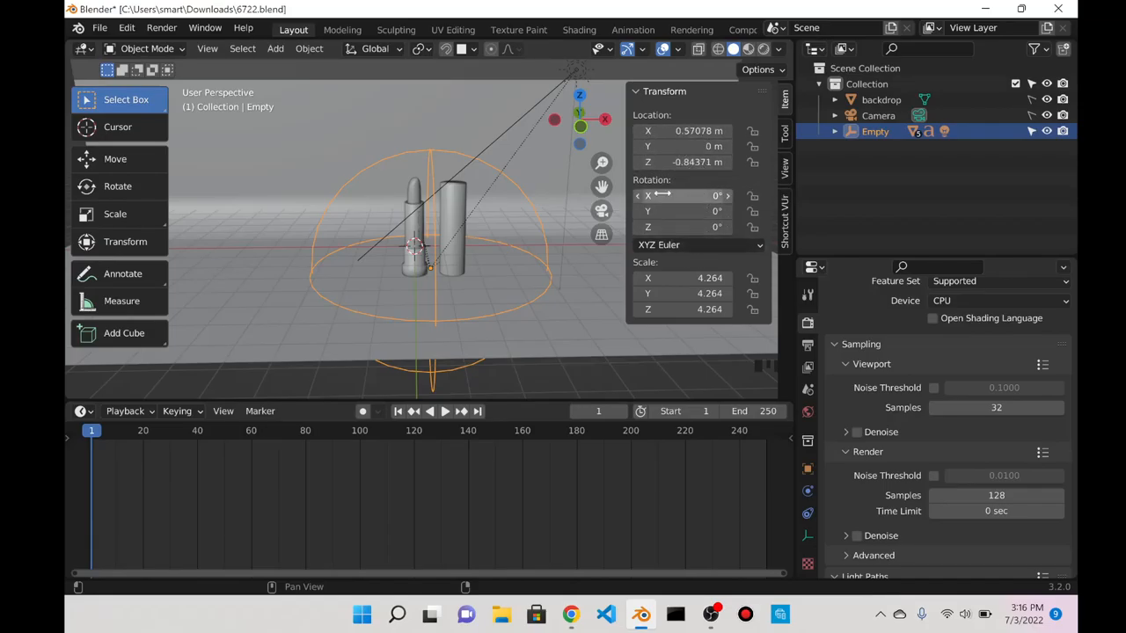
mouse_move(690, 226)
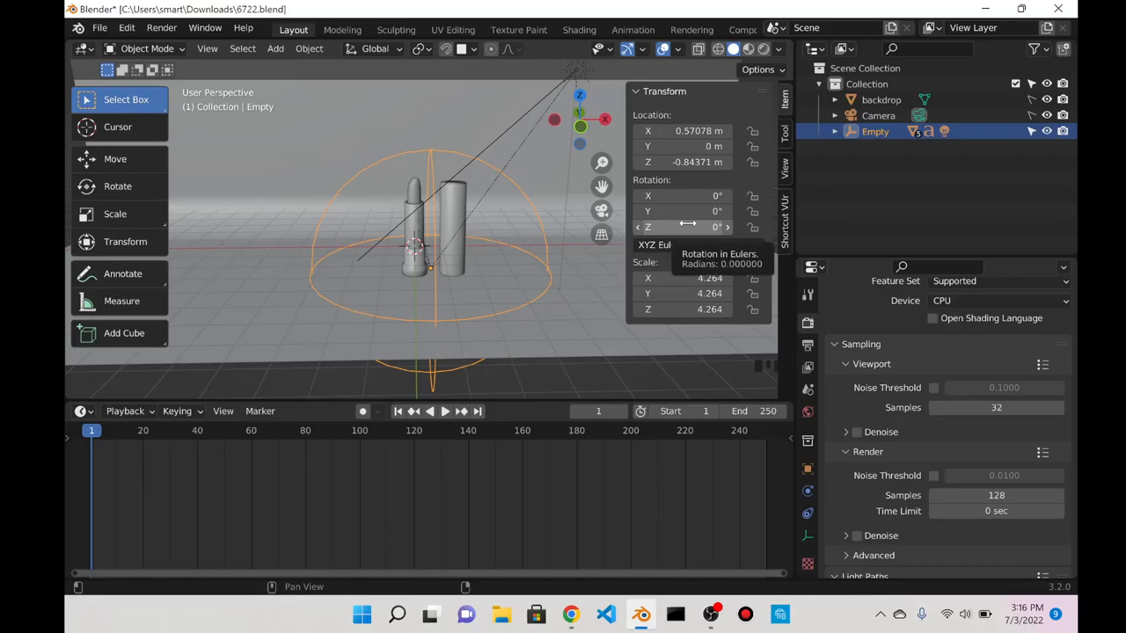
- Keyframe the empty's starting Z rotation at frame 1 and scrub to the final frame
click(686, 227)
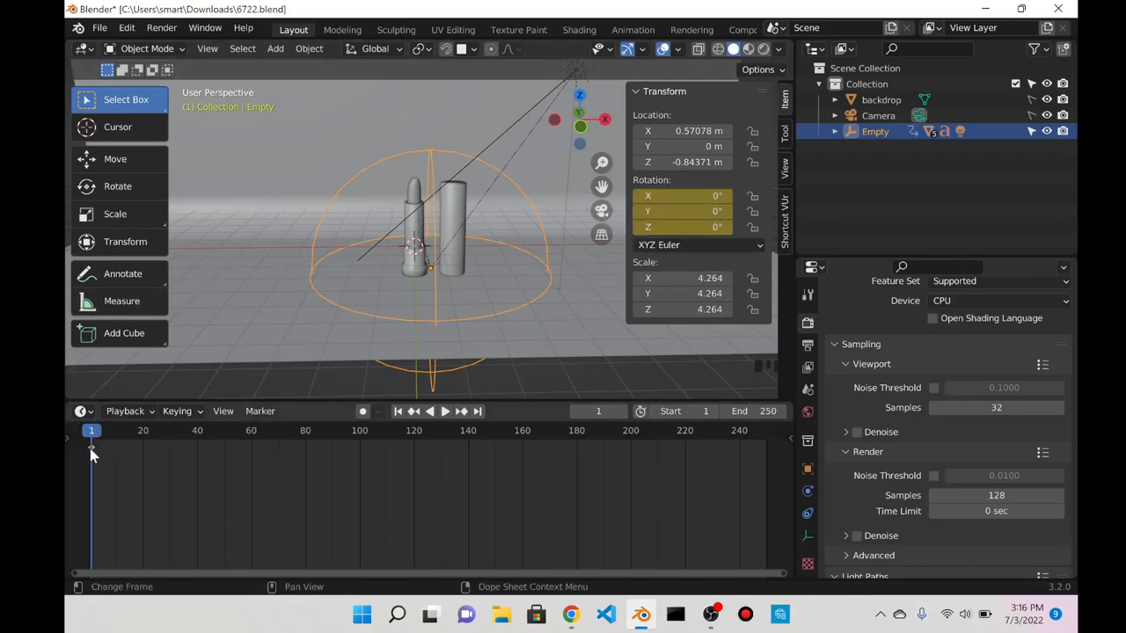
click(445, 411)
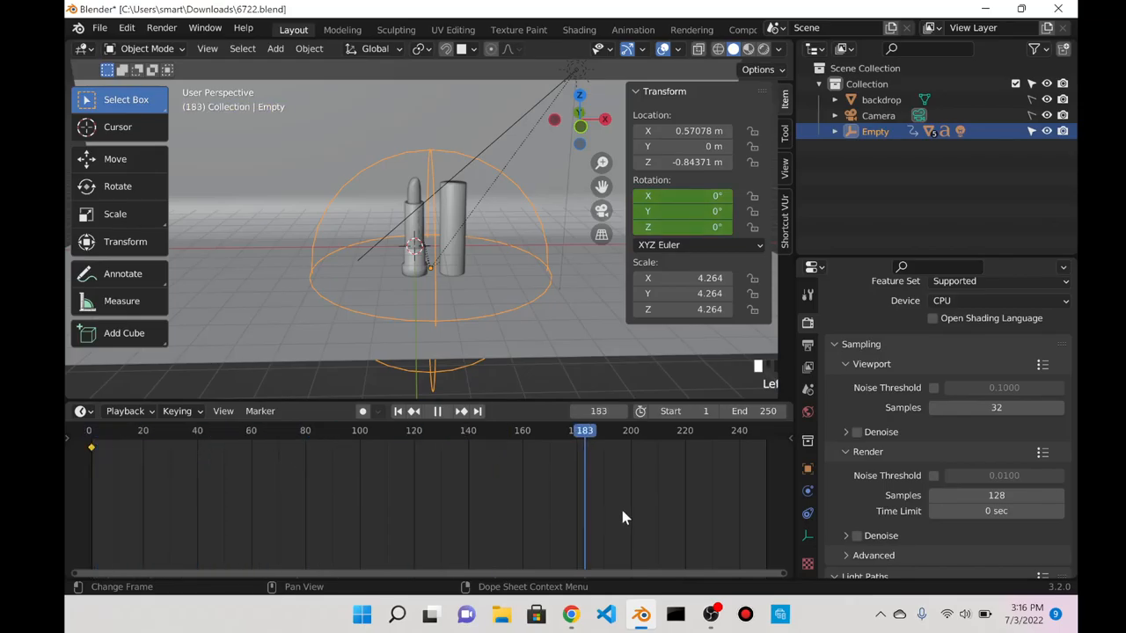
click(303, 430)
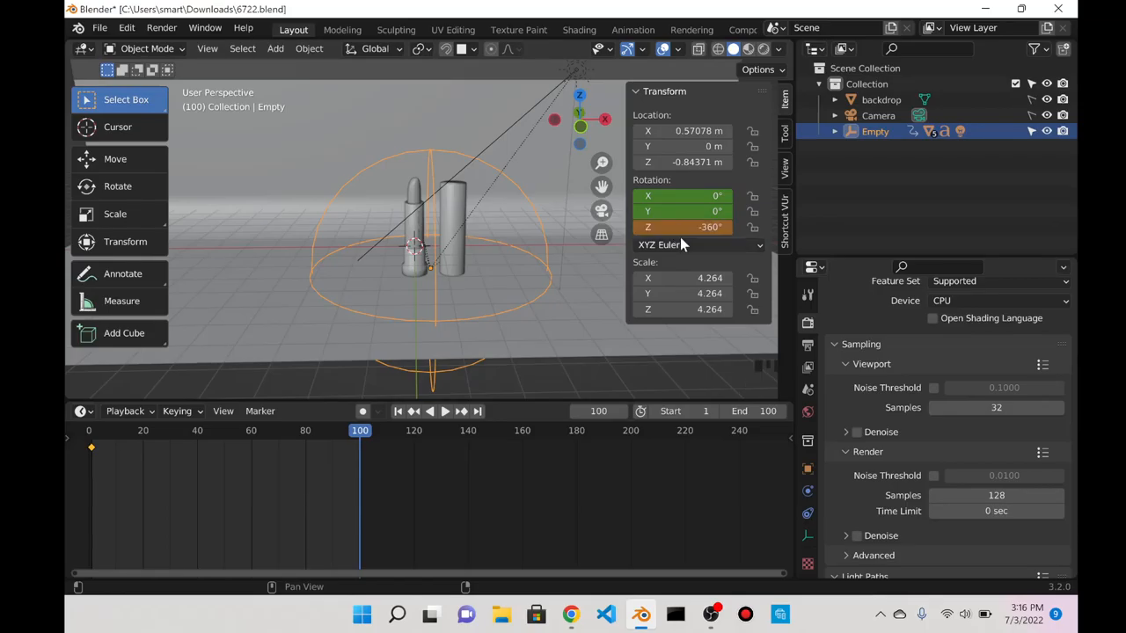
click(445, 411)
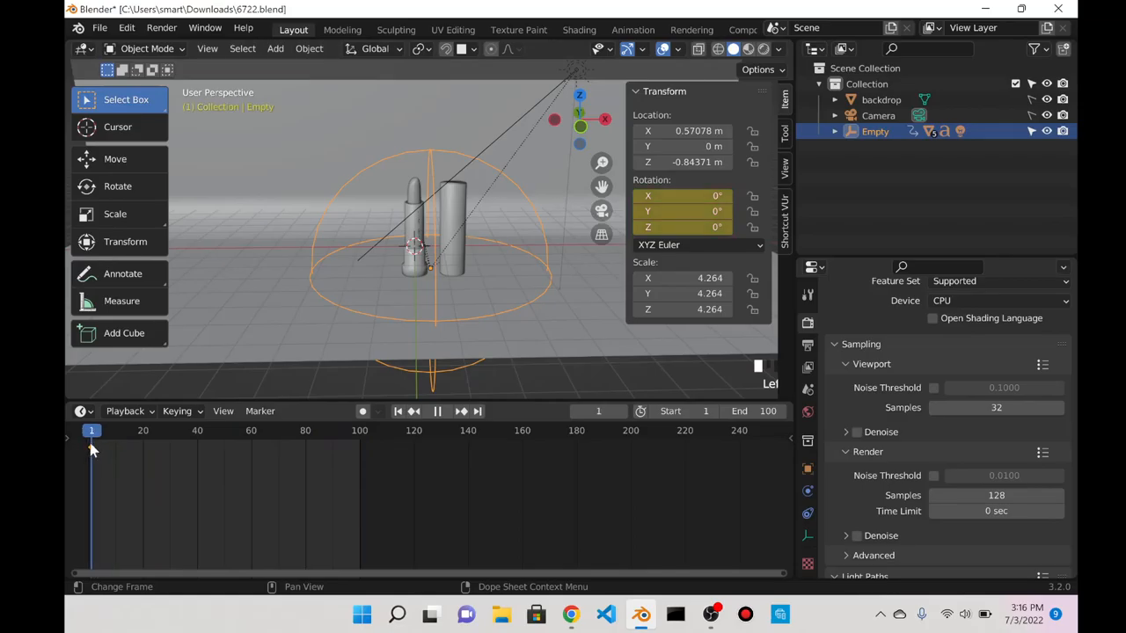
click(369, 430)
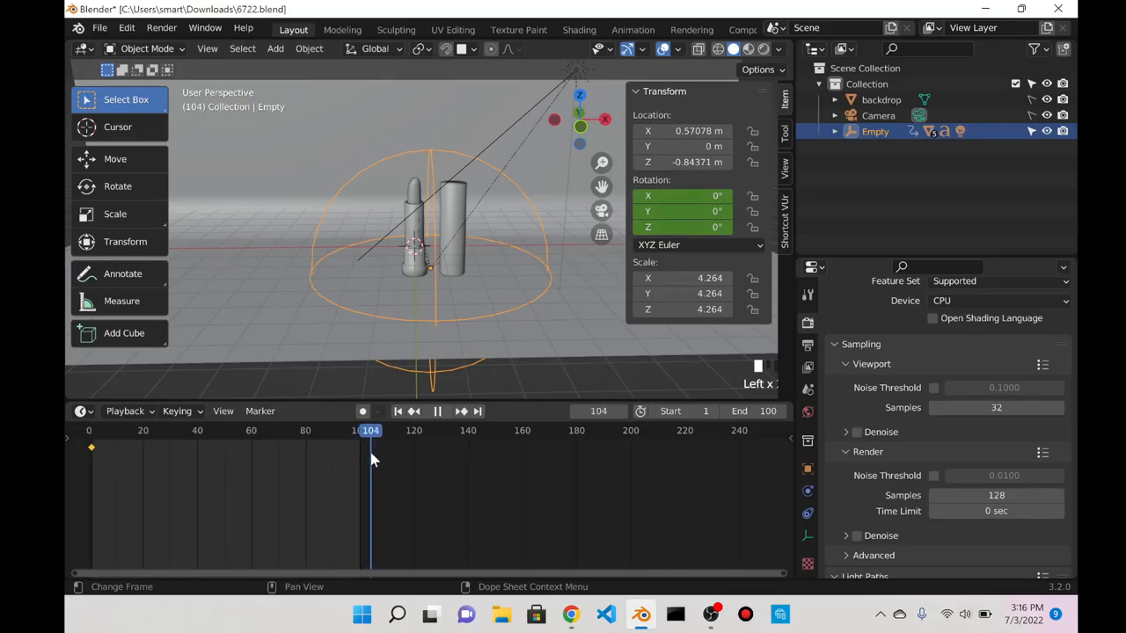
click(360, 430)
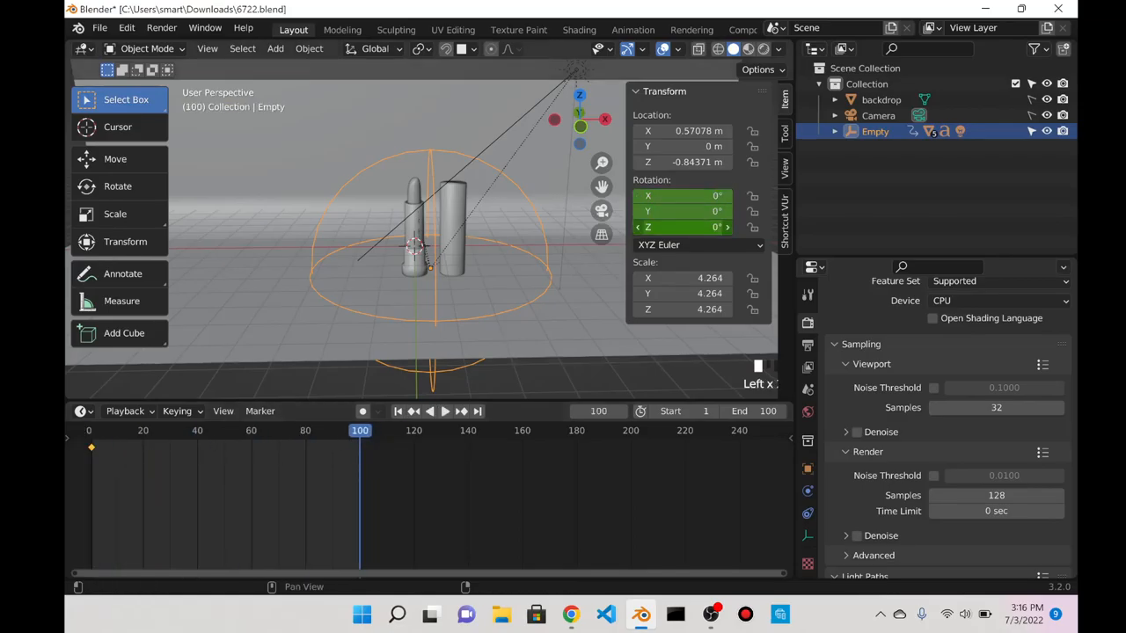
- Set the empty's Z rotation to -360 and keyframe it at frame 100
double_click(681, 227)
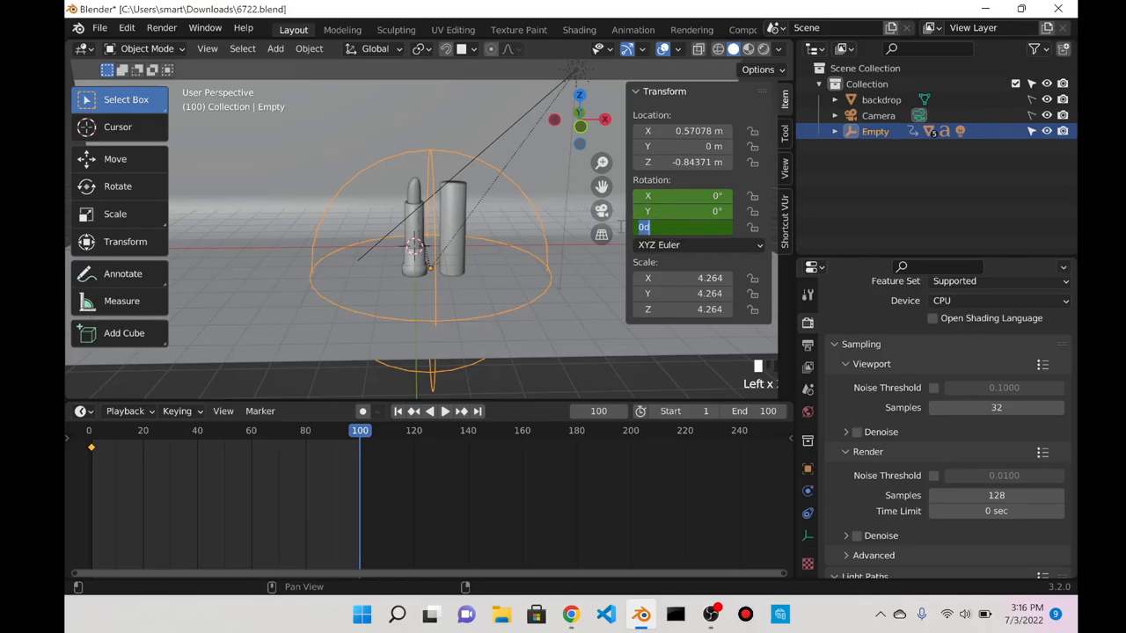
text(-360°)
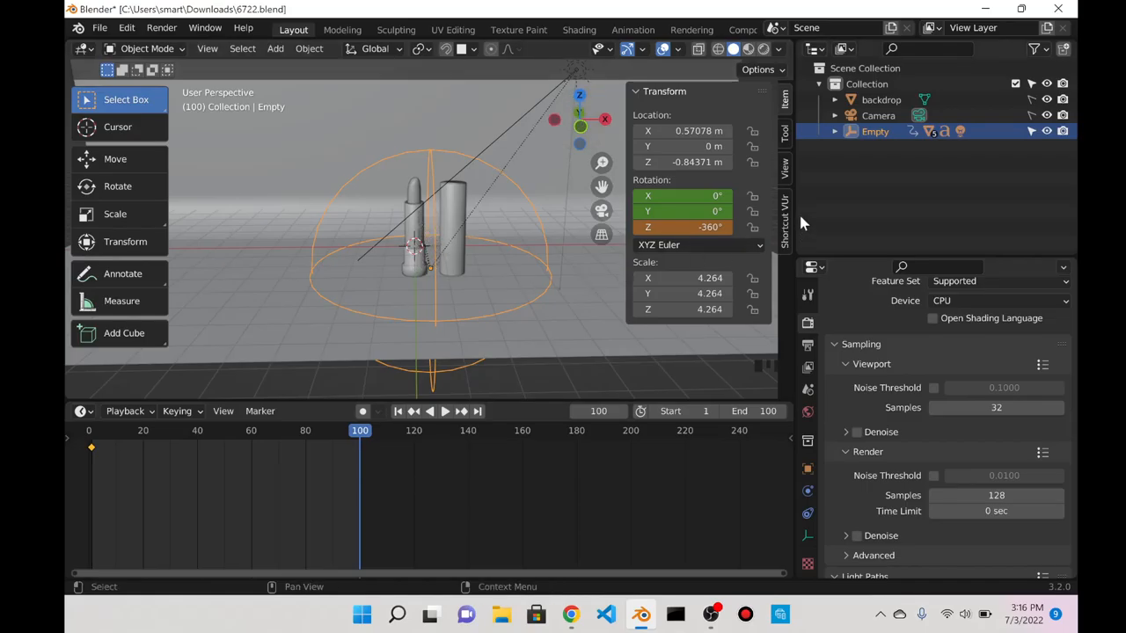
click(695, 227)
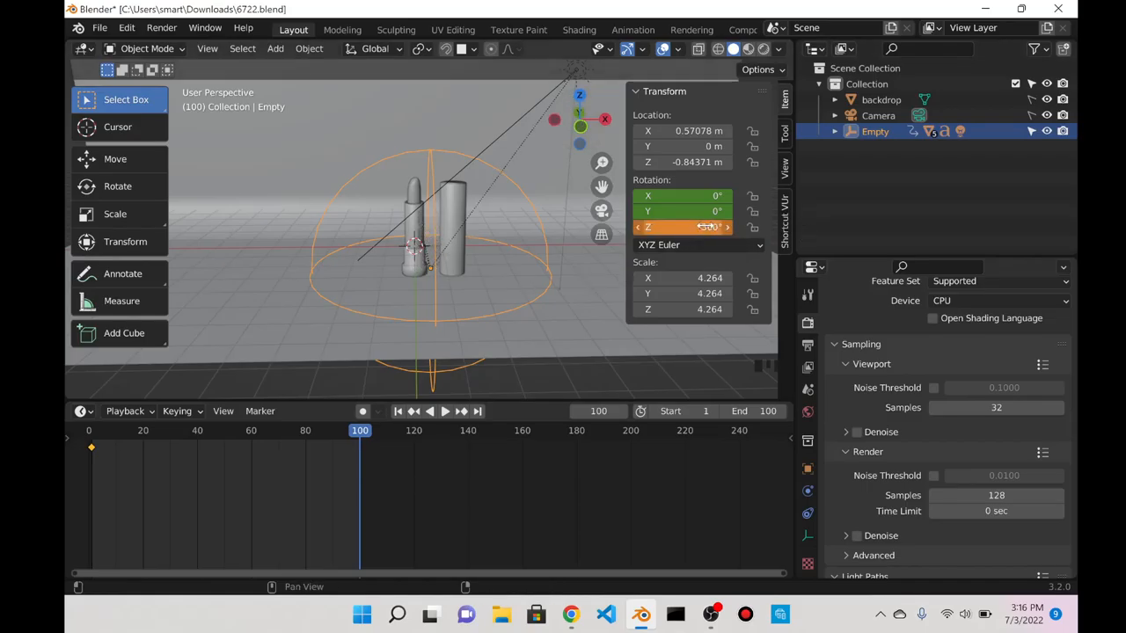
mouse_move(694, 227)
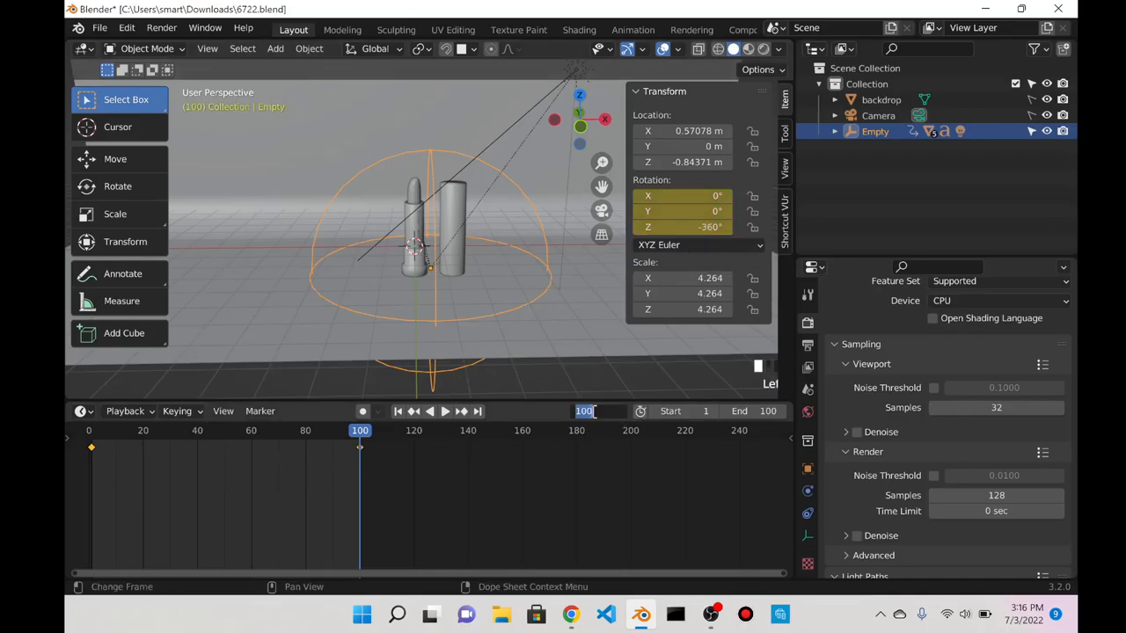
- Set the rotation keyframes to Linear interpolation and replay the spin from frame 1
click(445, 411)
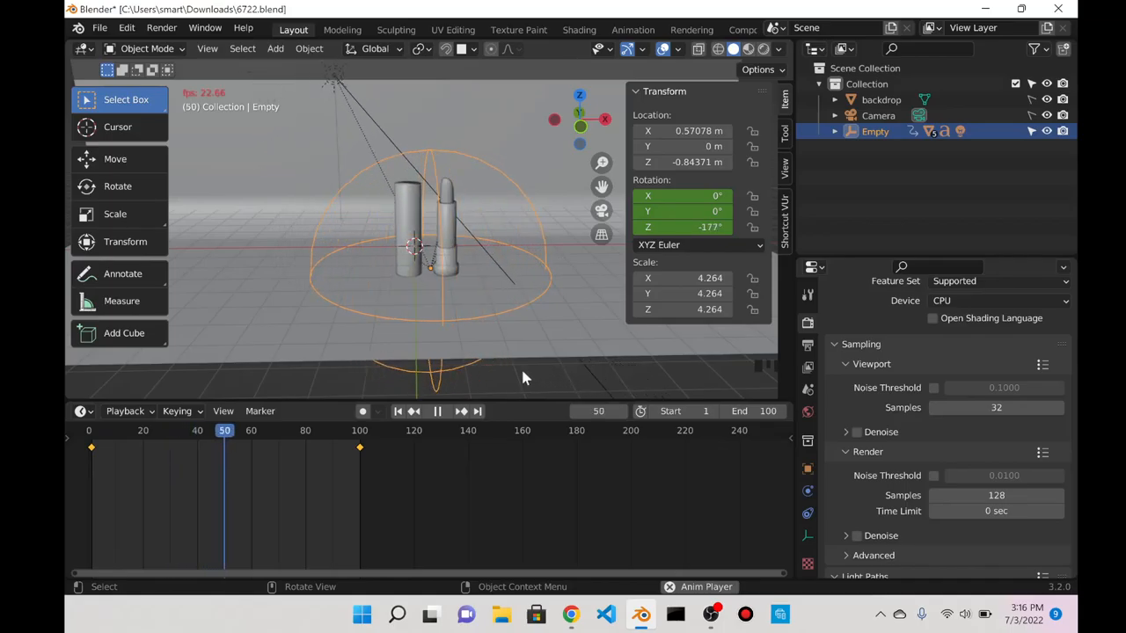
click(290, 430)
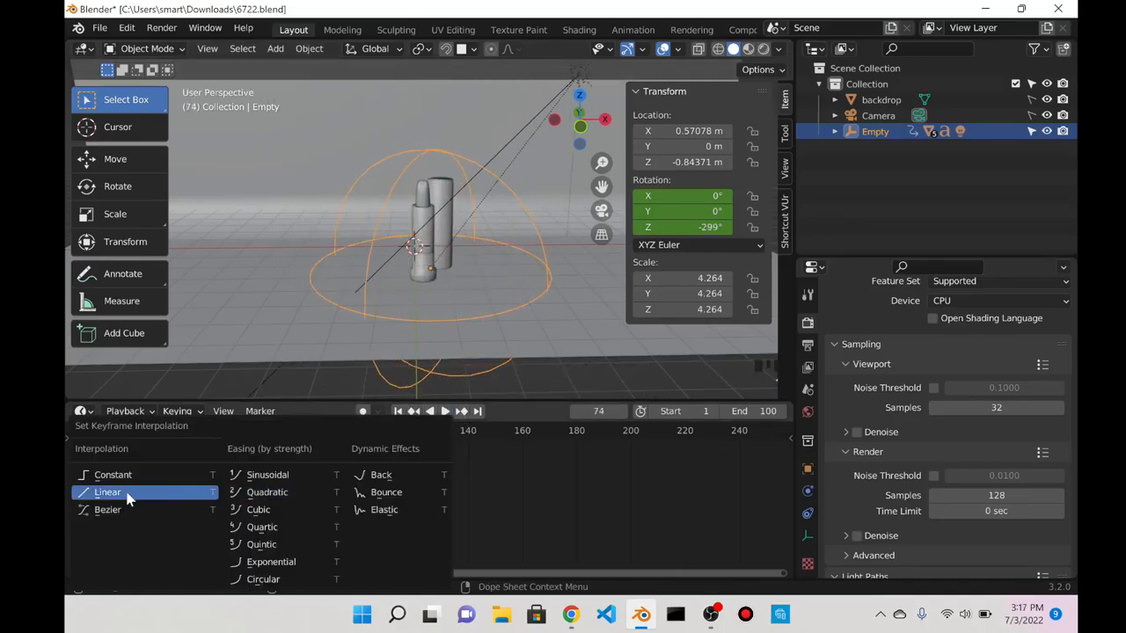
click(108, 491)
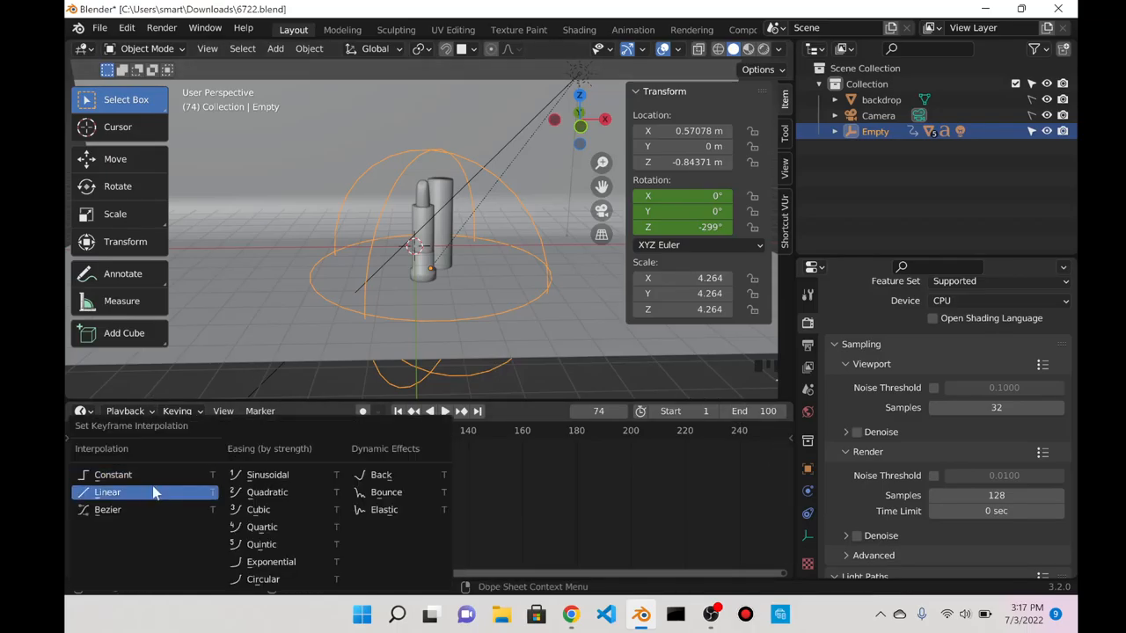
click(107, 492)
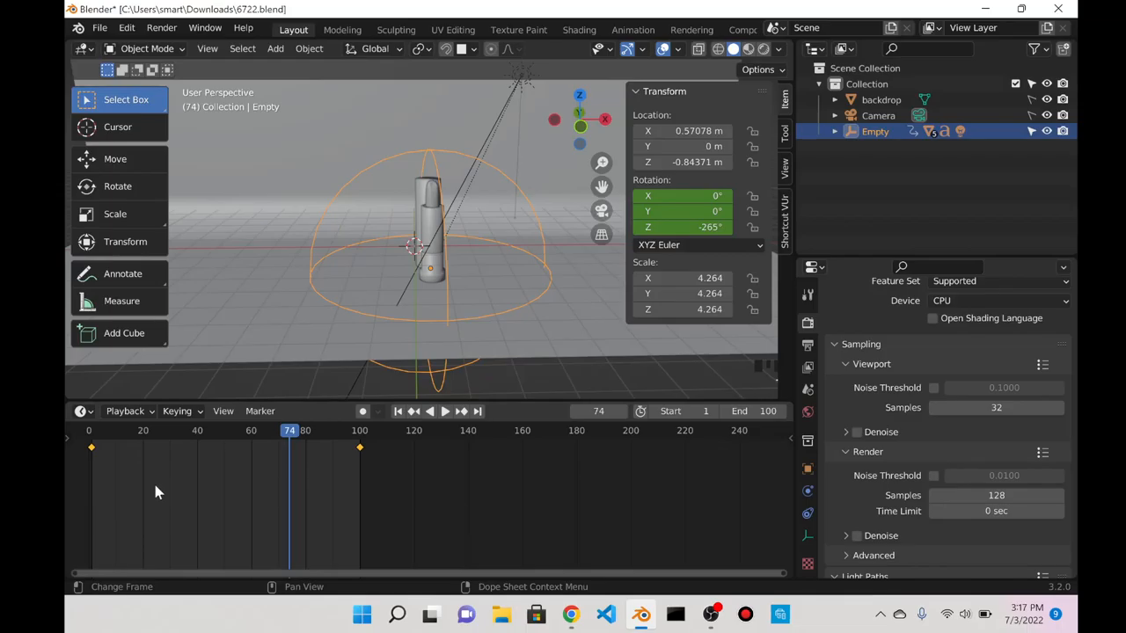
key(t)
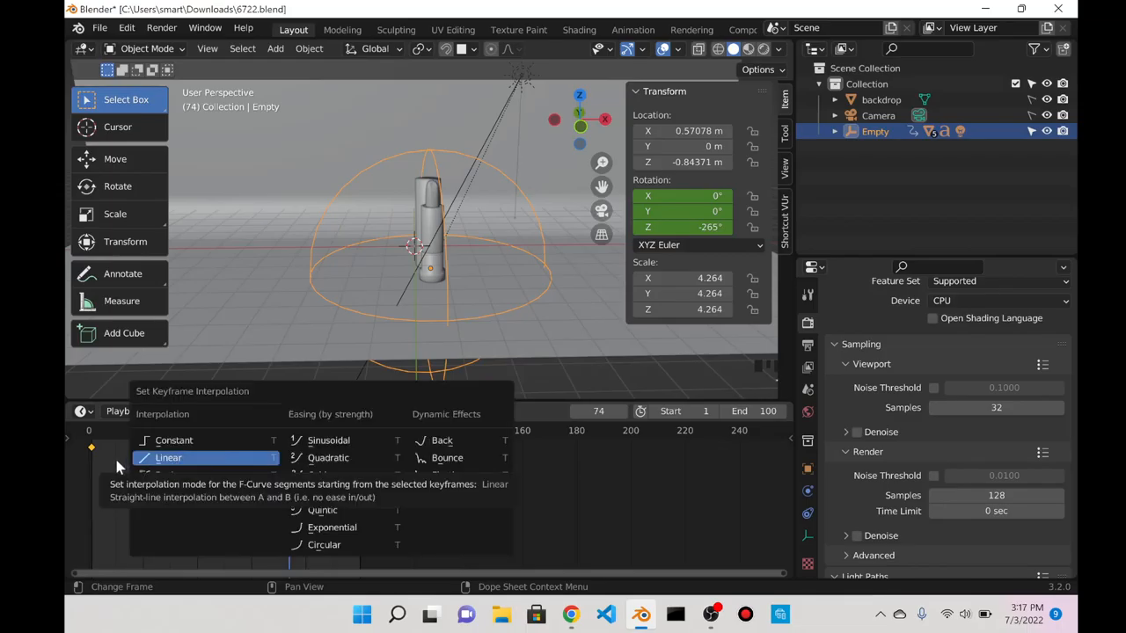
click(168, 457)
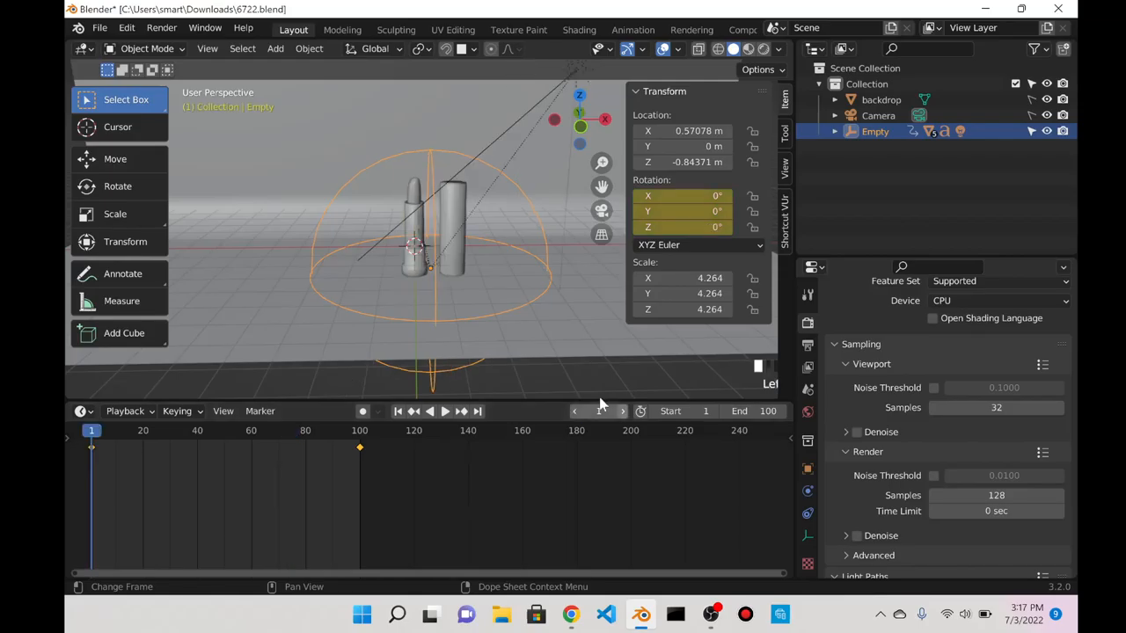
click(445, 411)
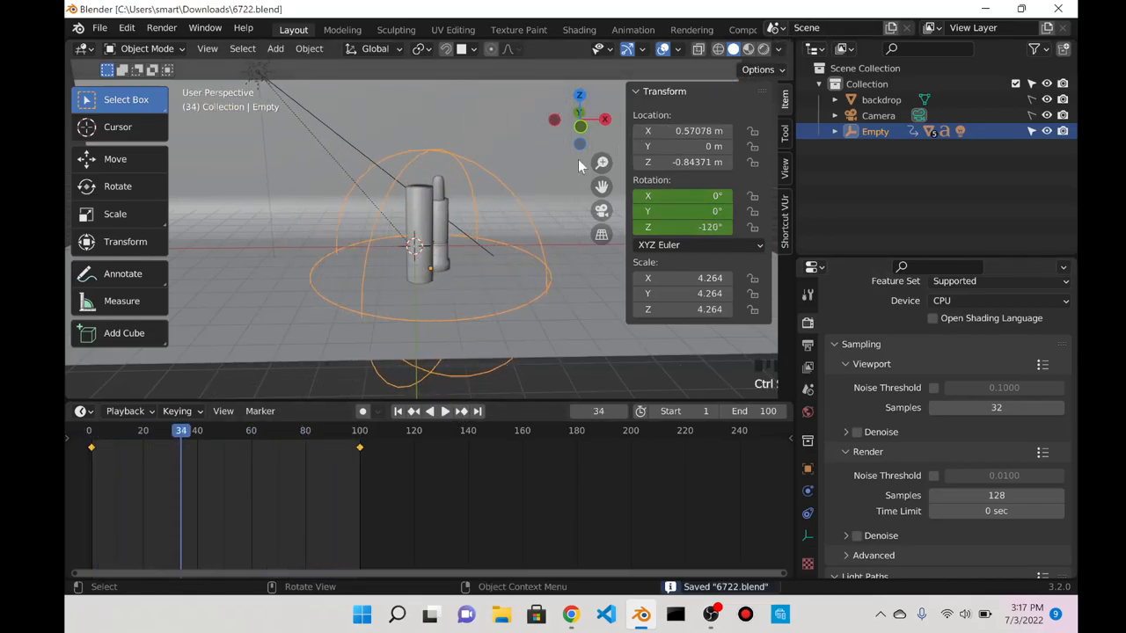
mouse_move(749, 49)
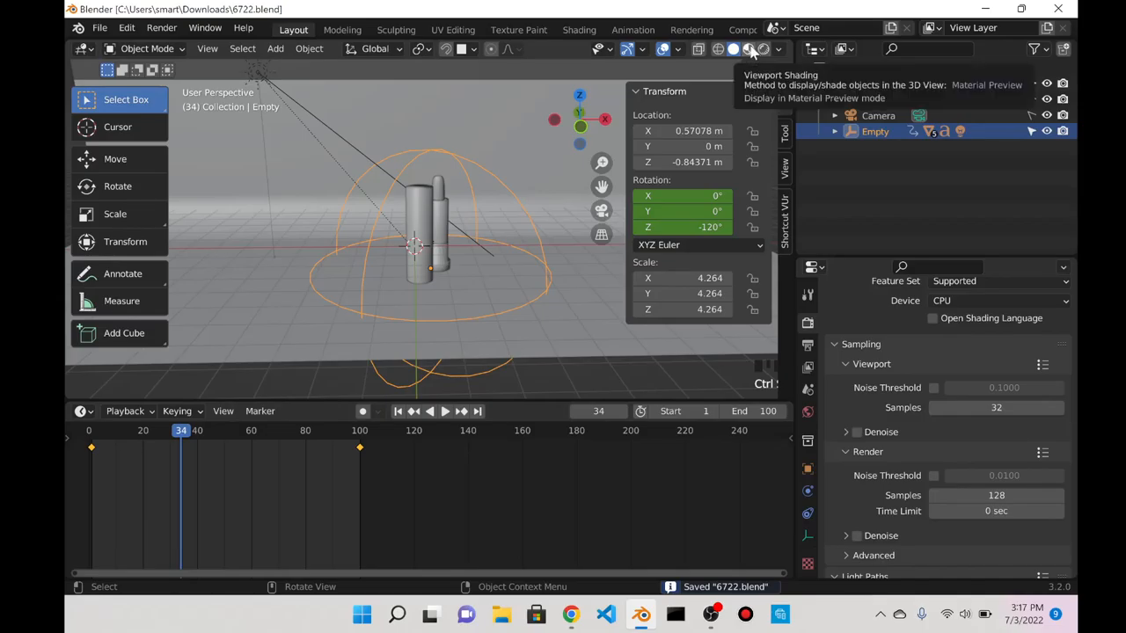
- Switch to Material Preview and review output settings: 1920×1080, 24 fps, frames 1–100, PNG
click(748, 48)
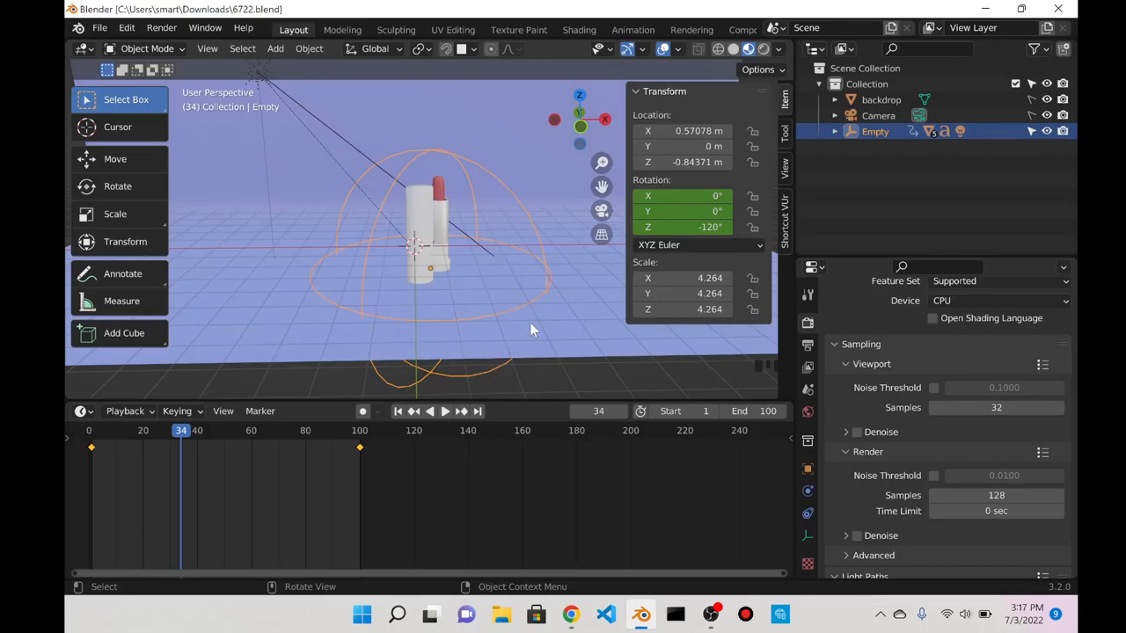
scroll(down, 3)
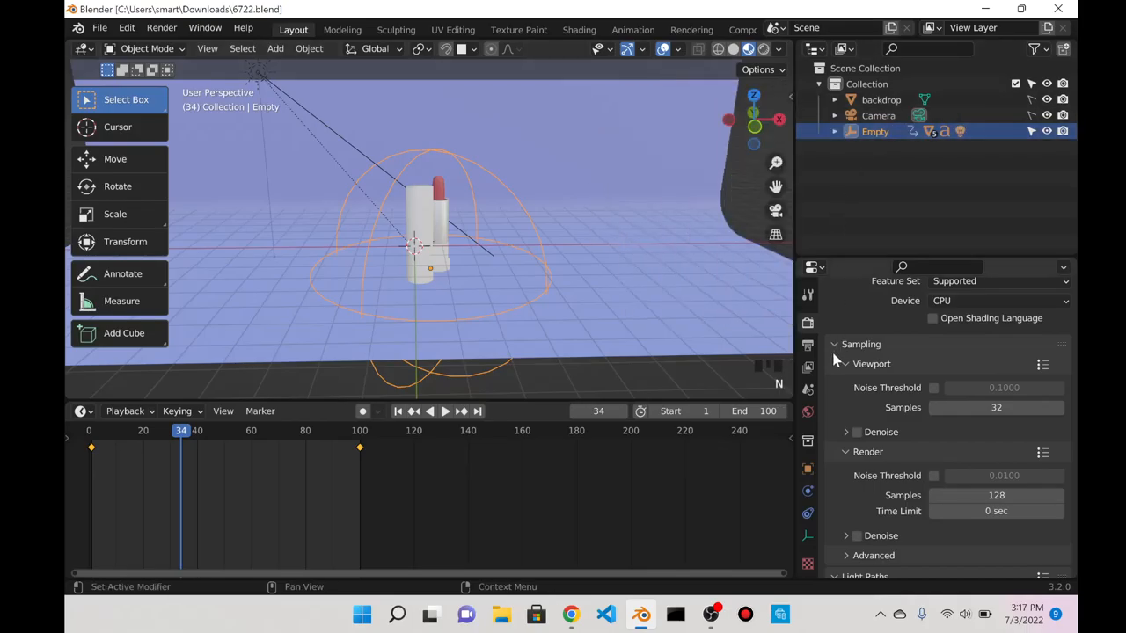
scroll(down, 3)
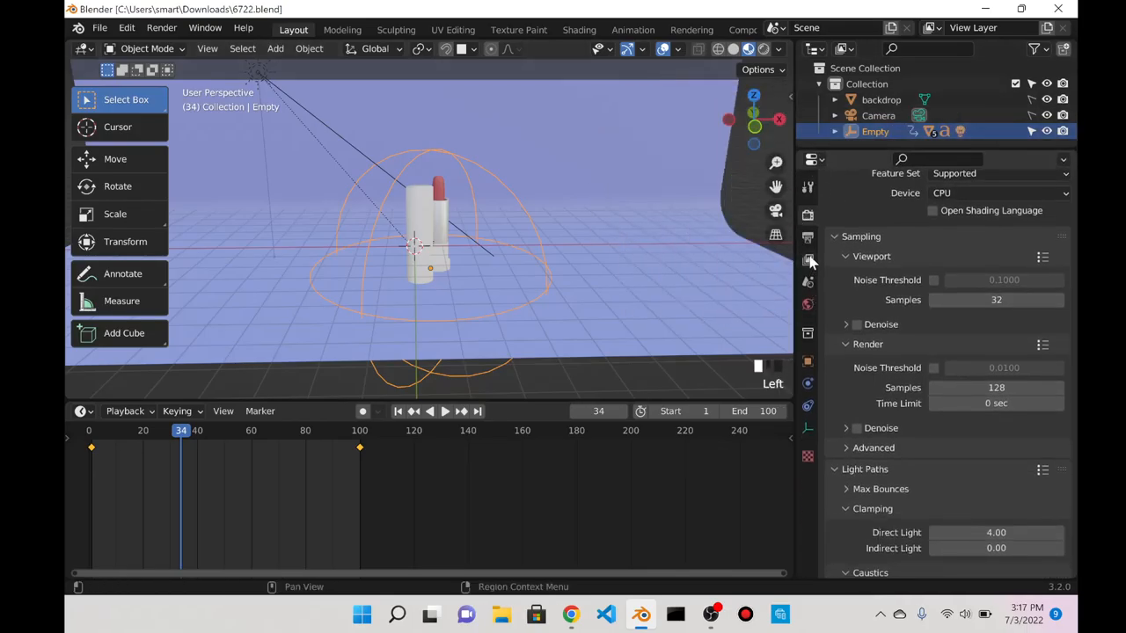
click(806, 259)
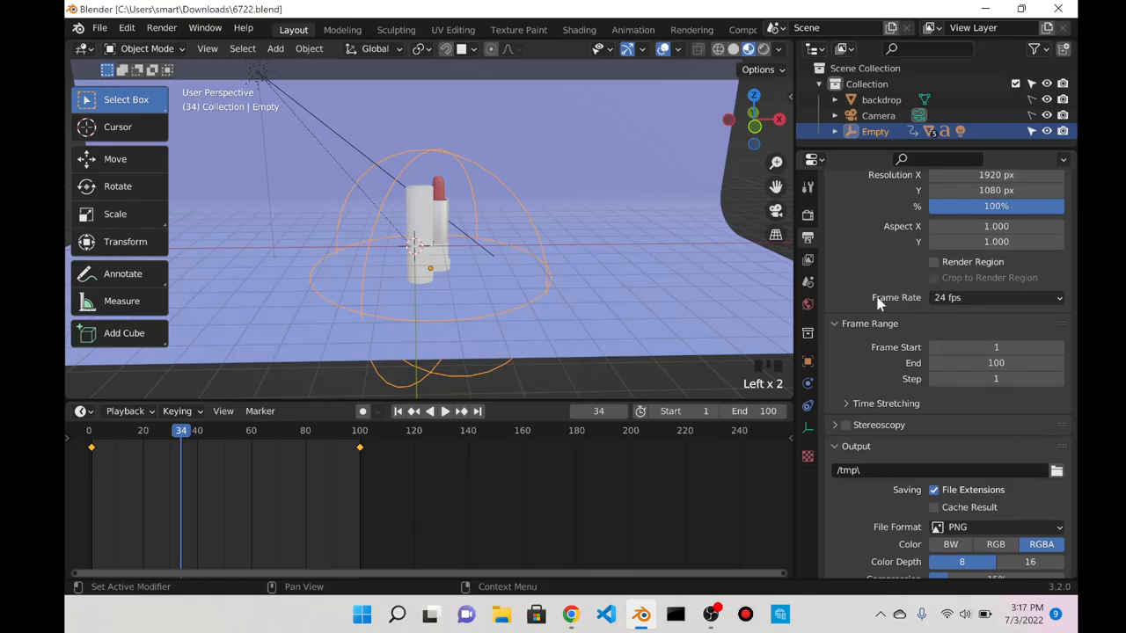
scroll(down, 3)
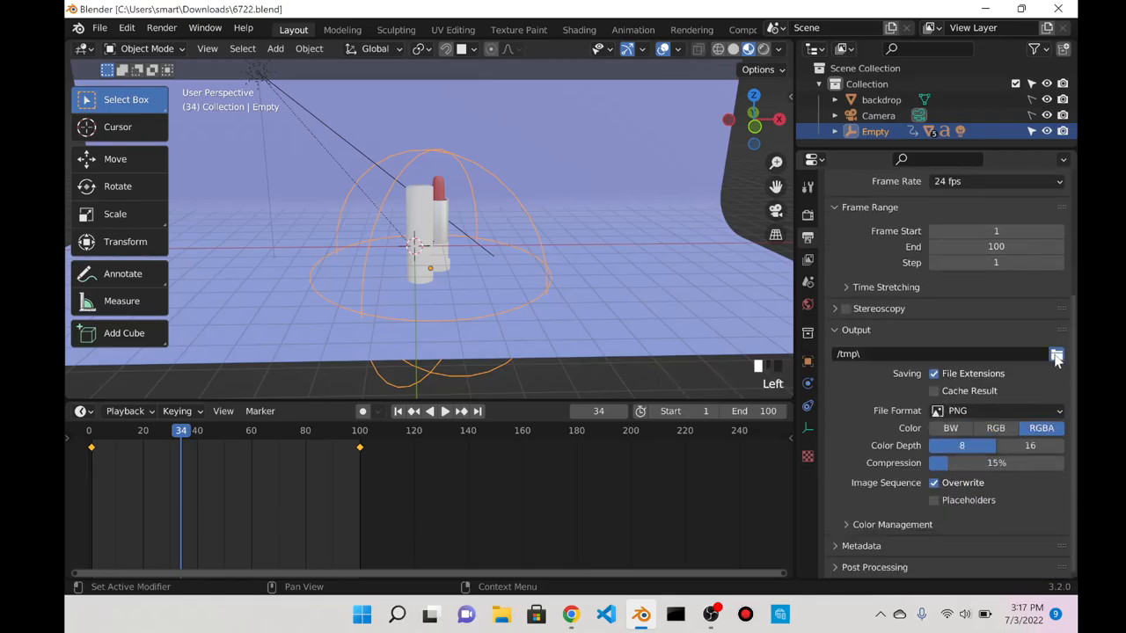
- Create a 7322_lipstick360 folder in Desktop\Blender\Animations and accept it as the output path
click(1056, 353)
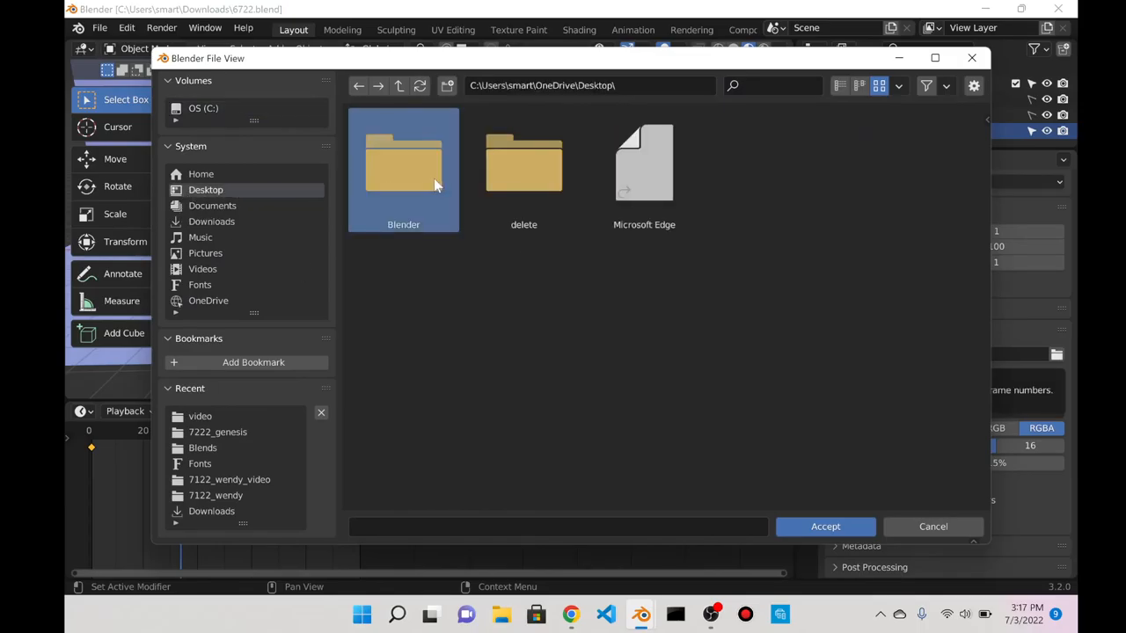
double_click(402, 167)
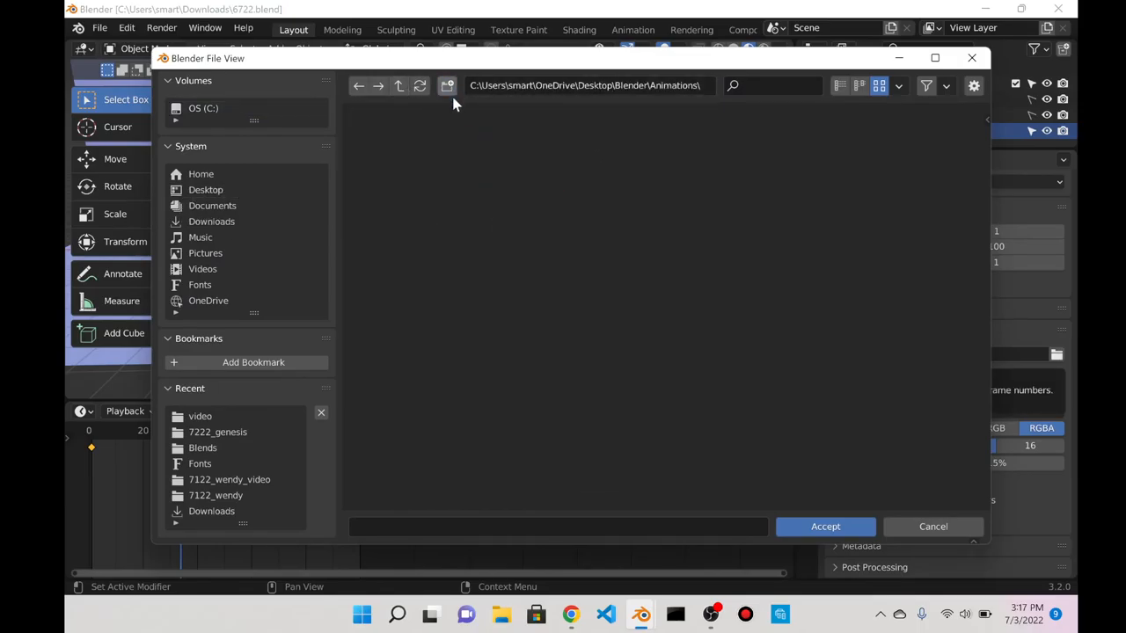
click(447, 85)
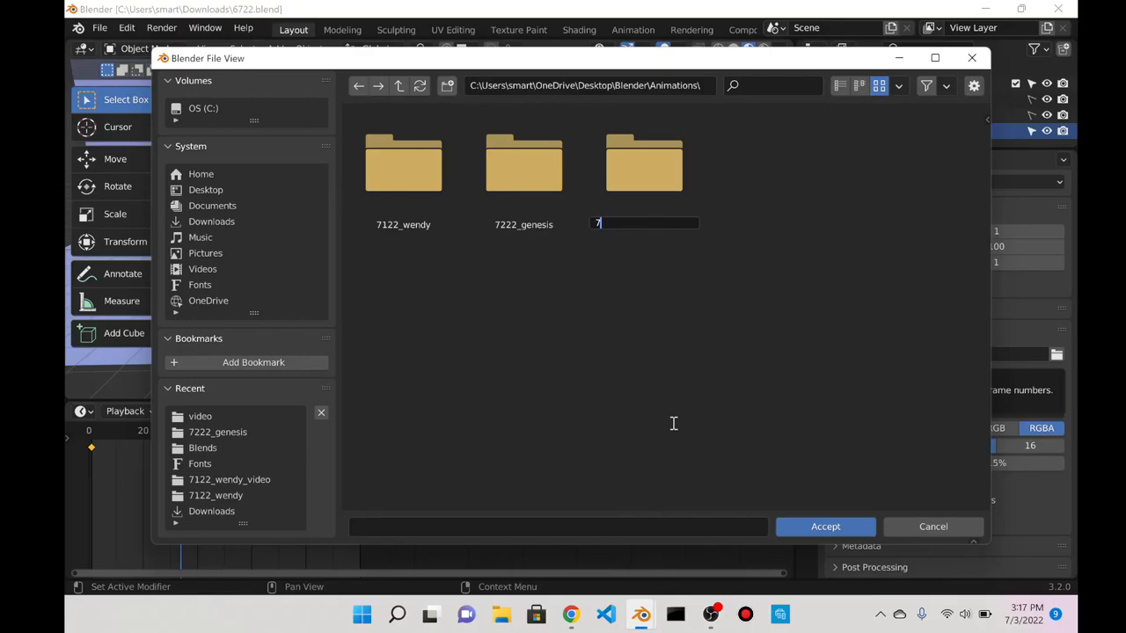
text(322_l)
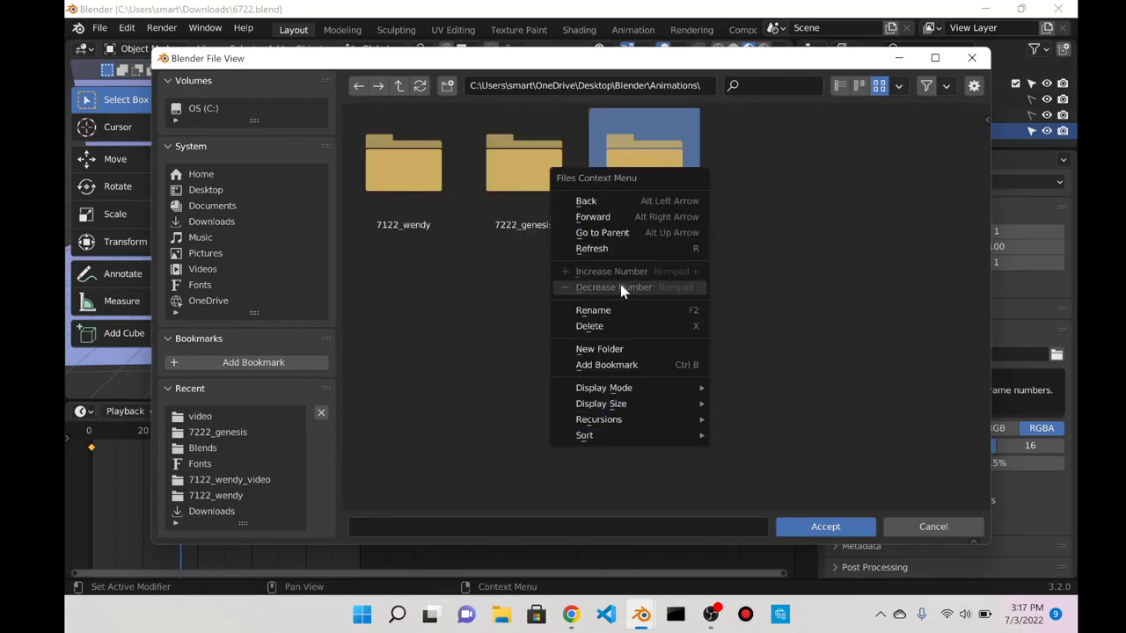
click(592, 310)
text(7322_lipstick360)
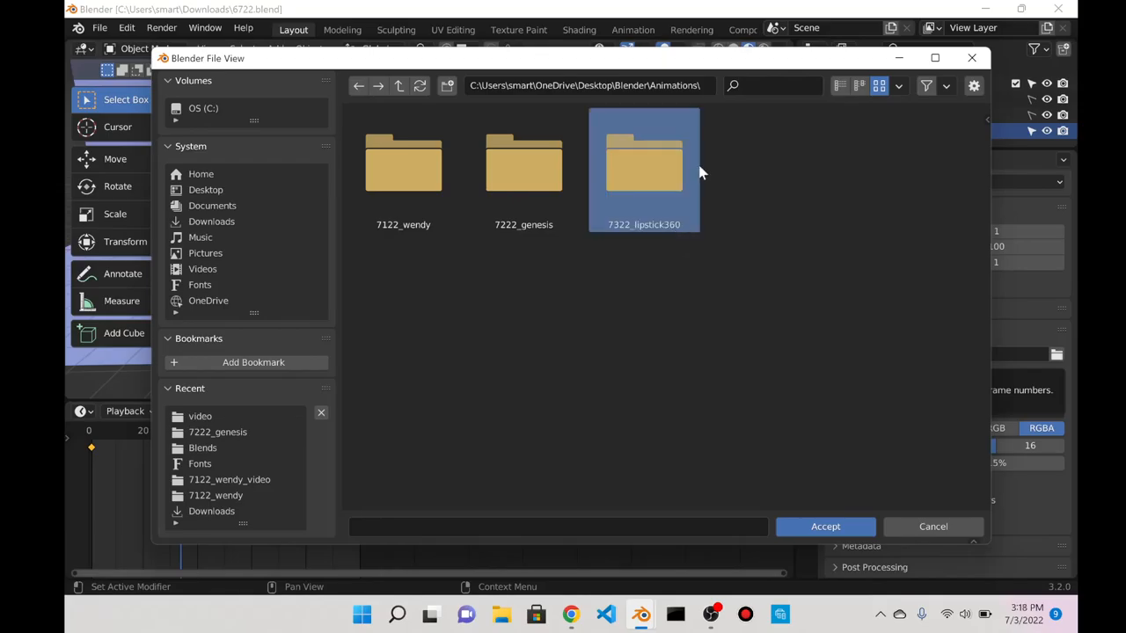
click(824, 526)
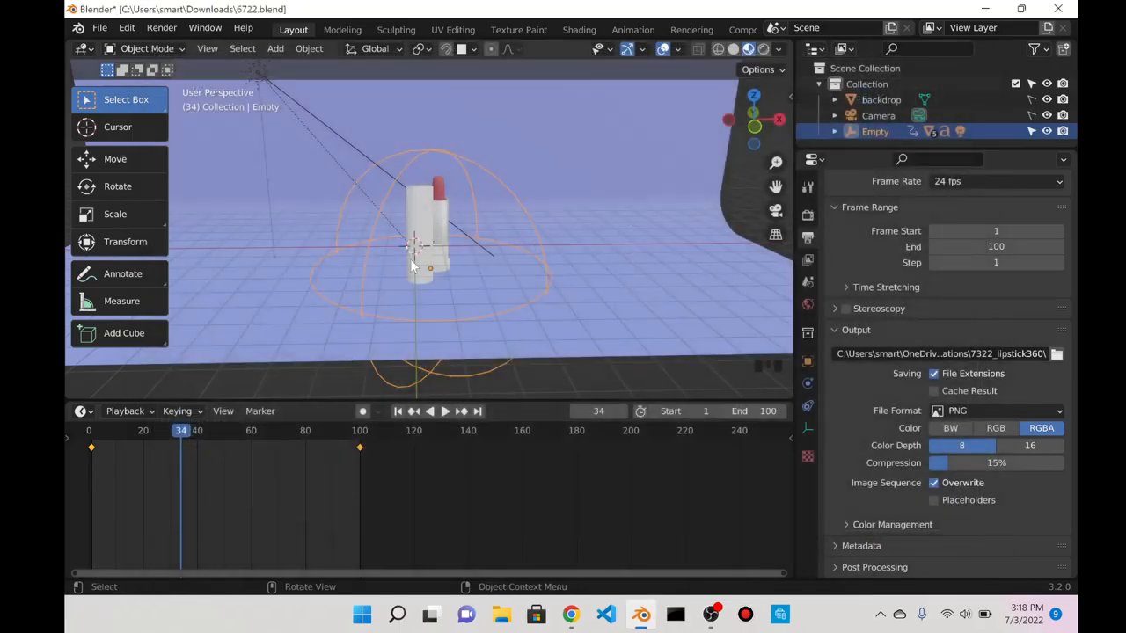
- Launch Render > Render Animation for the lipstick spin, then bring up File Explorer
scroll(down, 3)
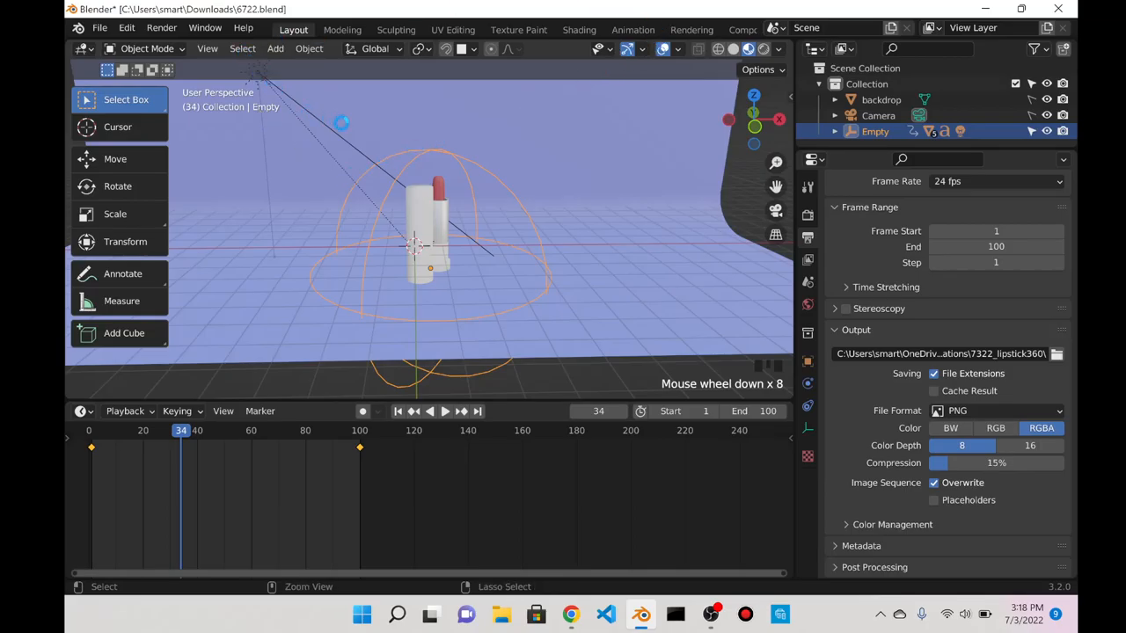
click(161, 27)
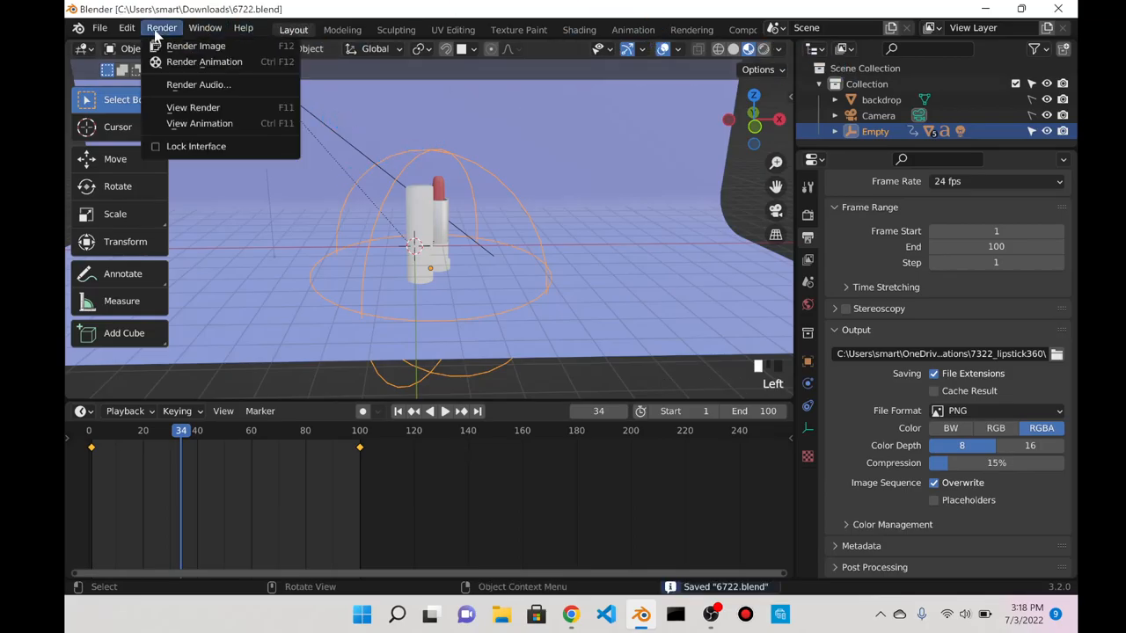
click(204, 61)
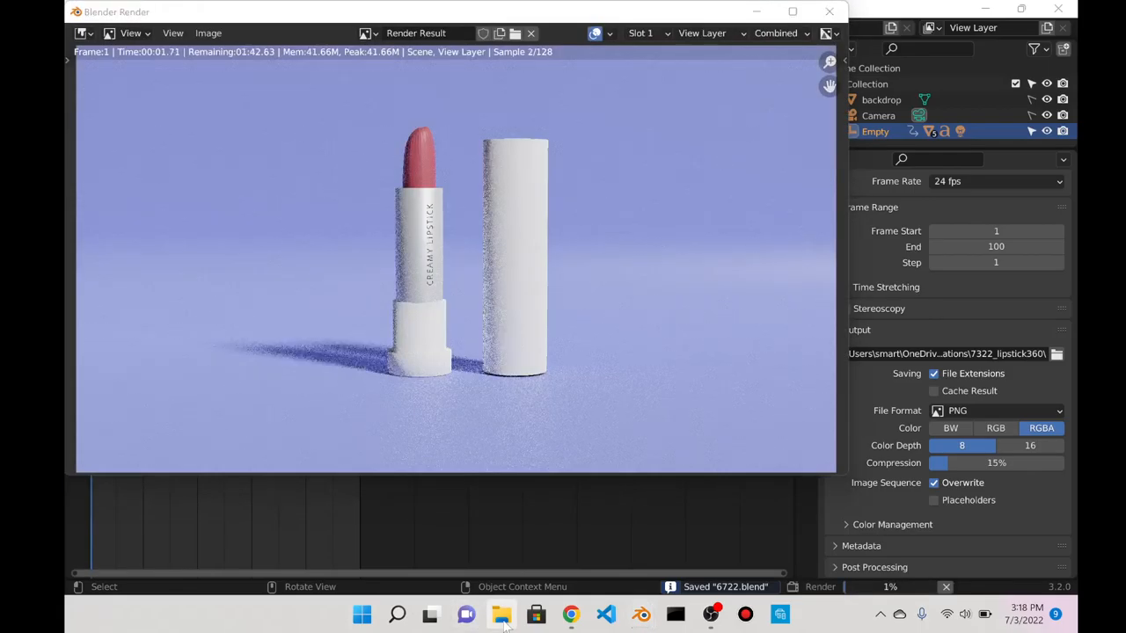
click(501, 614)
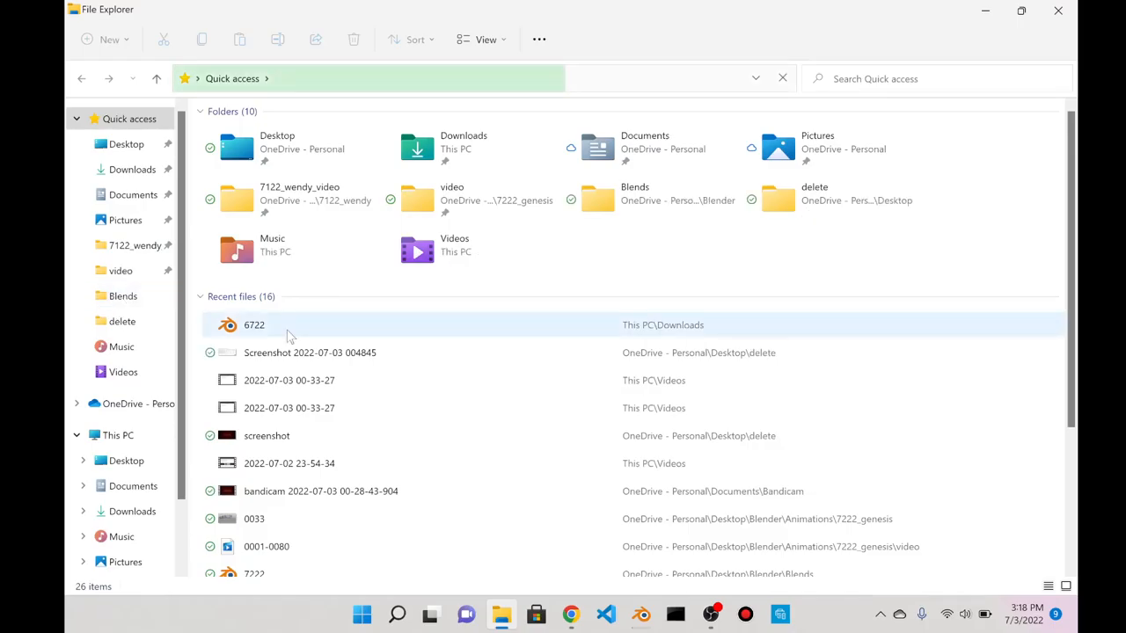
- Browse File Explorer to Desktop\Blender\Animations\7322_lipstick360, see it empty, and return to Blender
click(126, 144)
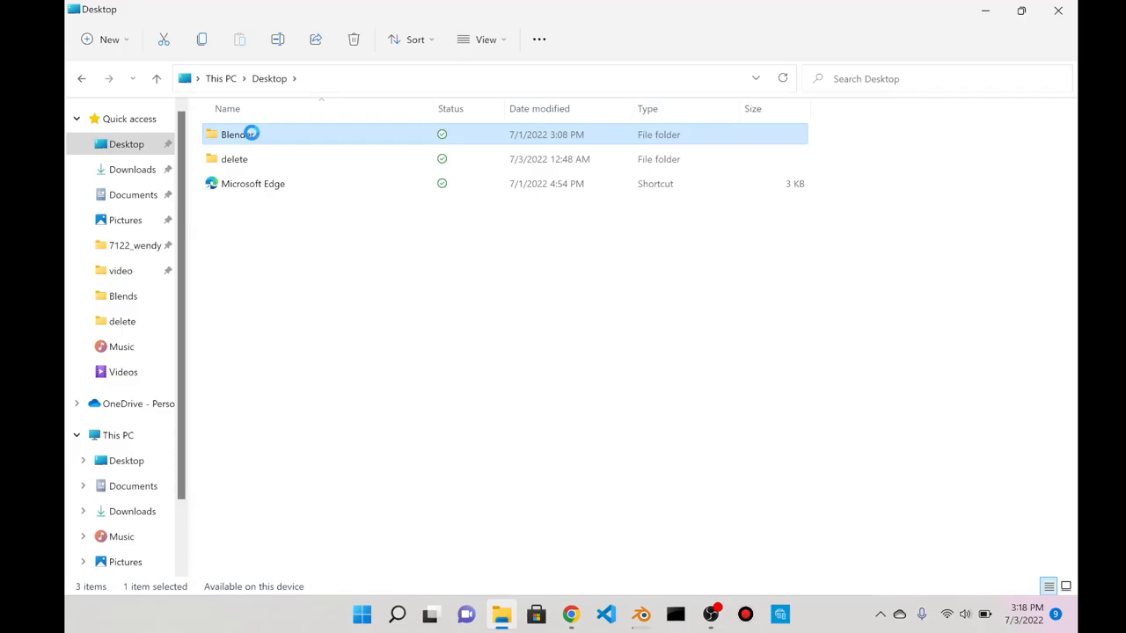
double_click(235, 134)
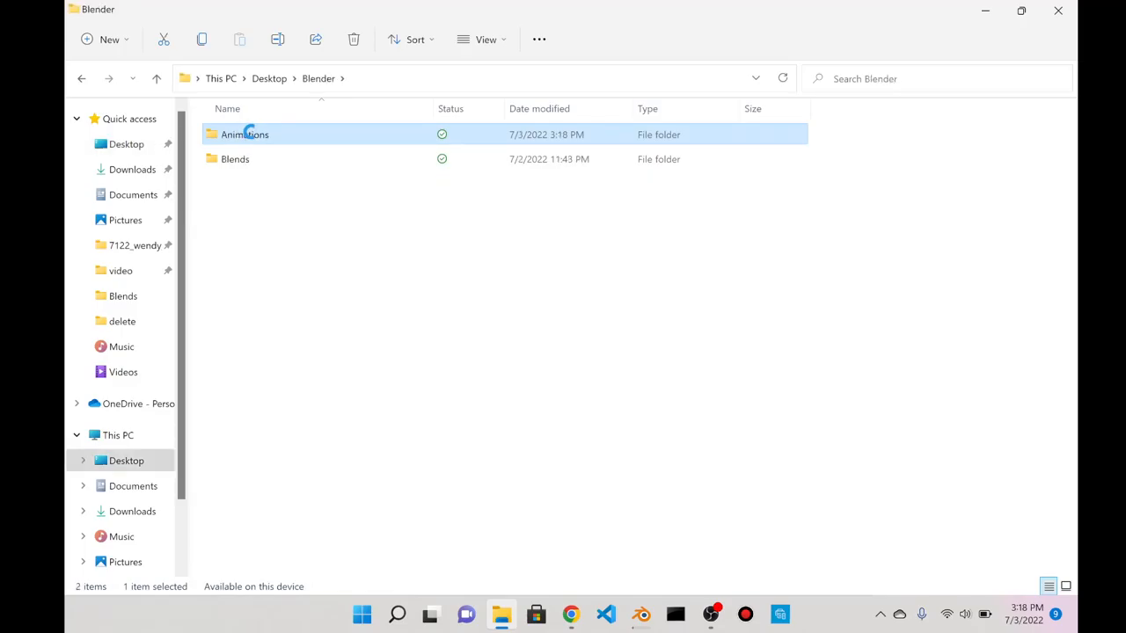
double_click(245, 134)
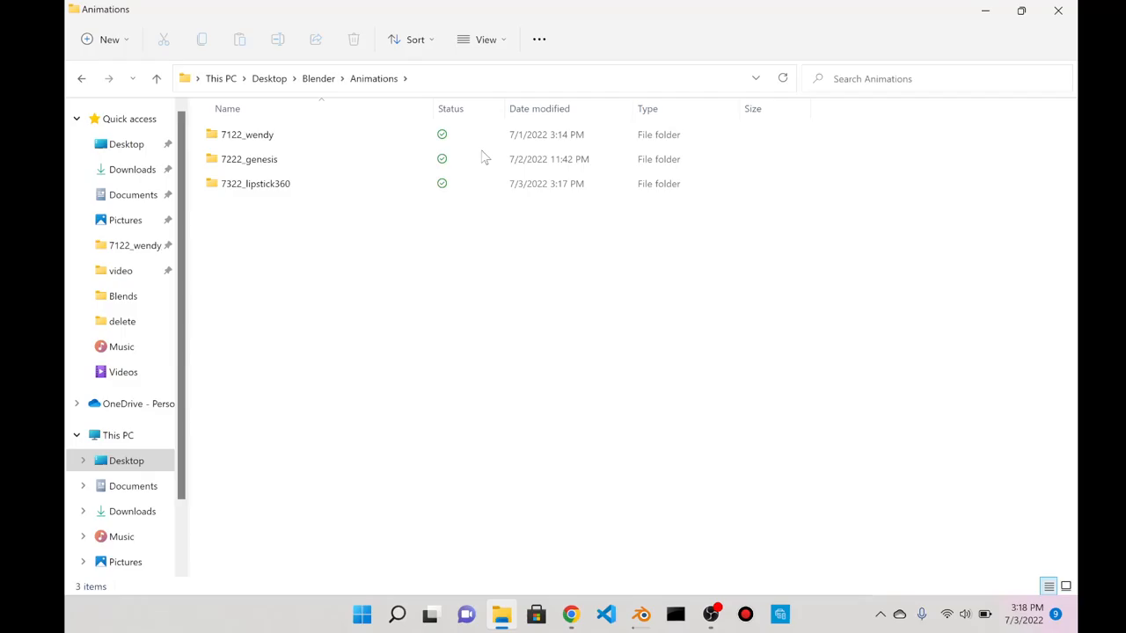
double_click(255, 183)
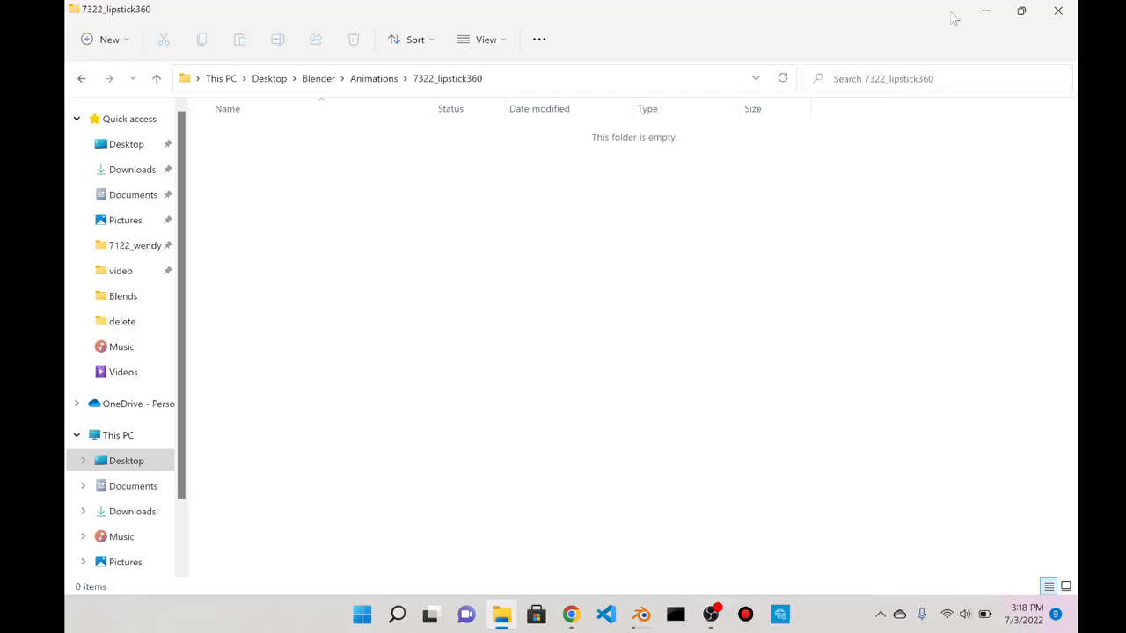
click(640, 613)
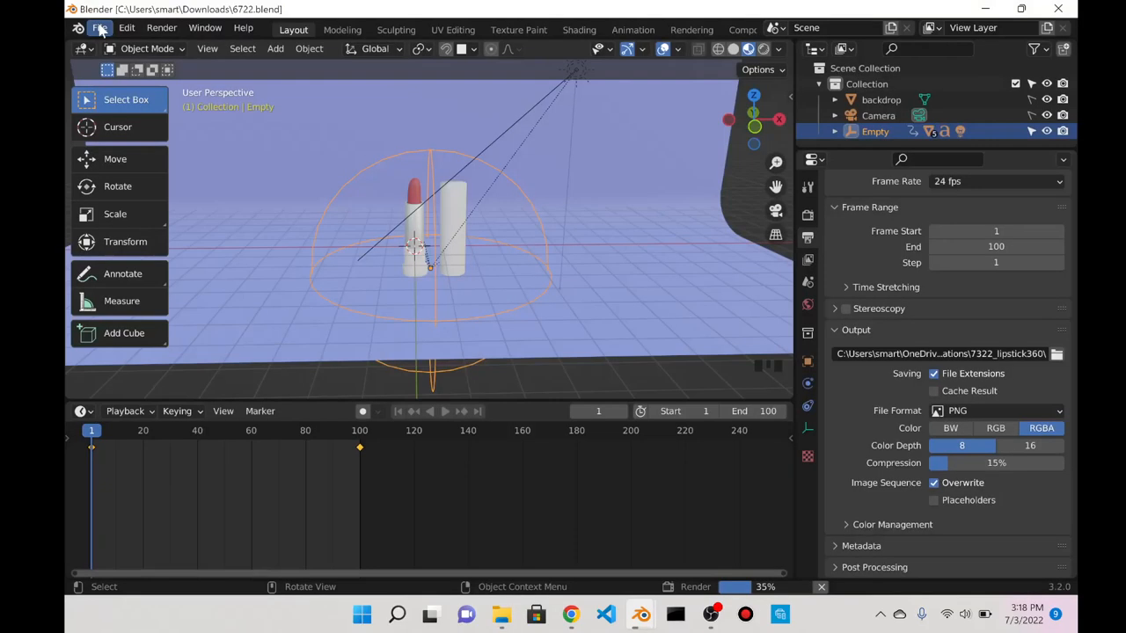
- Open Blender's Edit menu to reach Preferences
click(126, 27)
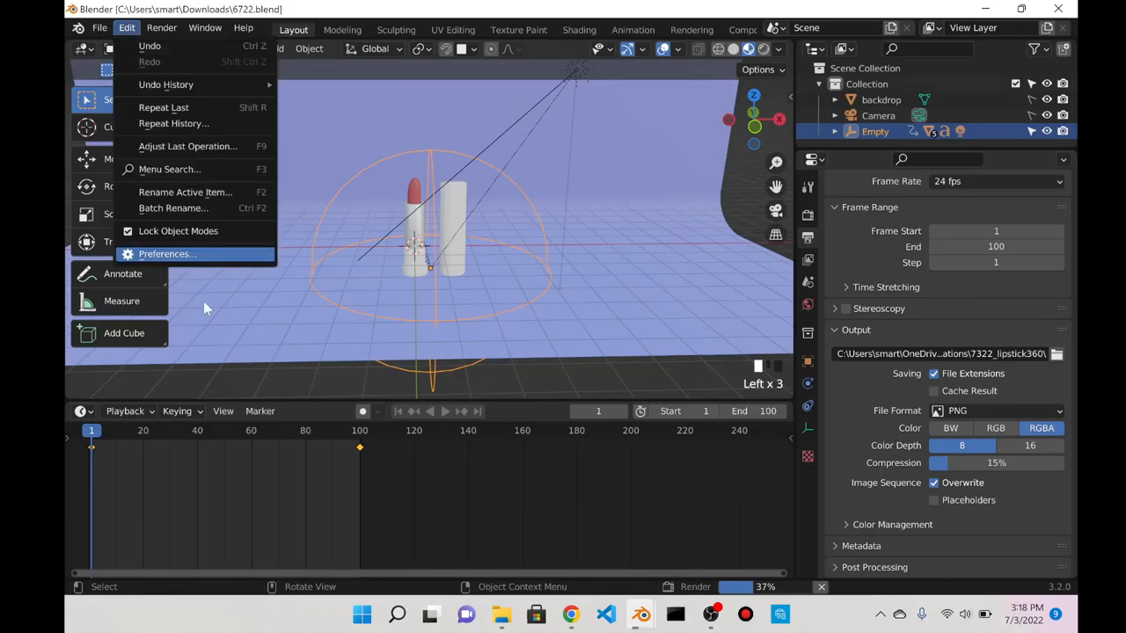
mouse_move(385, 567)
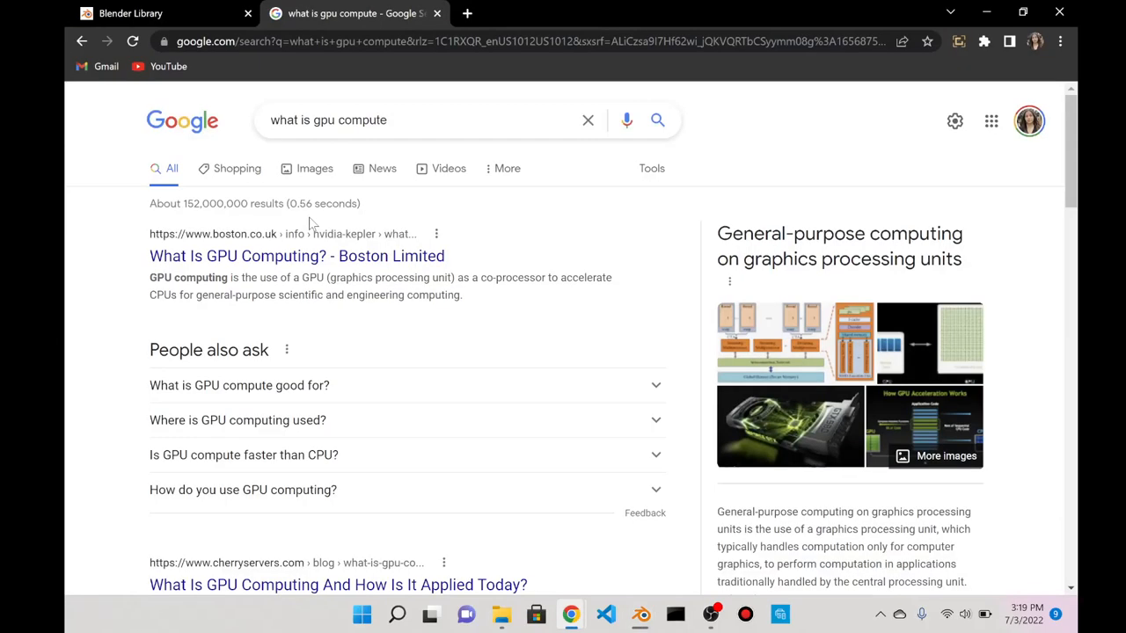
- Search Google for 'what is gpu compute in blender' and scroll through the GPU rendering answers
click(413, 120)
text( in blender)
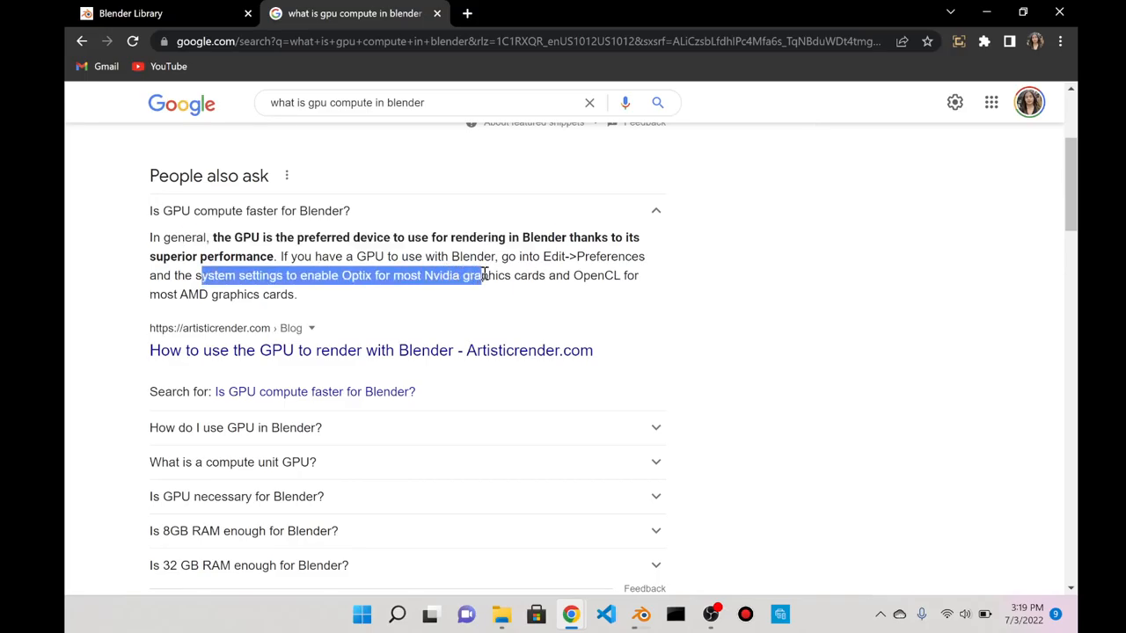
scroll(down, 3)
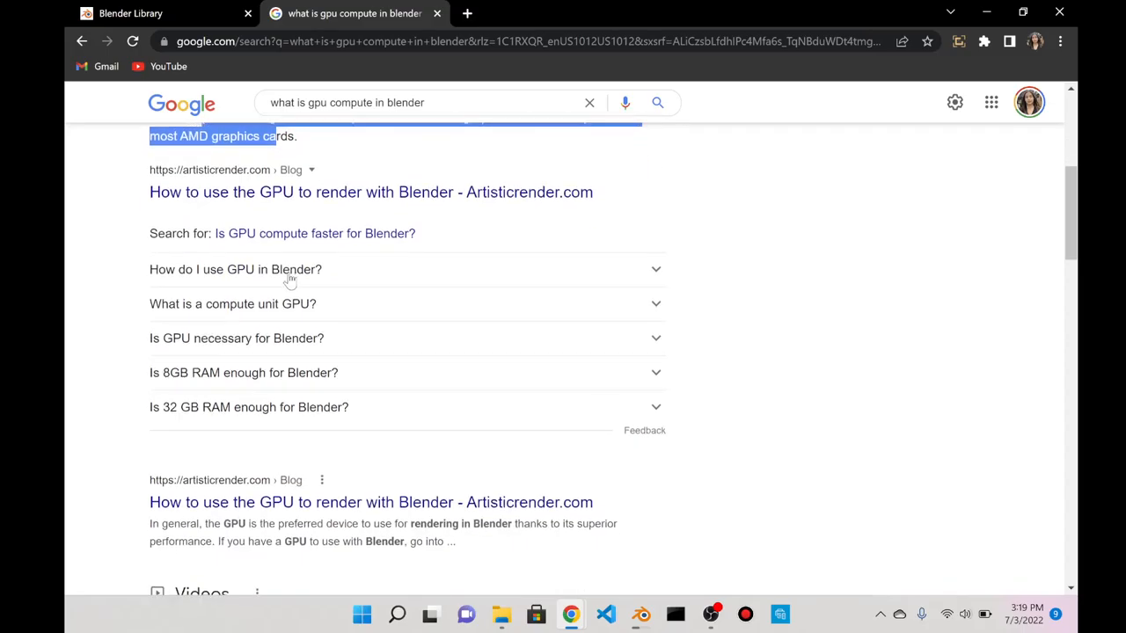
scroll(down, 3)
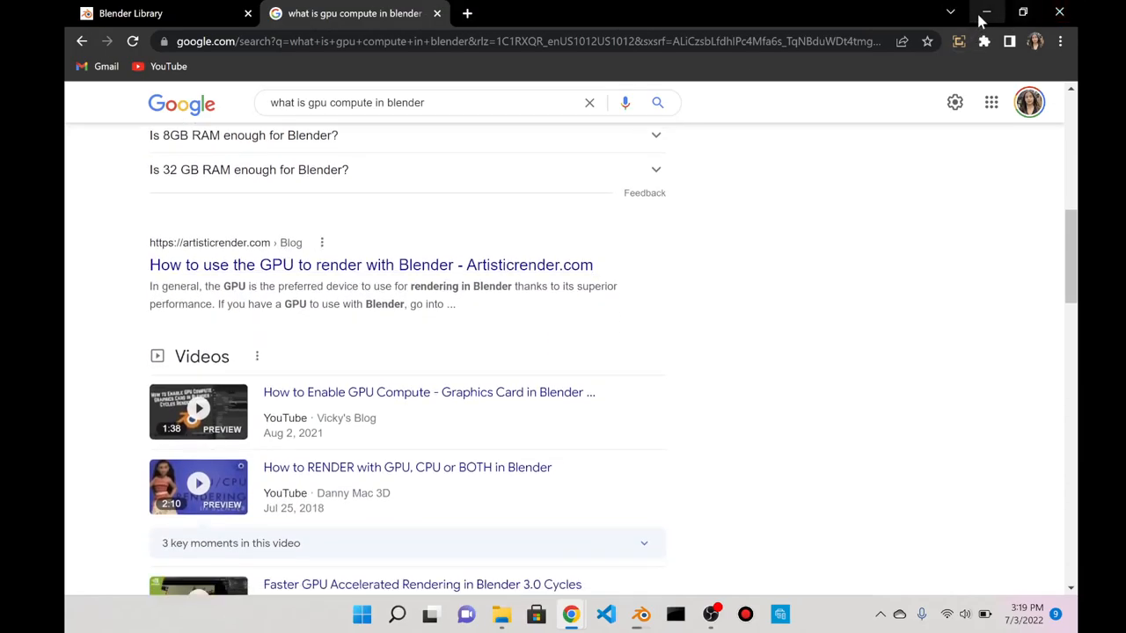
- Minimize Chrome and switch the 7322_lipstick360 folder view to picture-thumbnail icons
click(501, 613)
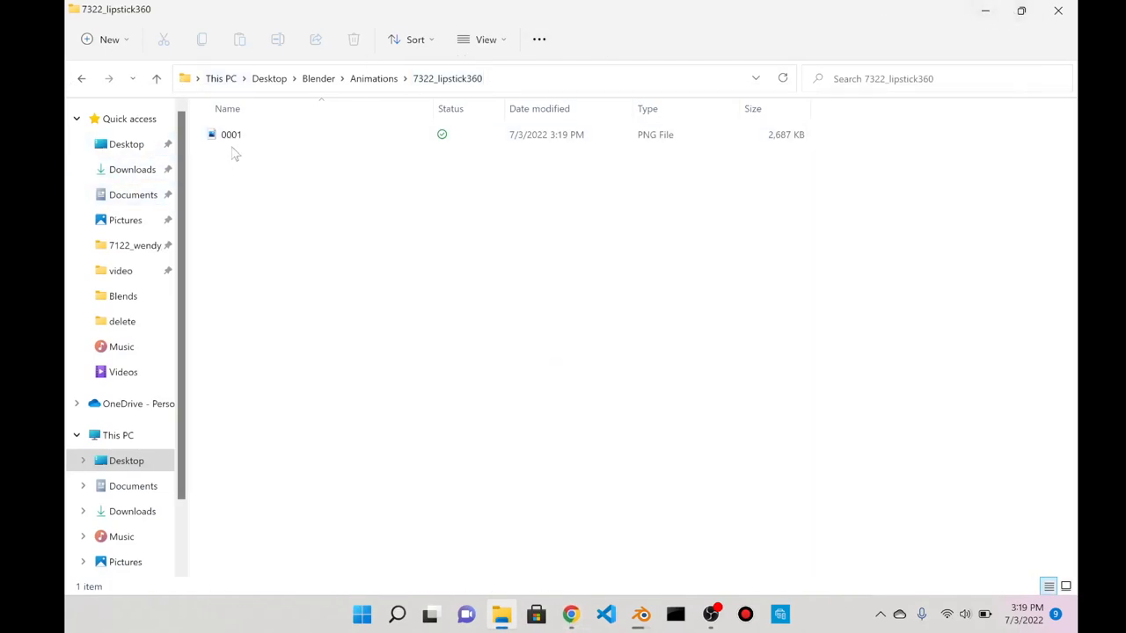
mouse_move(591, 223)
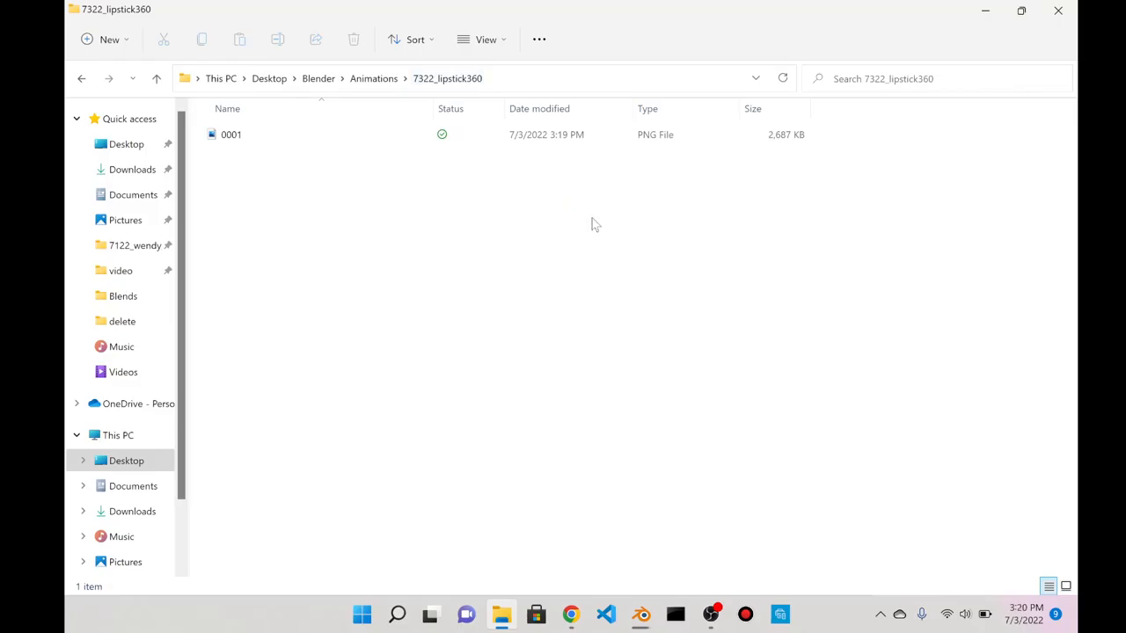
right_click(594, 224)
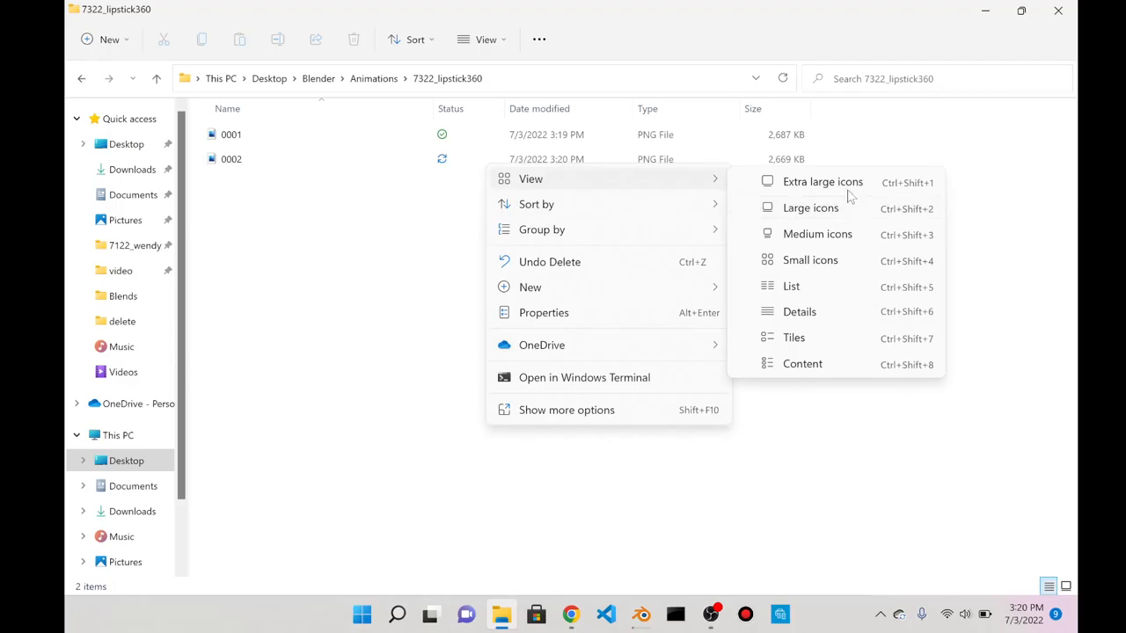
click(809, 207)
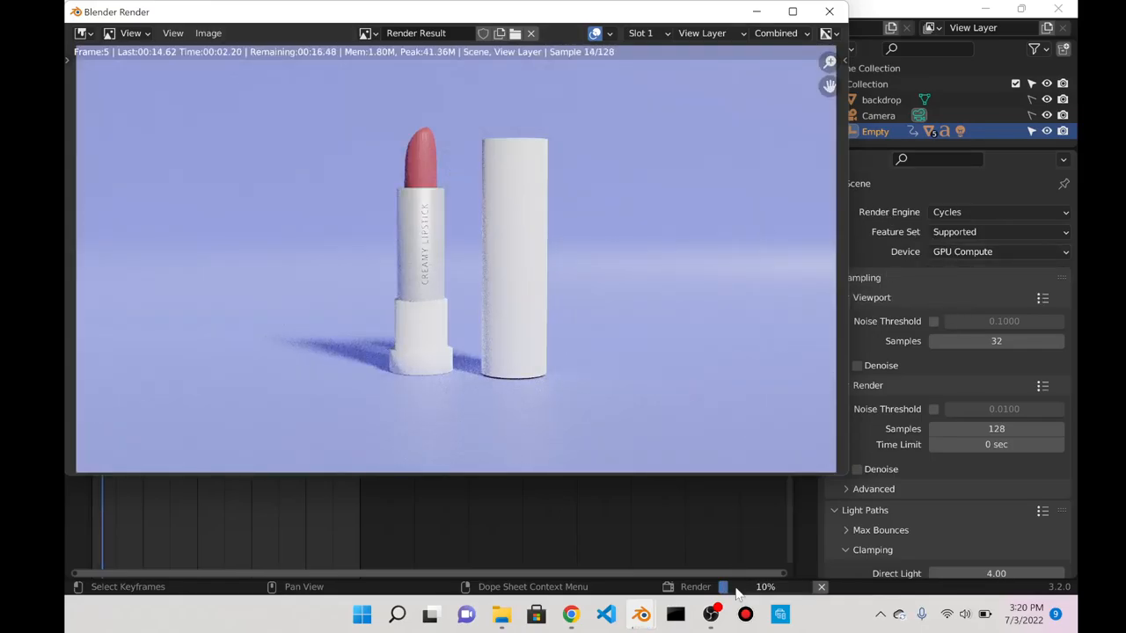
mouse_move(640, 613)
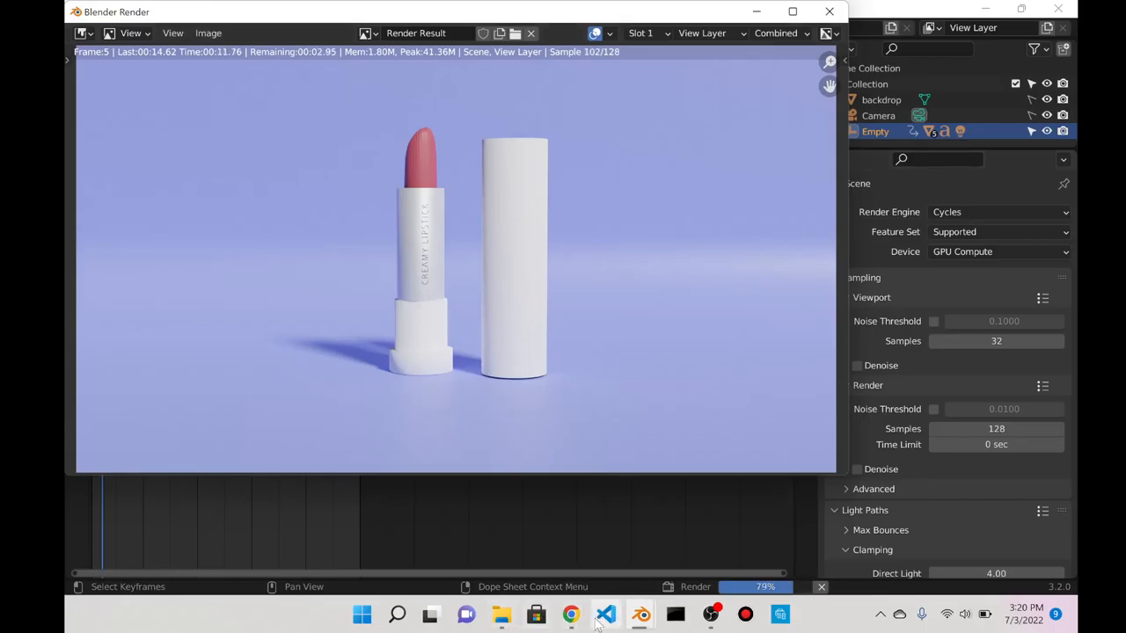
click(501, 614)
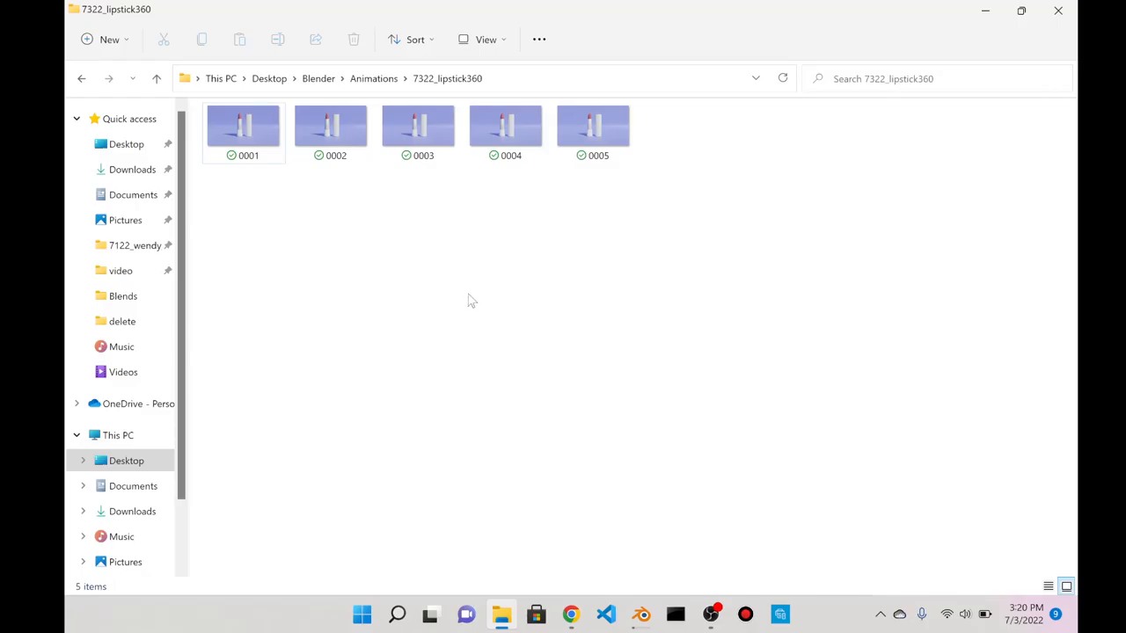
mouse_move(480, 297)
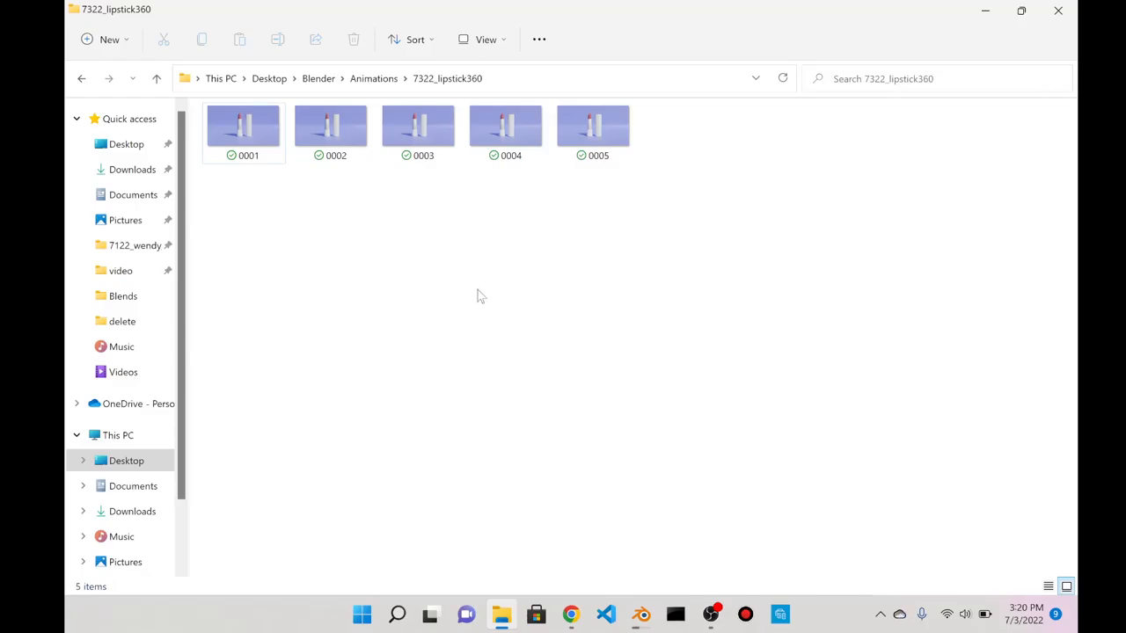
mouse_move(472, 284)
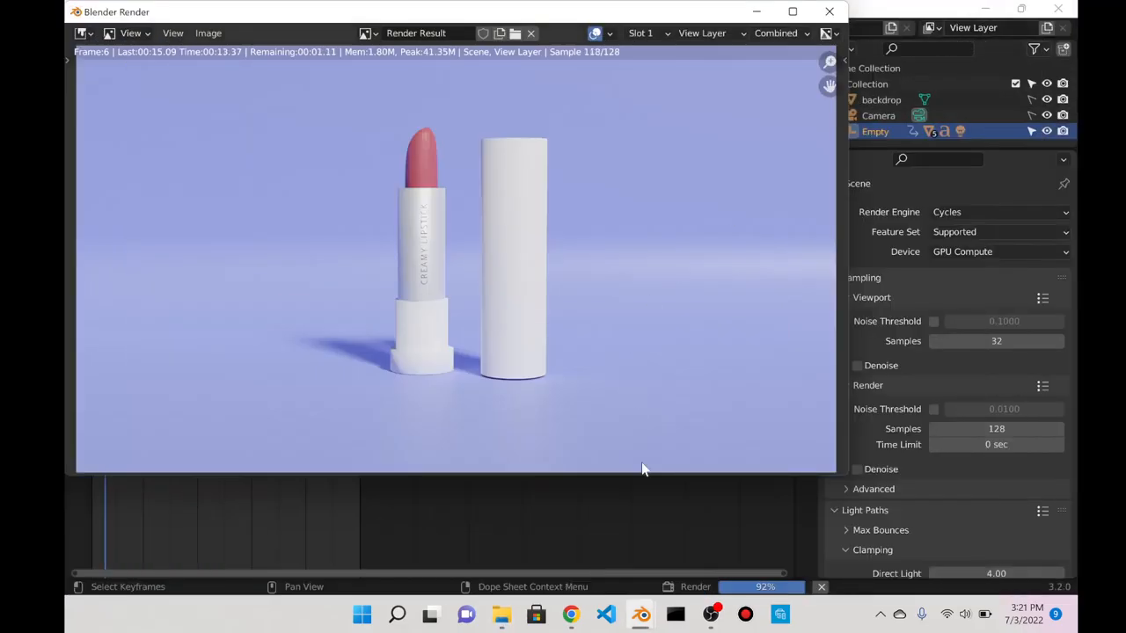
mouse_move(571, 613)
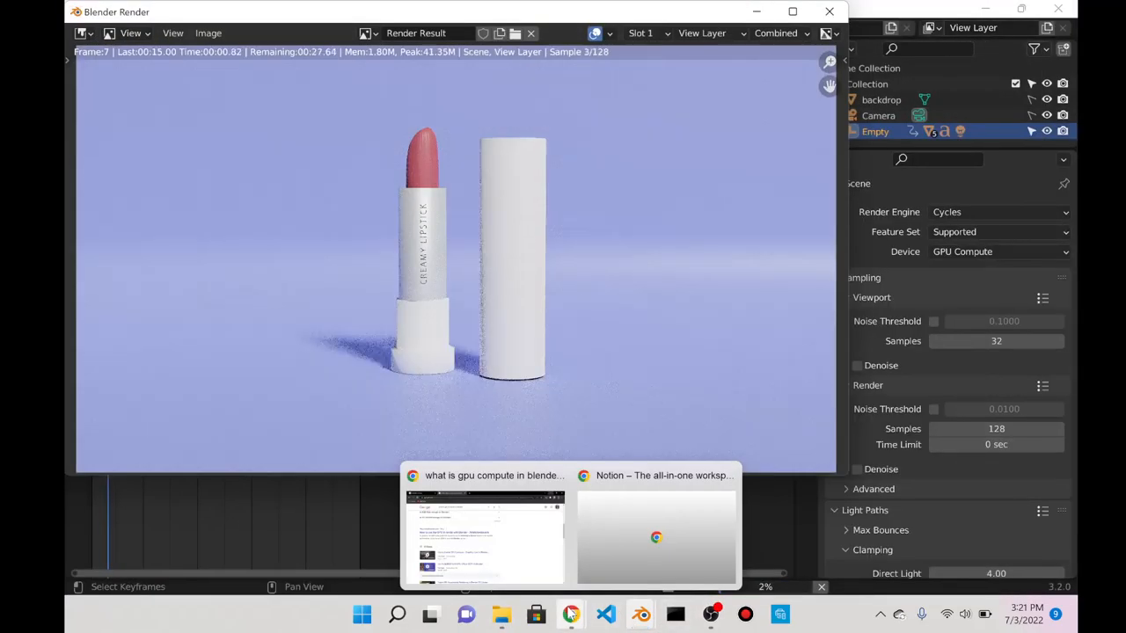
- Switch from the running render to the Notion Blender Library window in Chrome
click(655, 536)
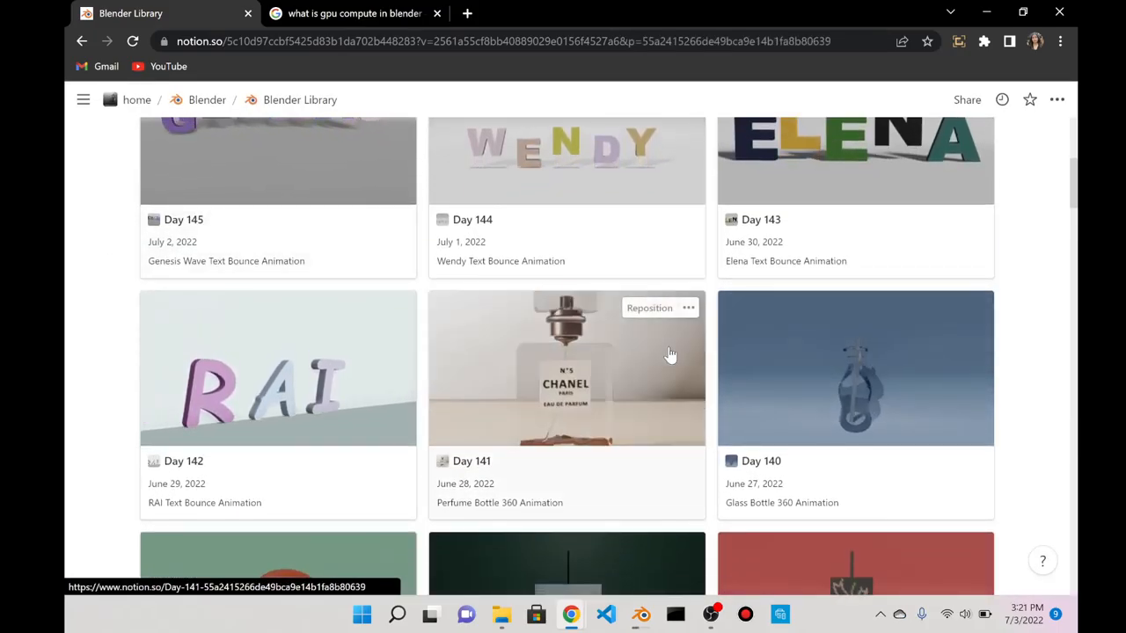
- Browse a Blender Library gallery card in Notion, then return to the Blender render window
click(566, 367)
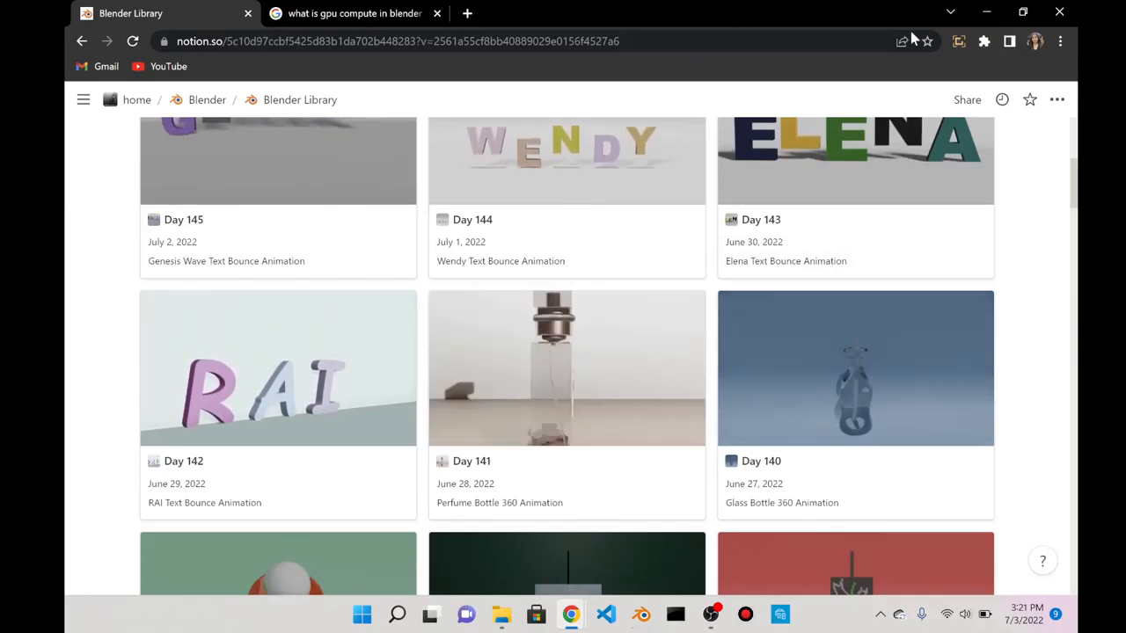
click(641, 614)
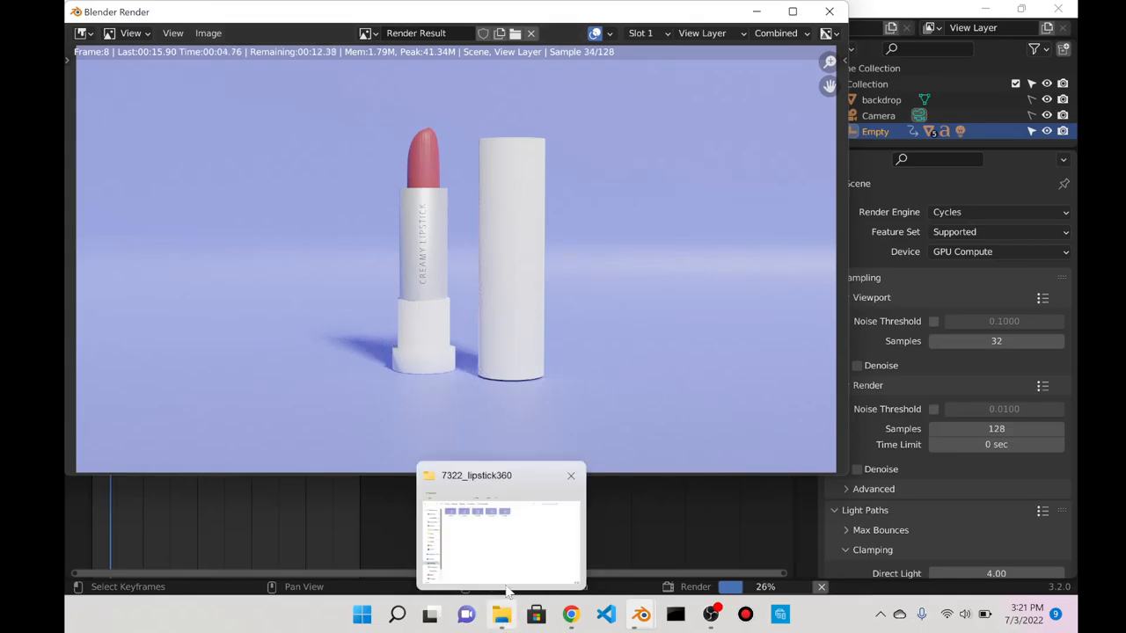
- Check rendered frames 0001–0007 in File Explorer, then return to the Blender render
click(500, 528)
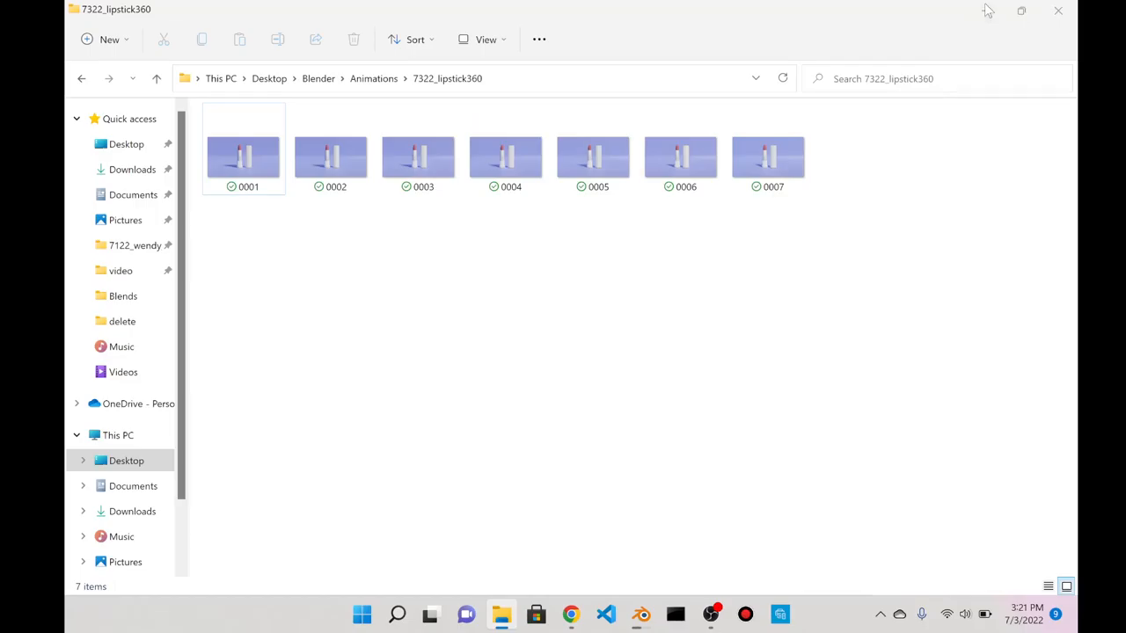
click(640, 614)
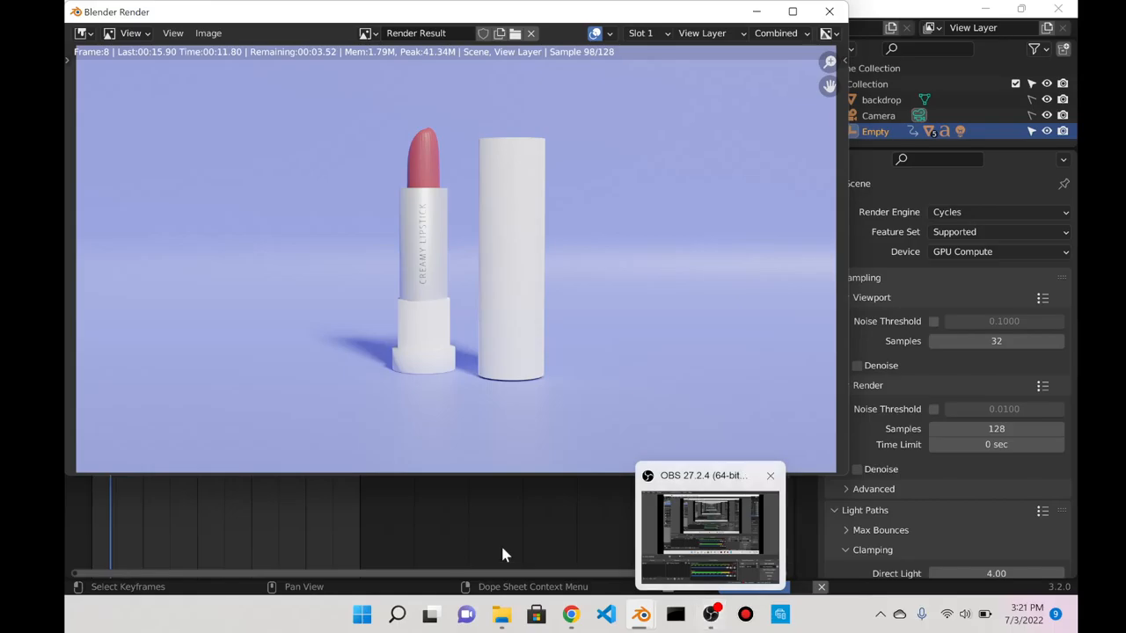
click(708, 535)
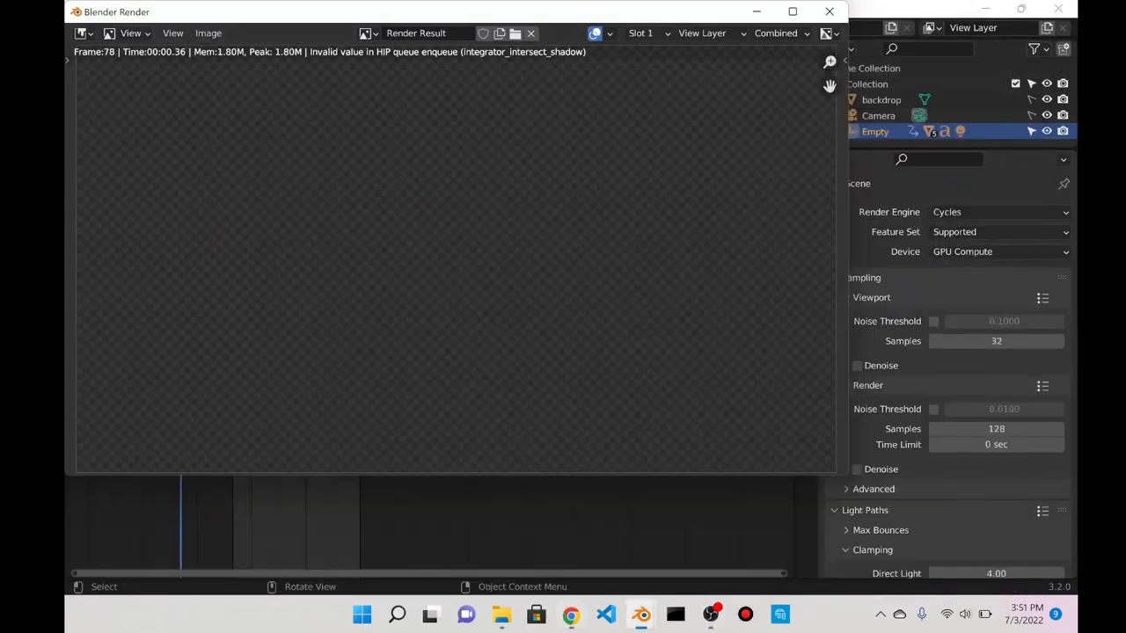
mouse_move(430, 55)
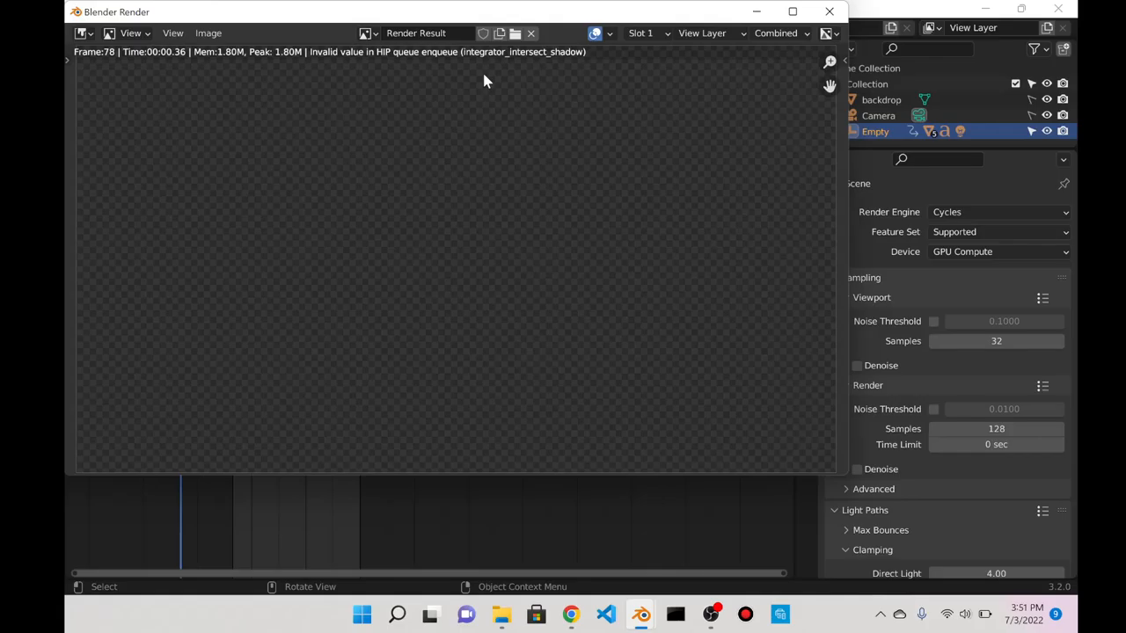
mouse_move(641, 614)
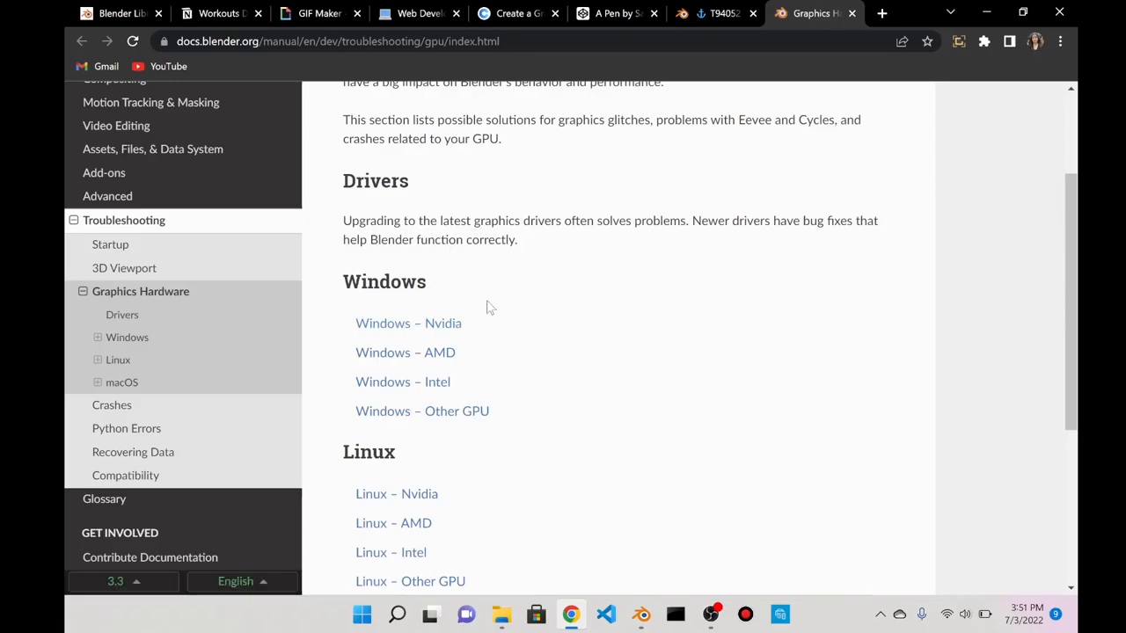
mouse_move(475, 277)
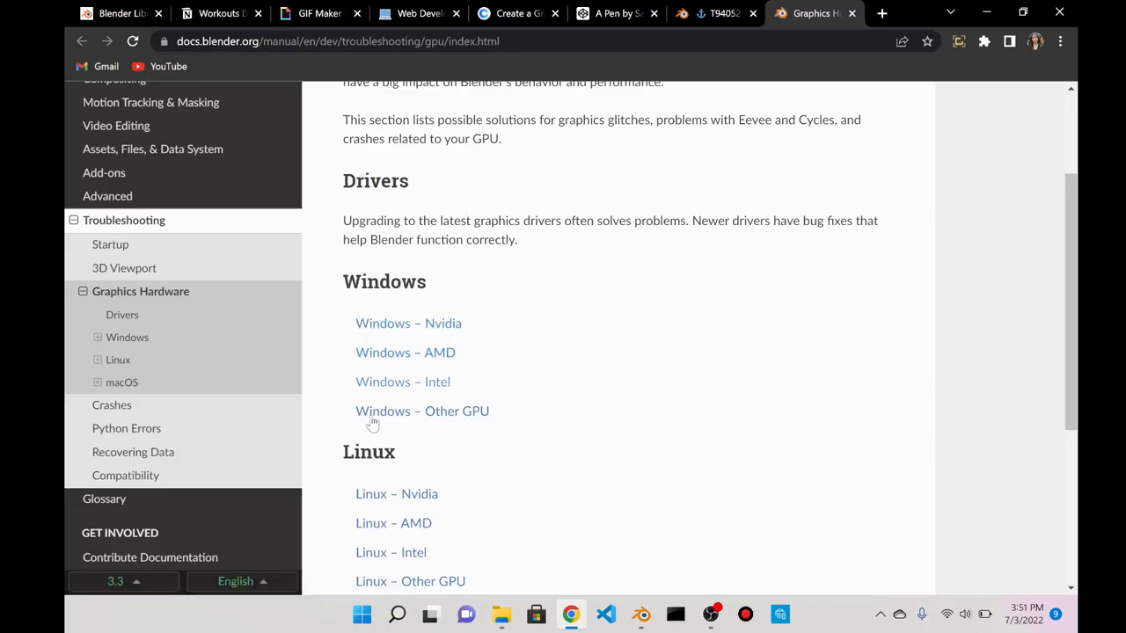
- Open the Blender Manual's Windows – AMD page and read down to 'Download Latest AMD Drivers'
click(405, 352)
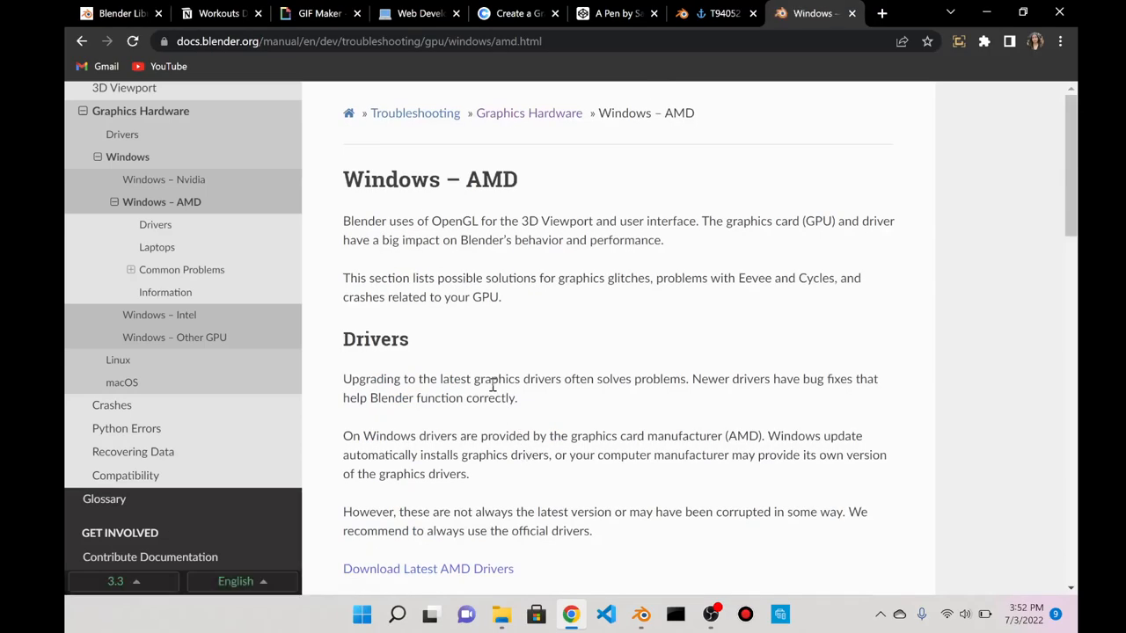
drag(375, 221, 528, 221)
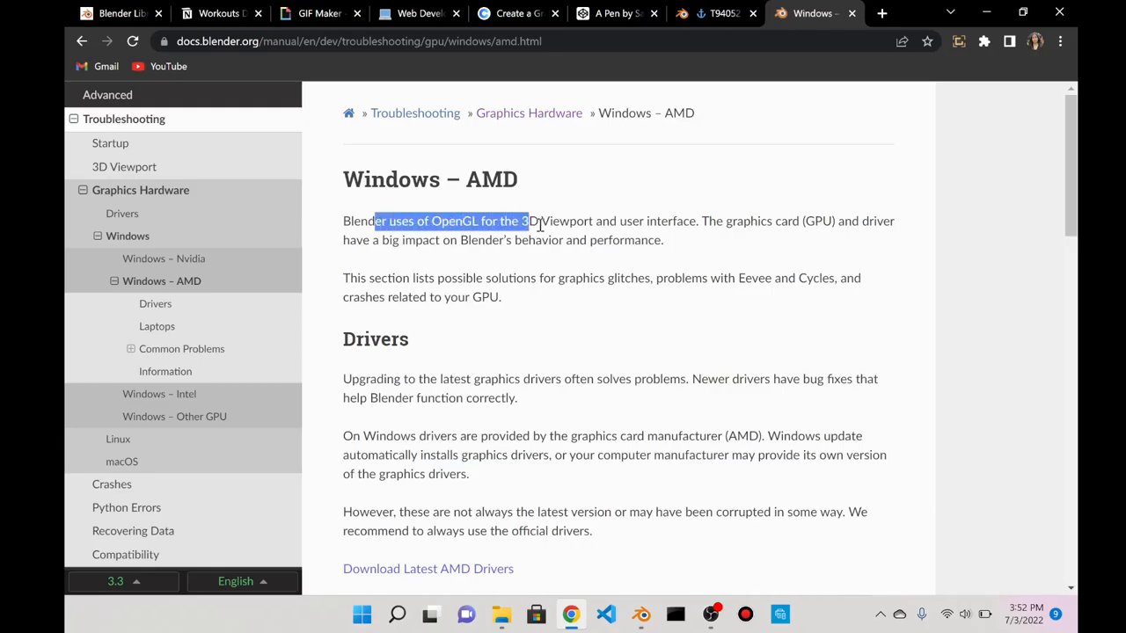
drag(526, 220, 635, 240)
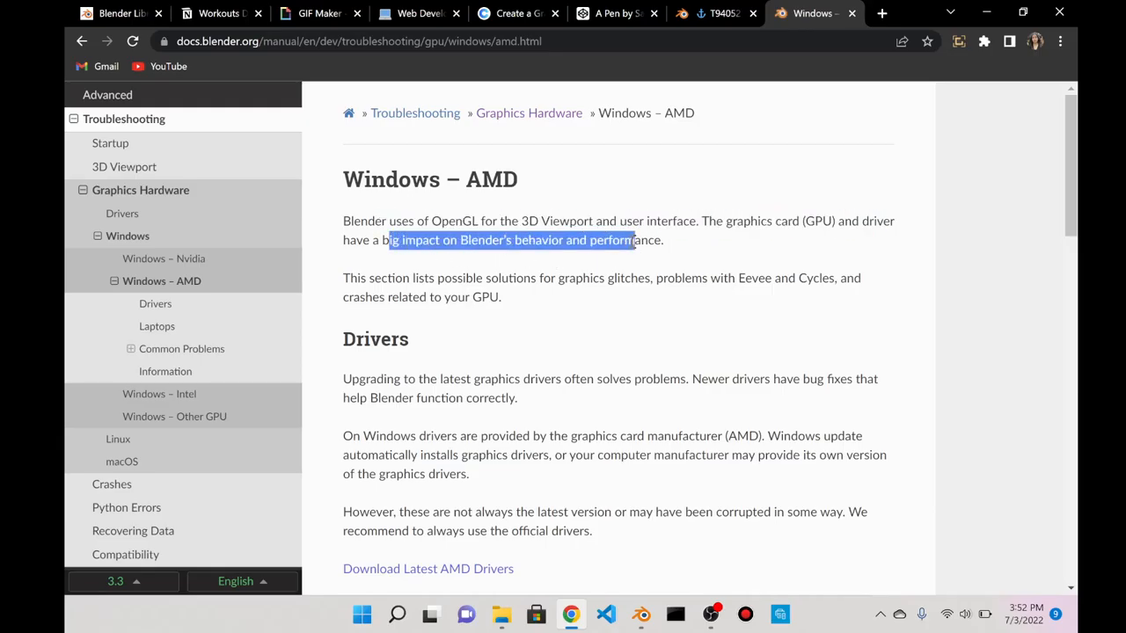
scroll(down, 3)
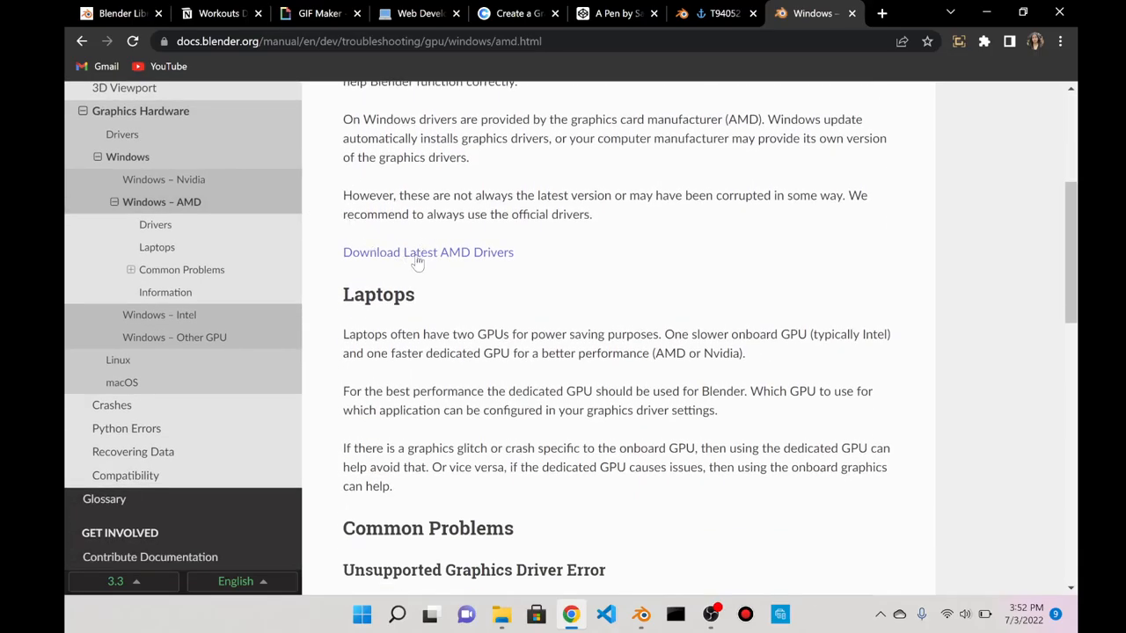
- Open AMD's latest drivers page, dismiss the battery notice, and launch the downloaded amd-software installer
click(427, 252)
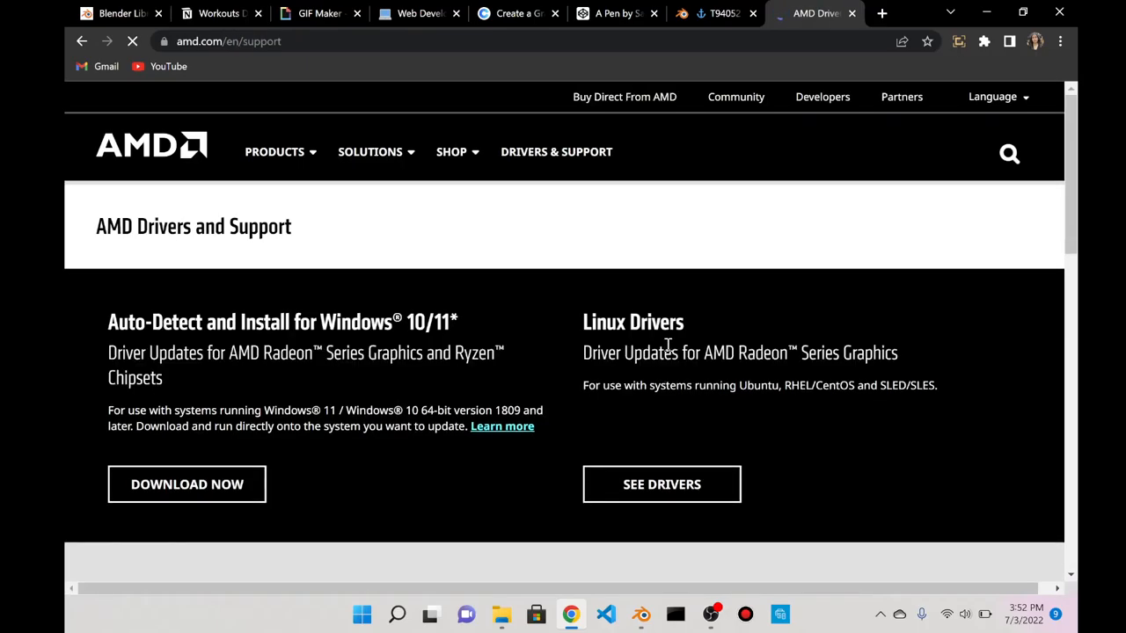
scroll(down, 3)
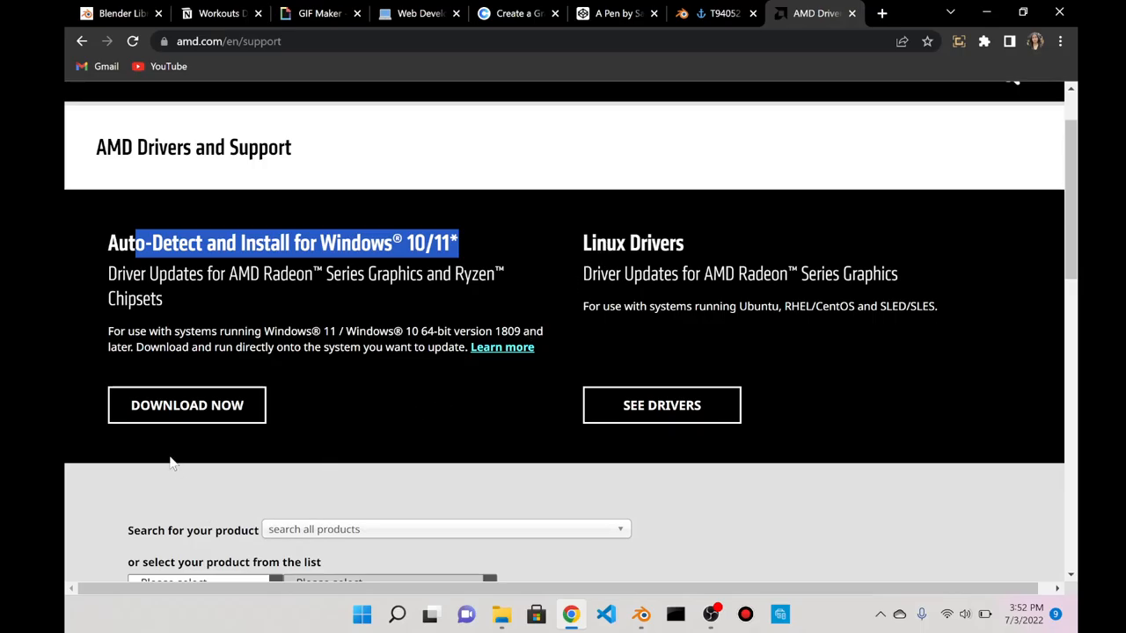
scroll(down, 3)
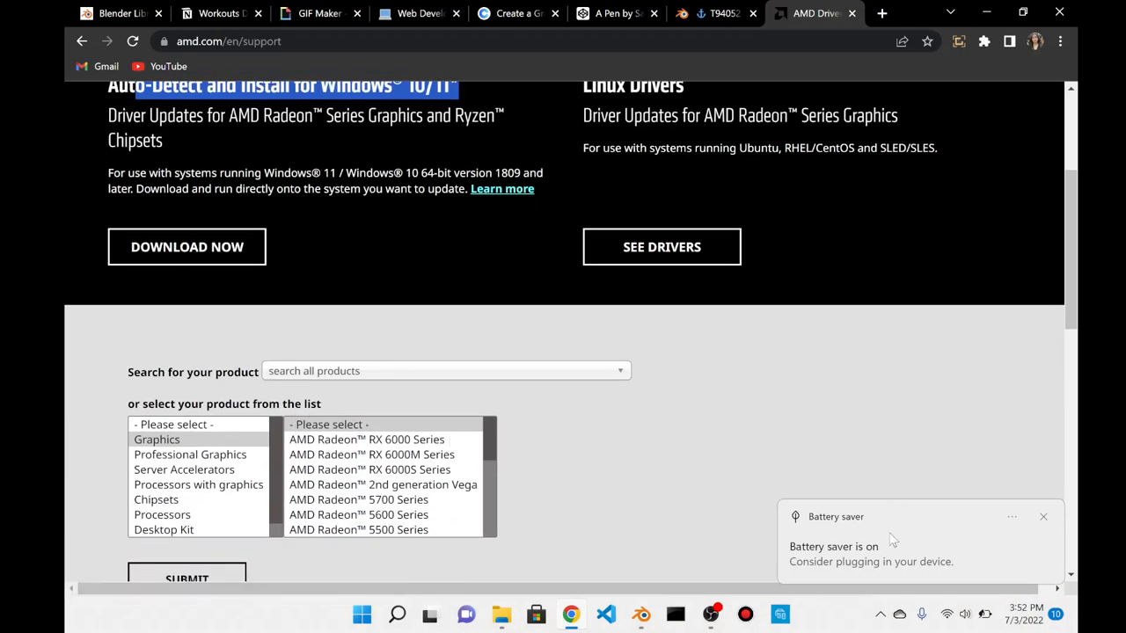
click(186, 247)
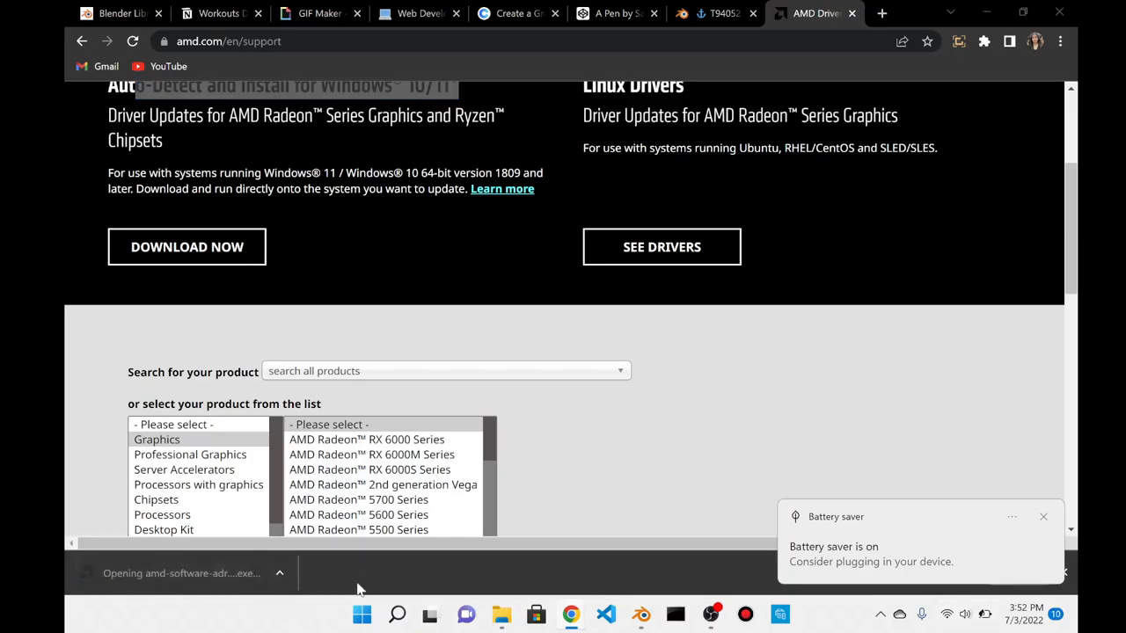
mouse_move(775, 499)
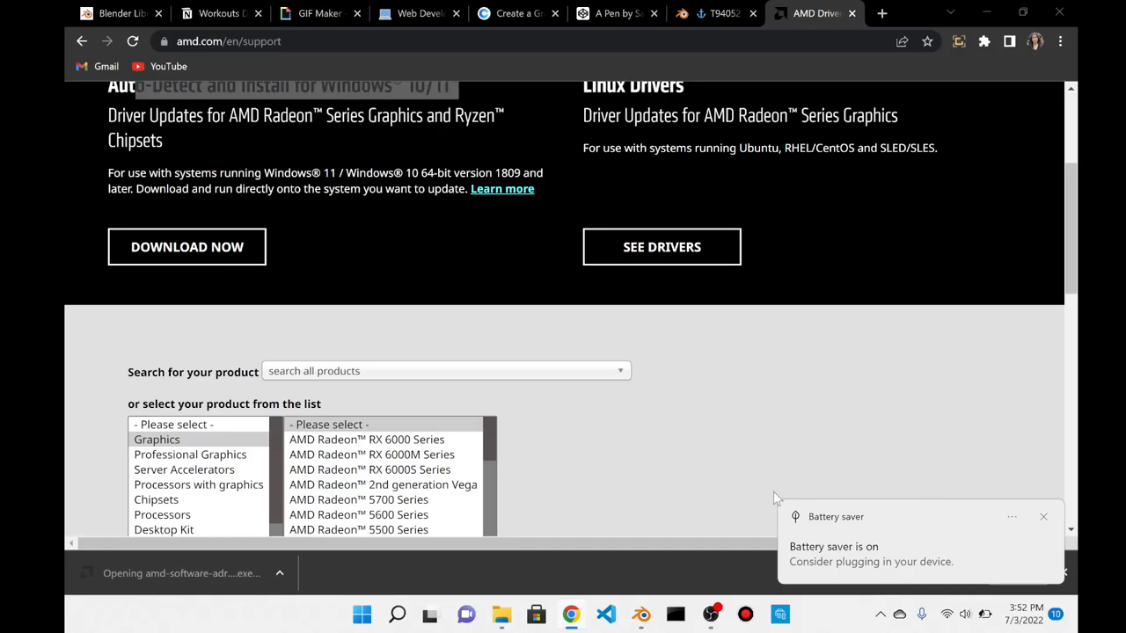
click(180, 573)
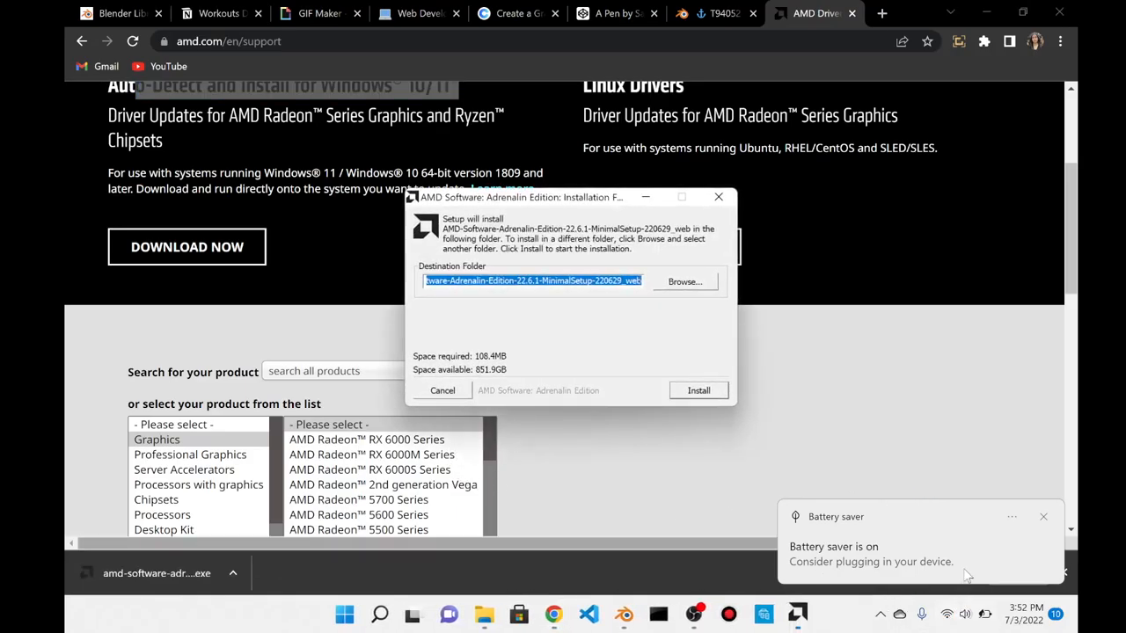
- Install the Adrenalin Edition setup into the suggested destination folder
click(698, 390)
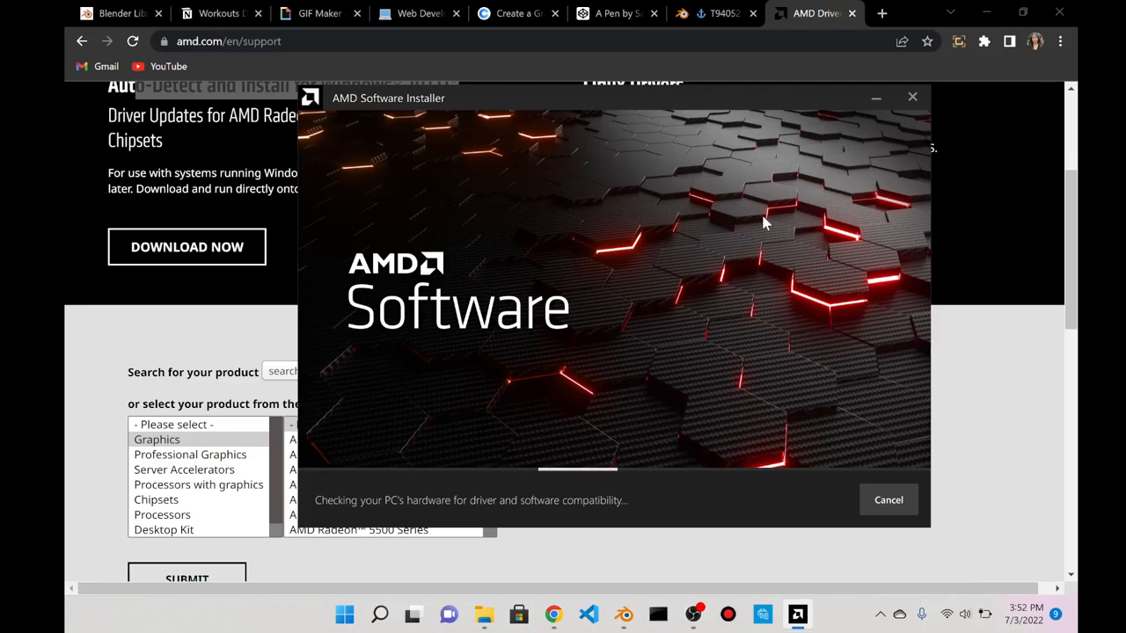
mouse_move(303, 388)
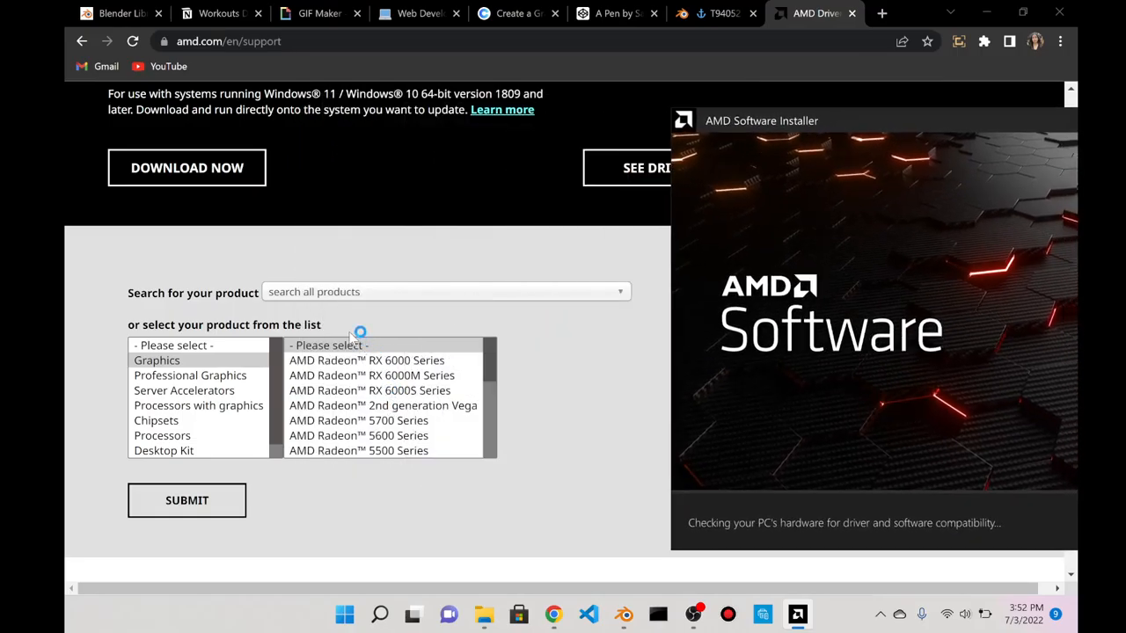
- Select AMD Radeon RX 6700 via RX 6000 Series > RX 6700 Series and submit
scroll(up, 3)
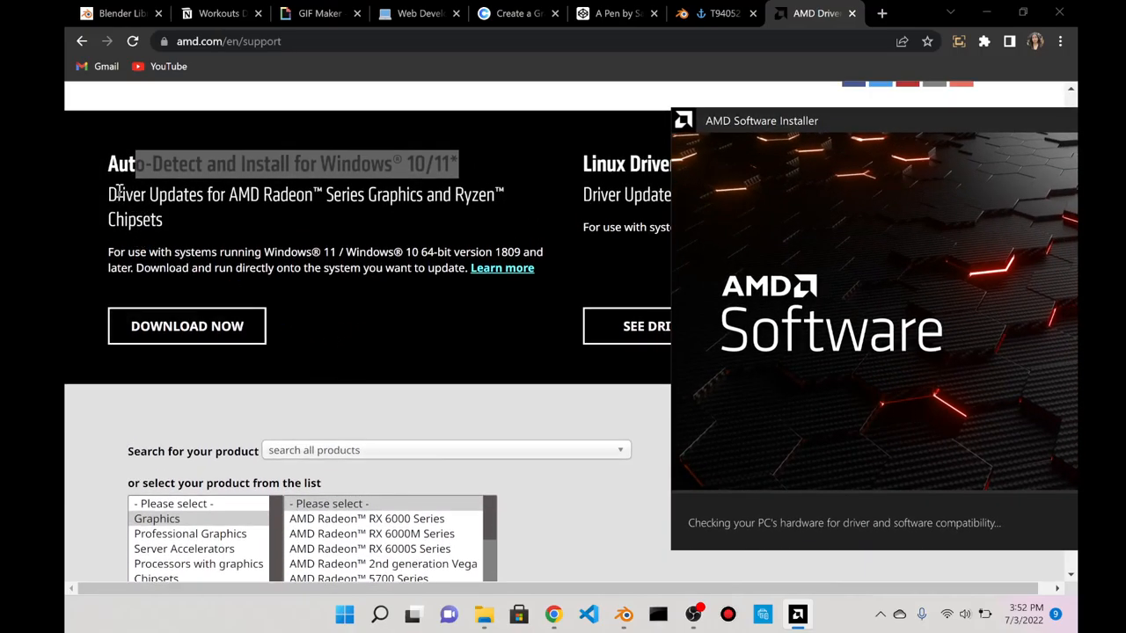
scroll(down, 3)
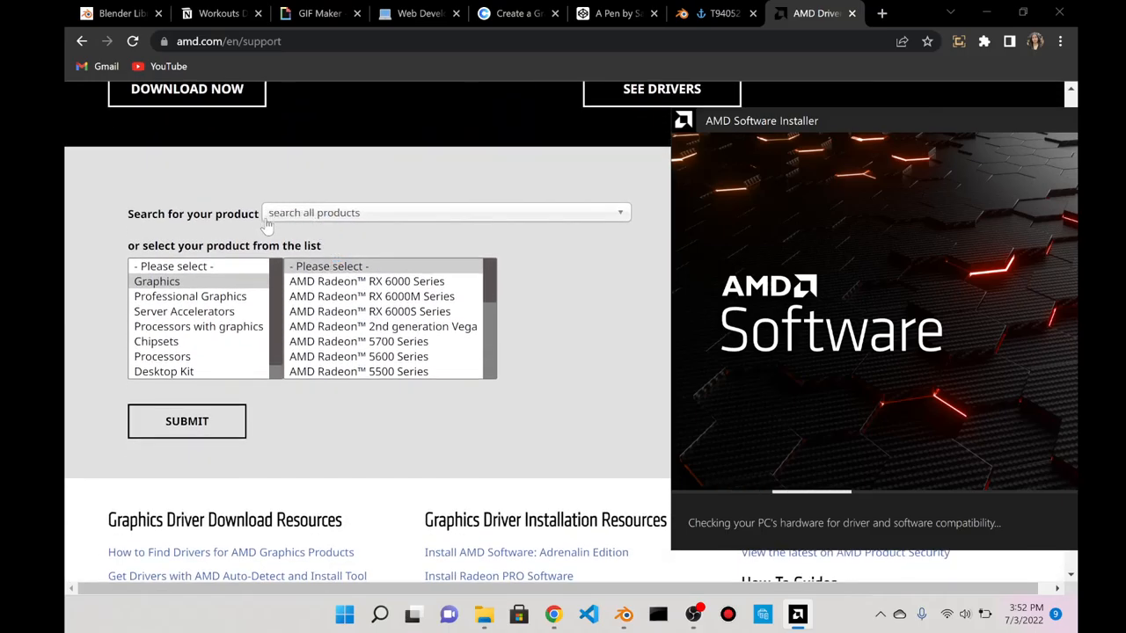
click(444, 212)
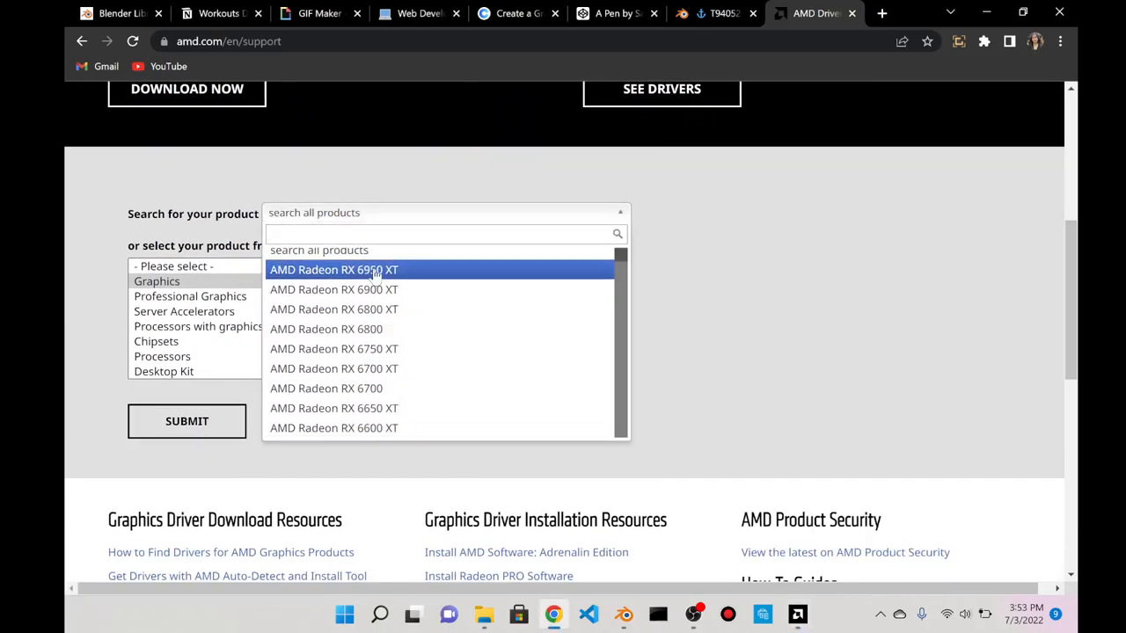
mouse_move(356, 388)
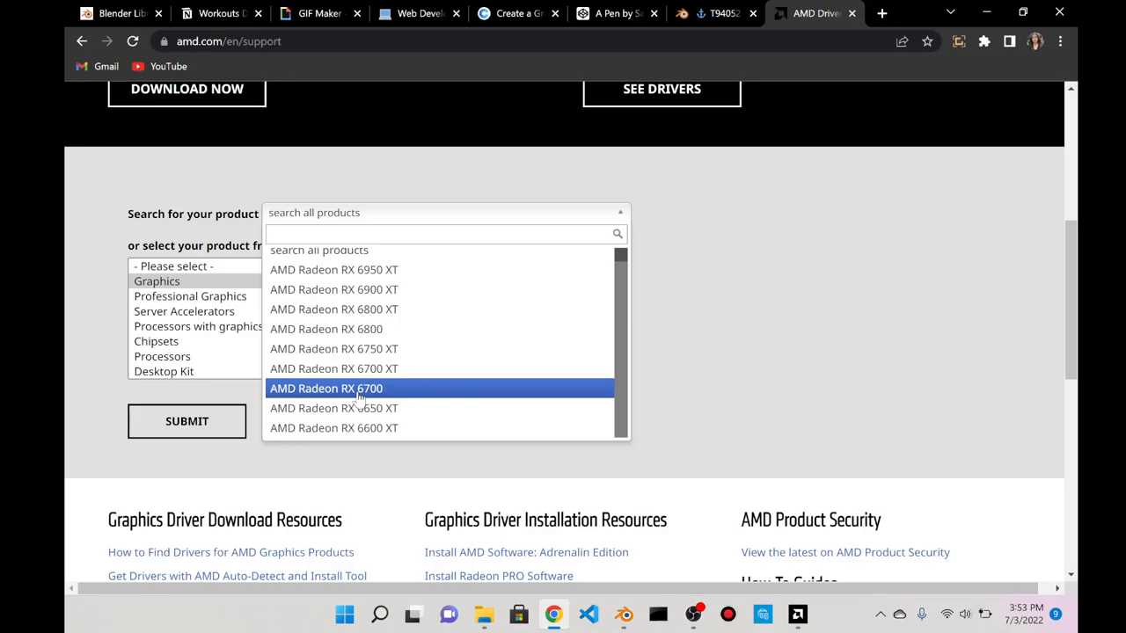
click(326, 388)
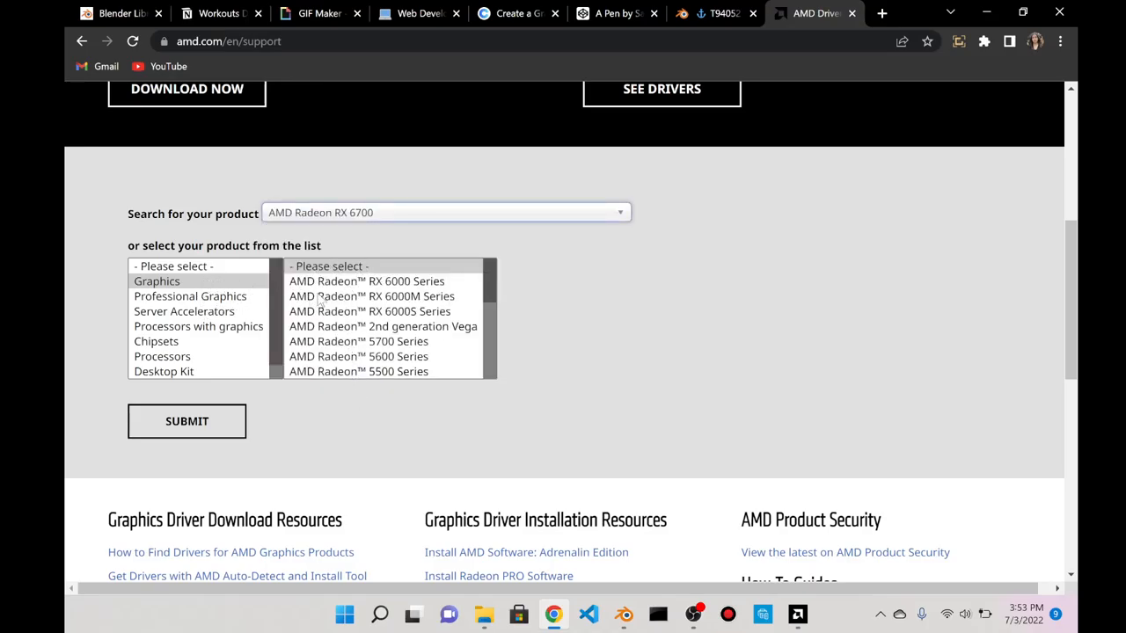
mouse_move(425, 314)
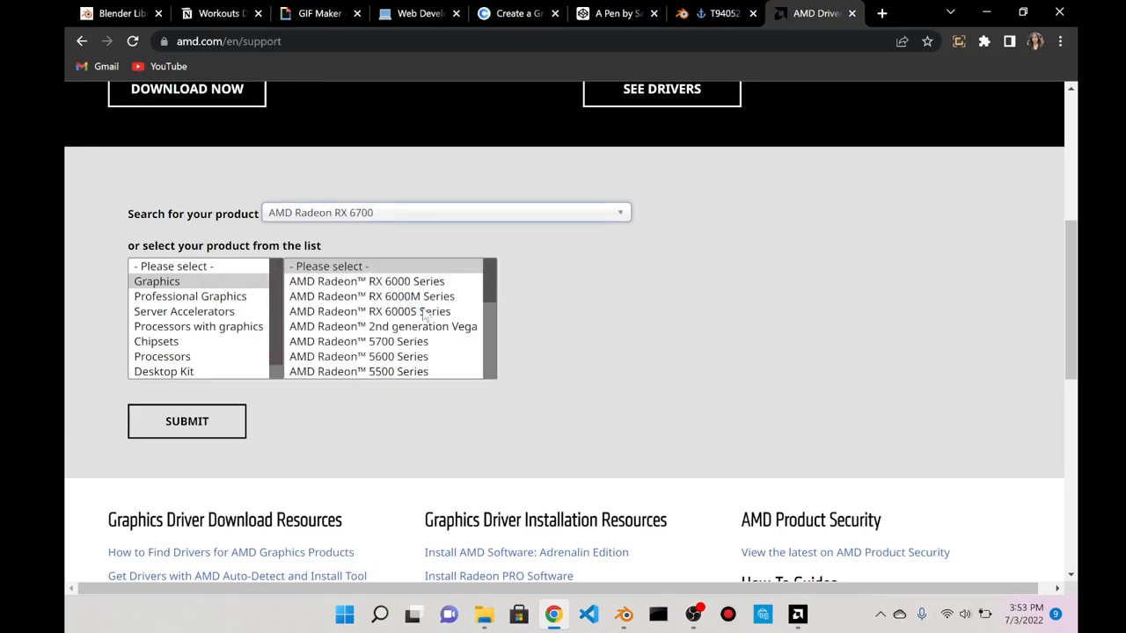
scroll(down, 3)
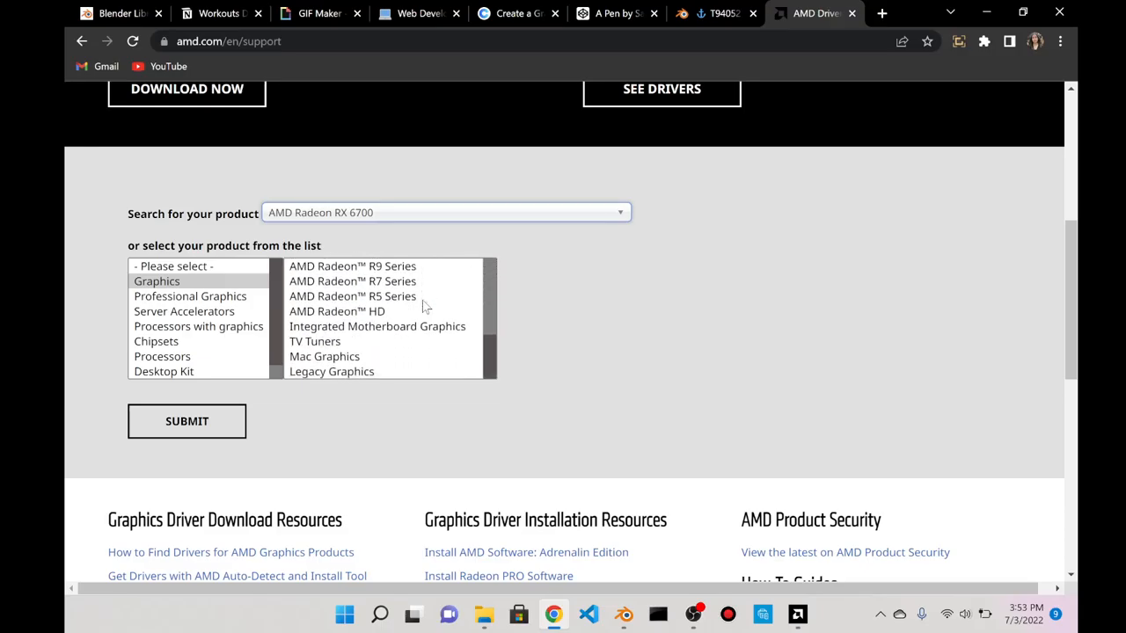
mouse_move(407, 321)
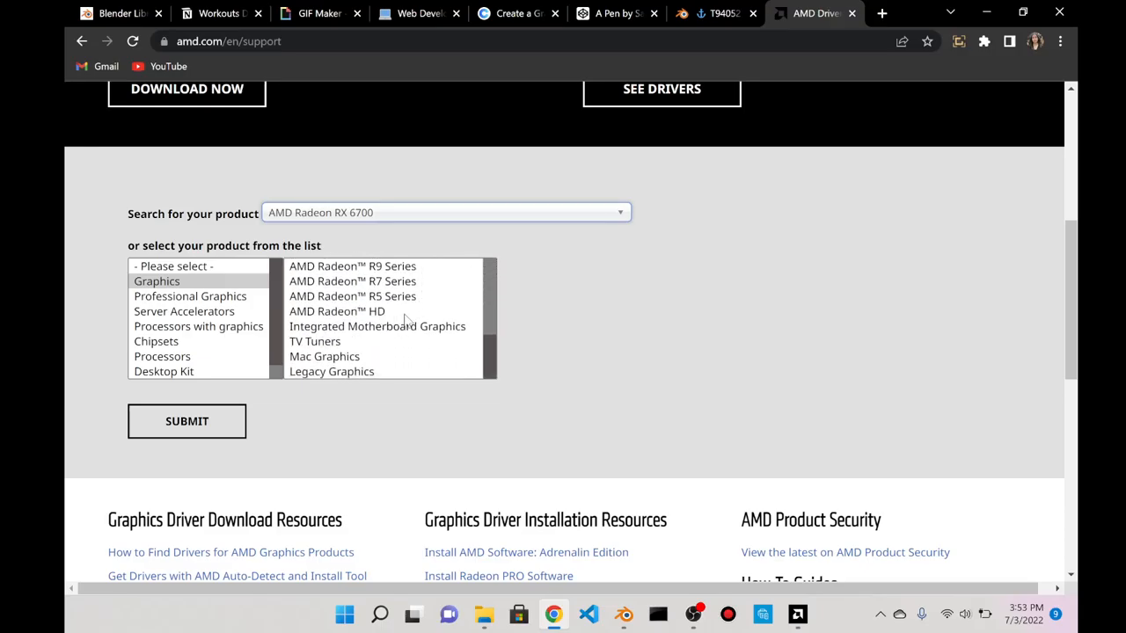
click(369, 310)
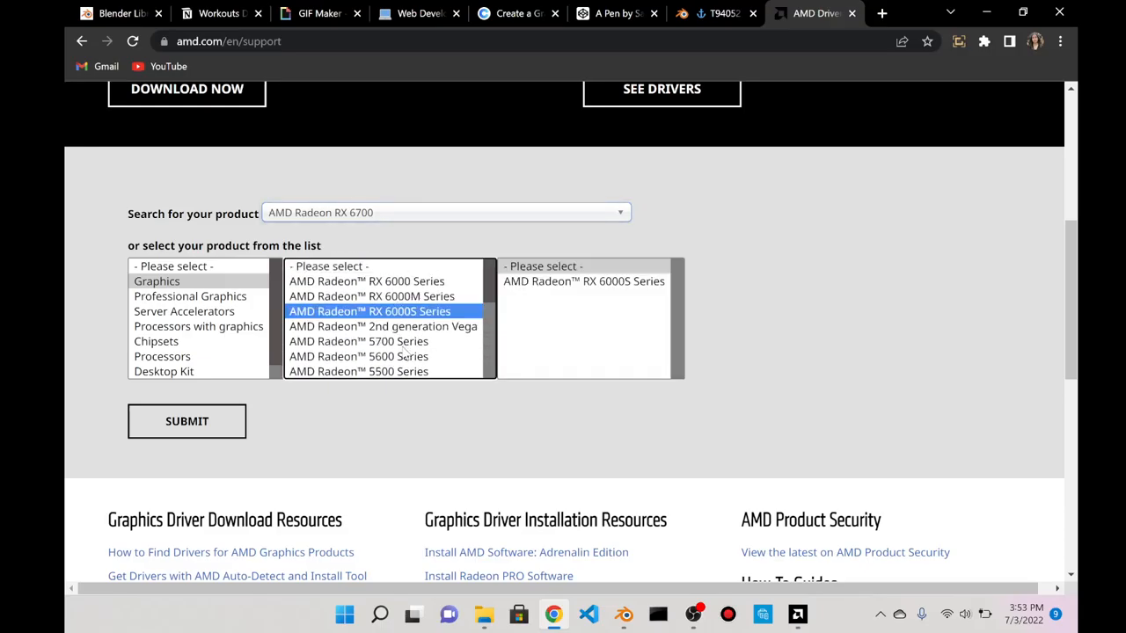
click(583, 280)
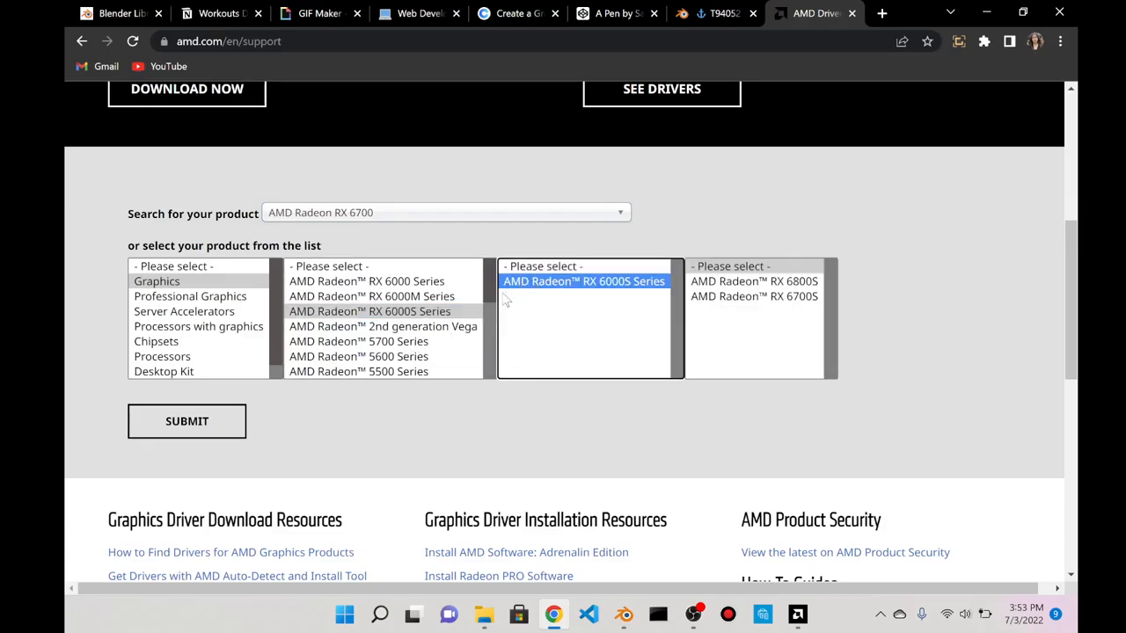
mouse_move(440, 330)
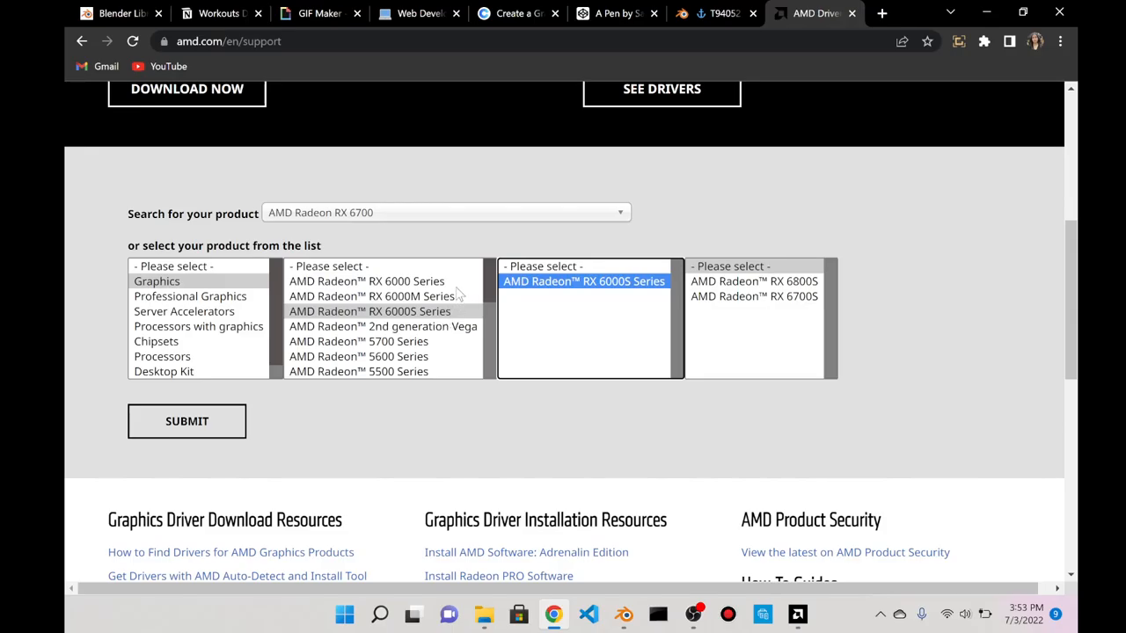
click(367, 281)
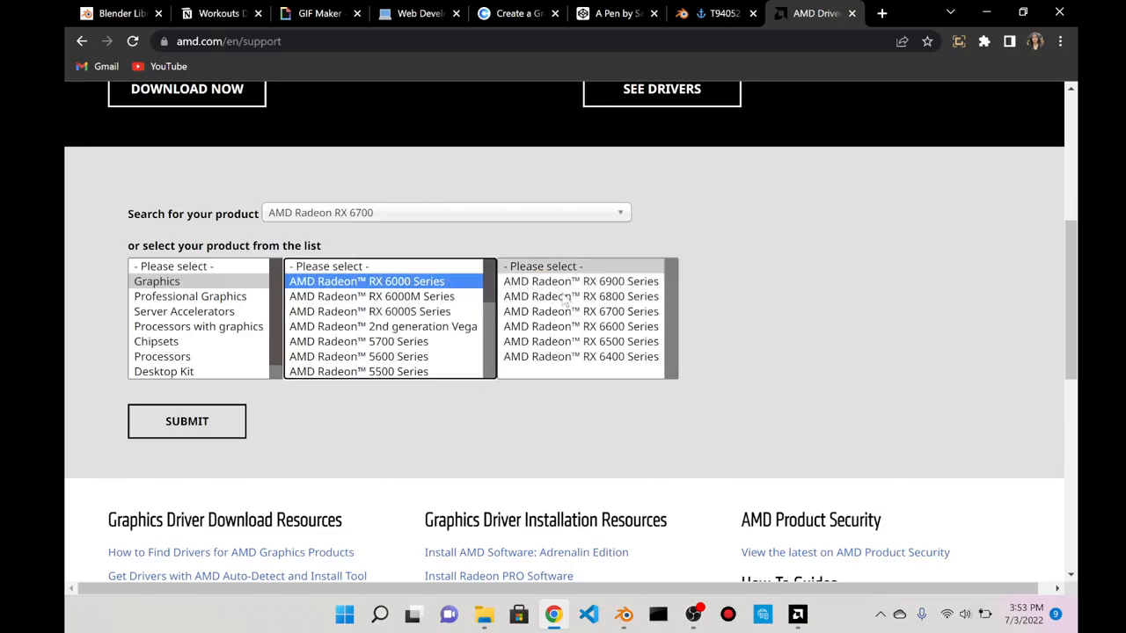
click(579, 311)
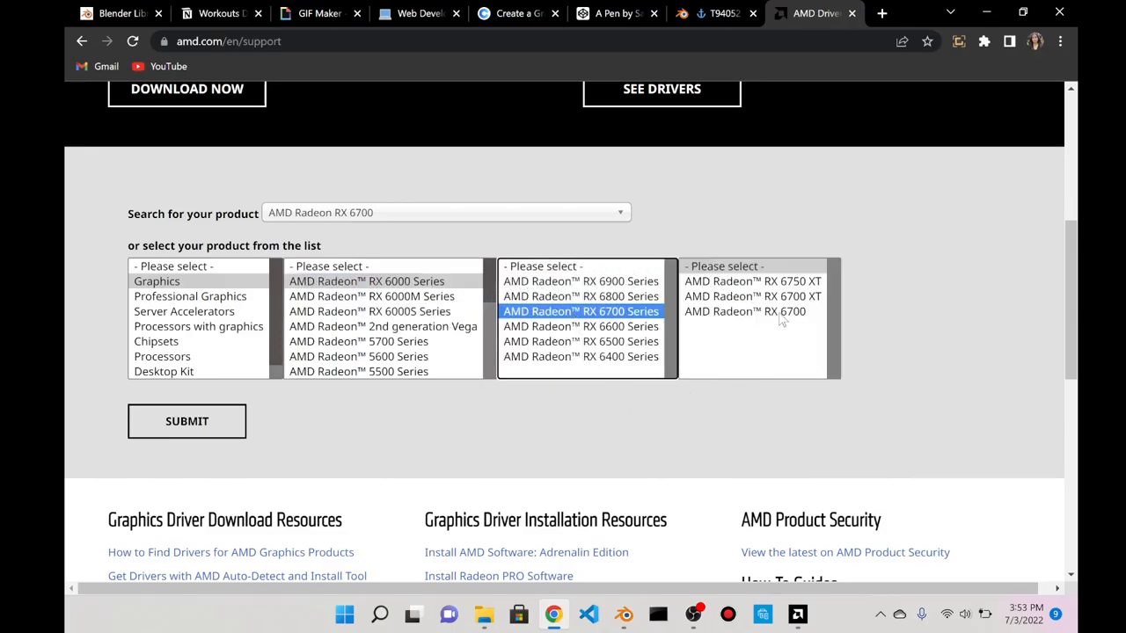
click(744, 312)
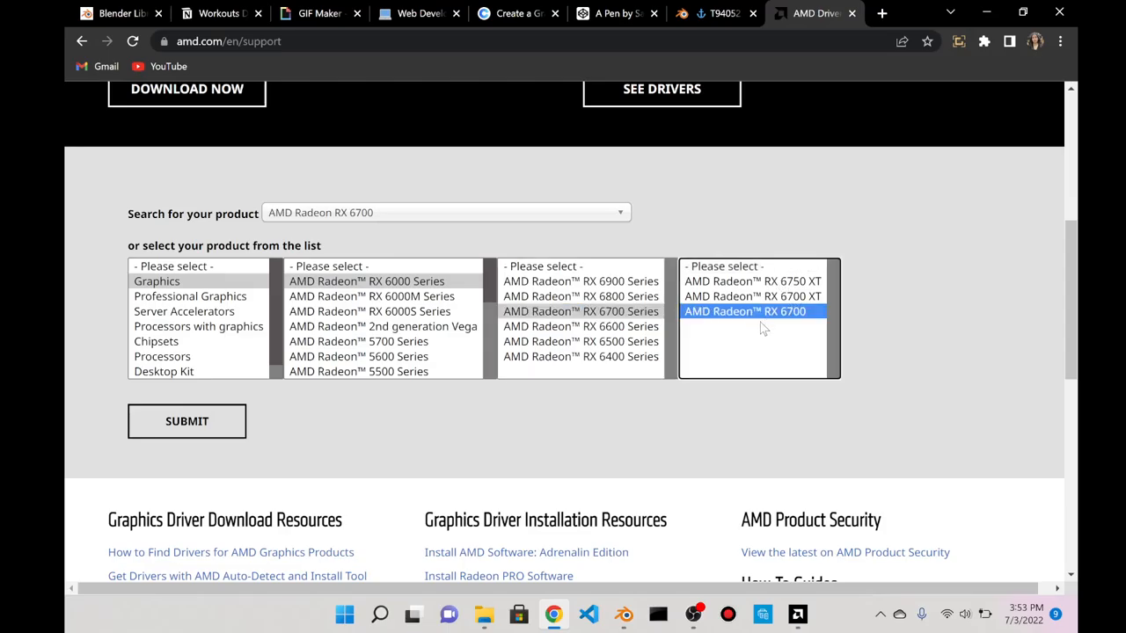
click(186, 421)
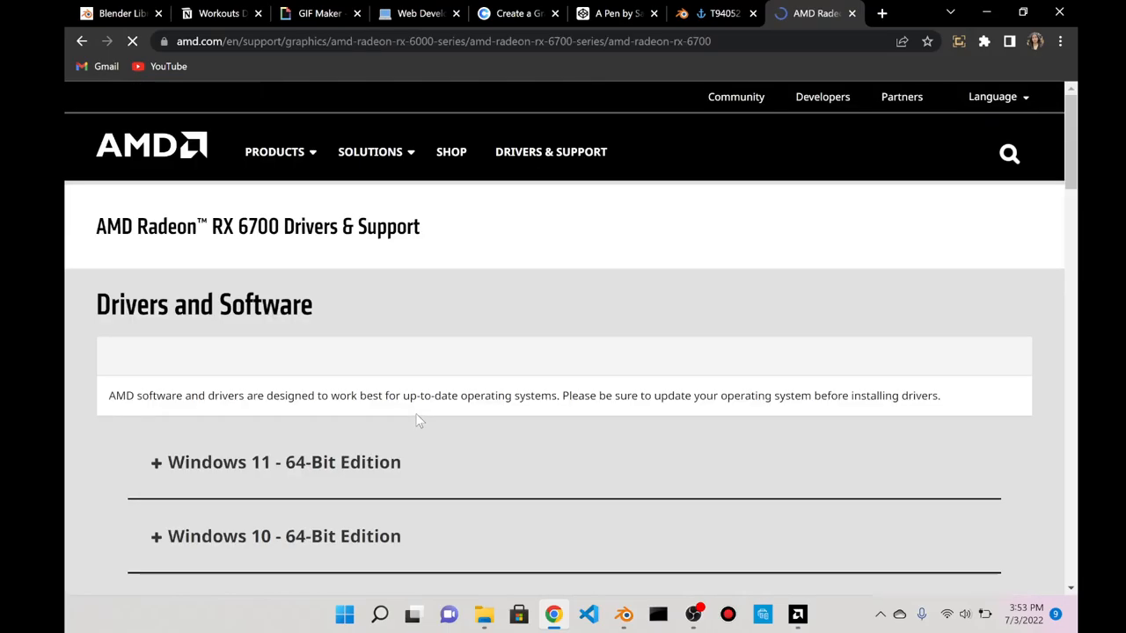
- Expand the Windows 11 64-Bit Edition drivers and download the Adrenalin Edition driver
scroll(down, 3)
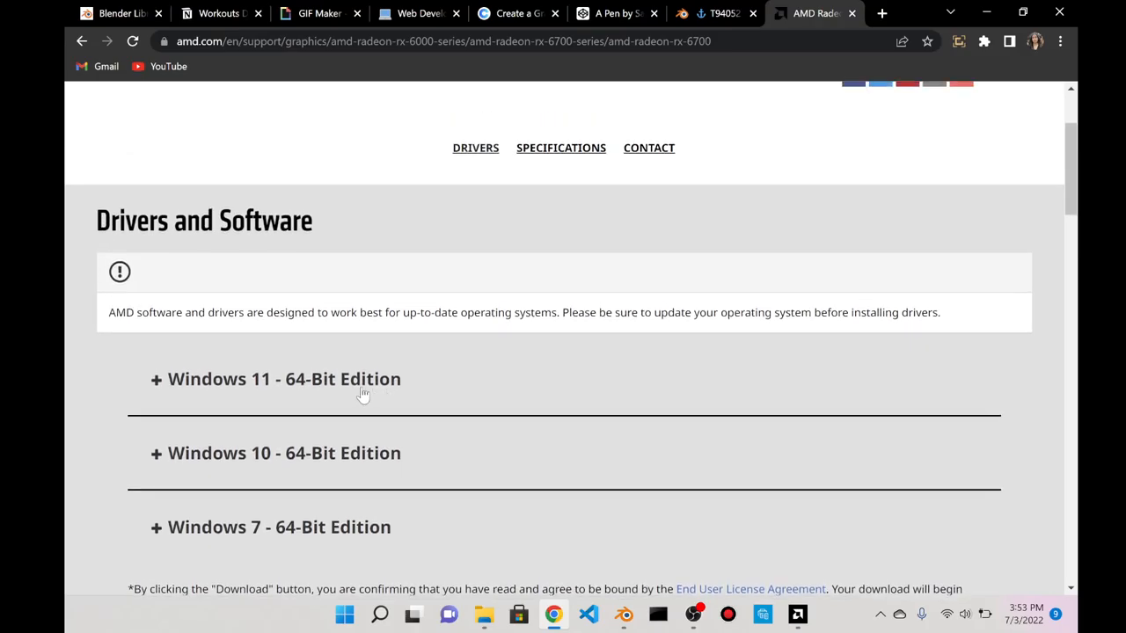
click(285, 379)
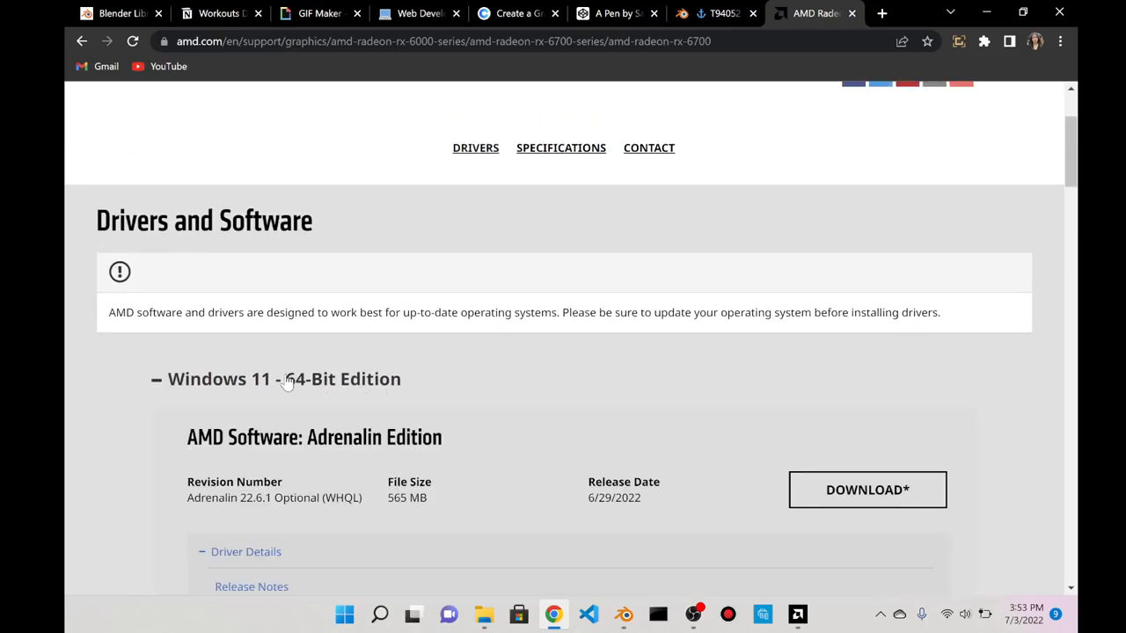
scroll(down, 3)
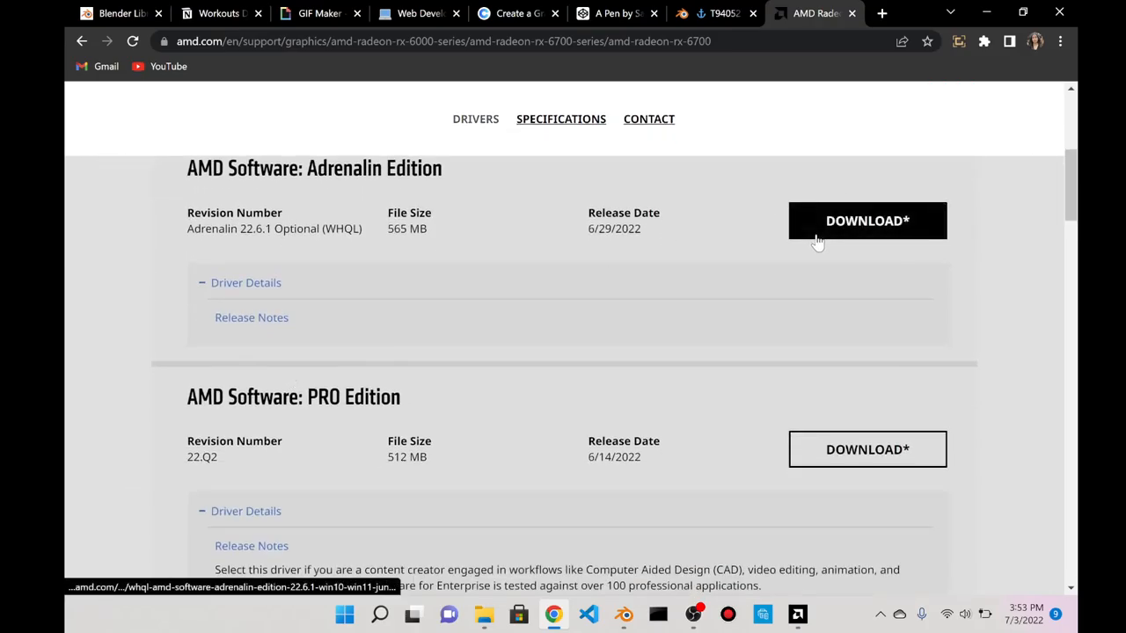
click(866, 221)
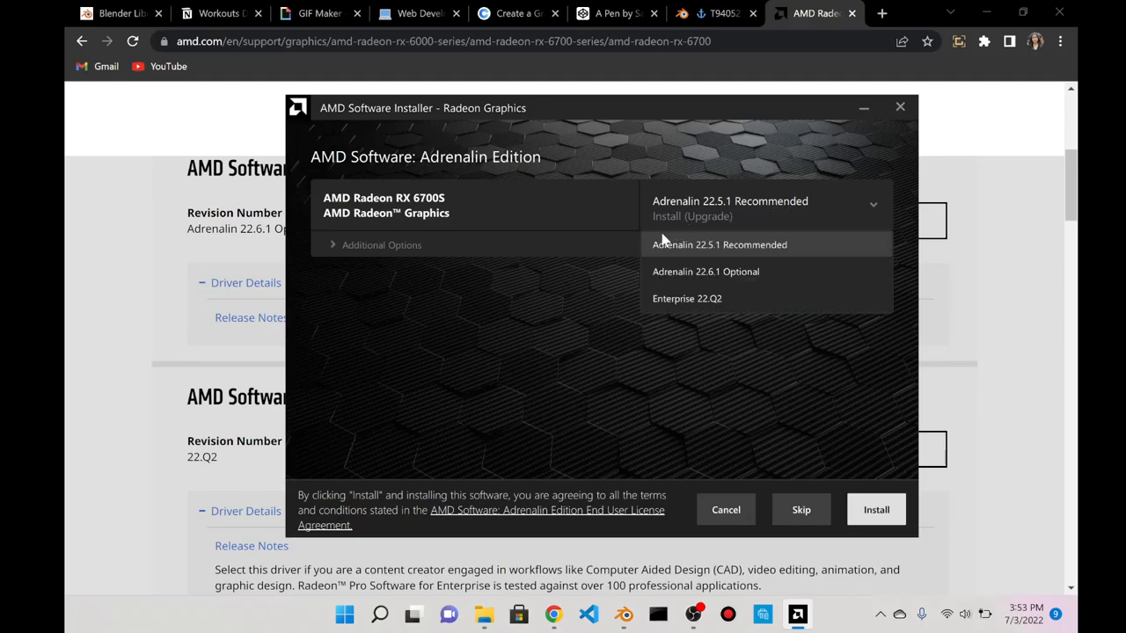
- Proceed with the Radeon graphics install, close the AMD tab, and install all chipset drivers
click(719, 245)
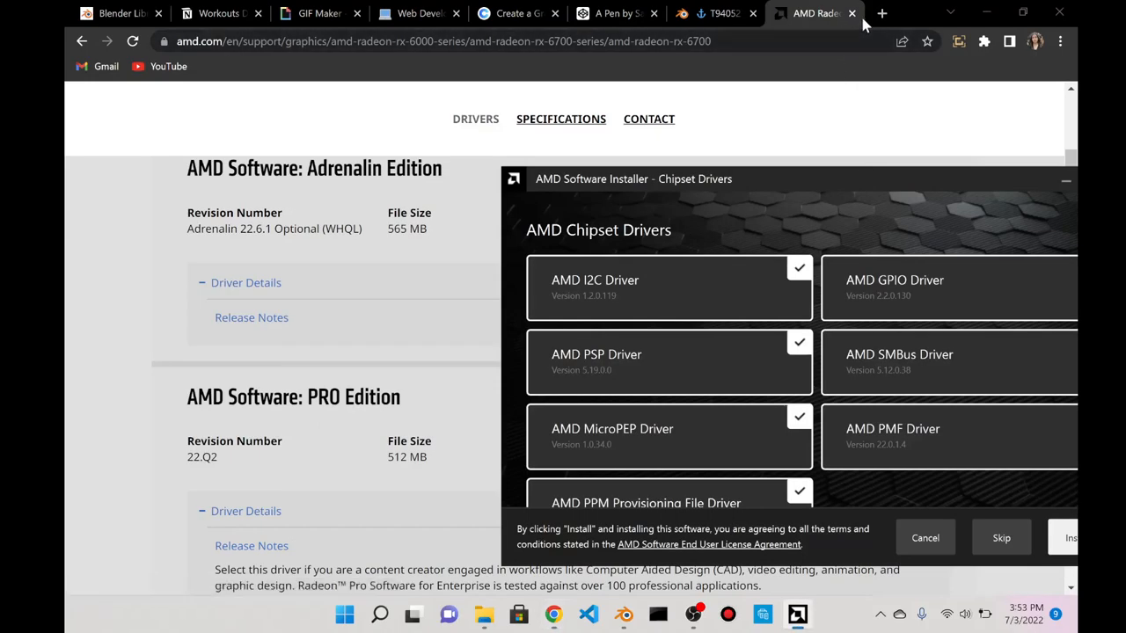
click(714, 13)
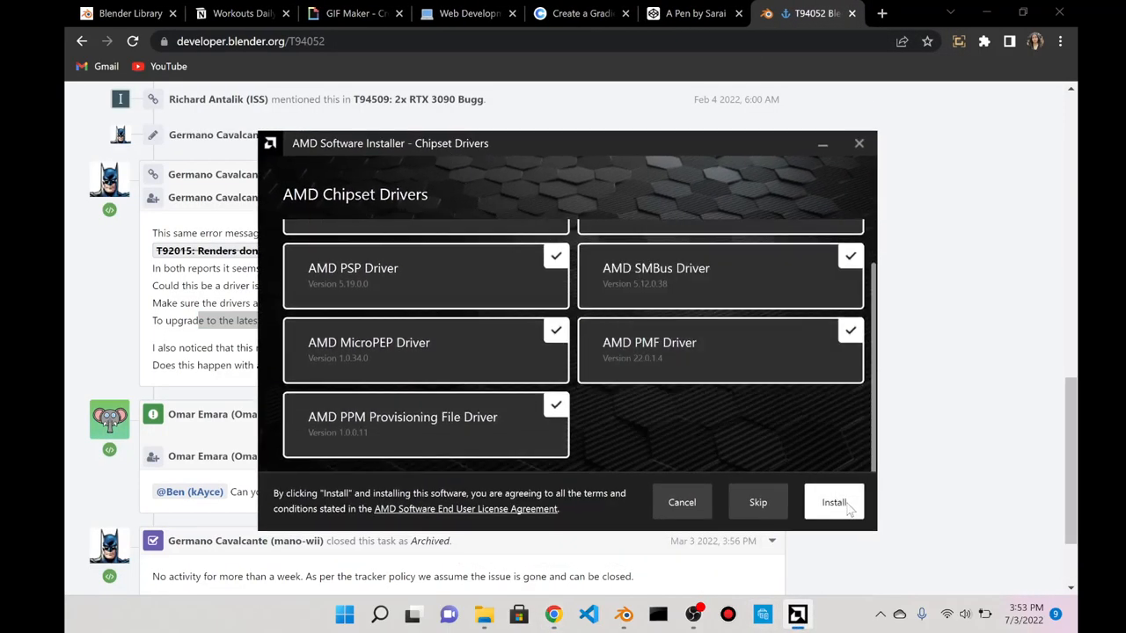
click(833, 503)
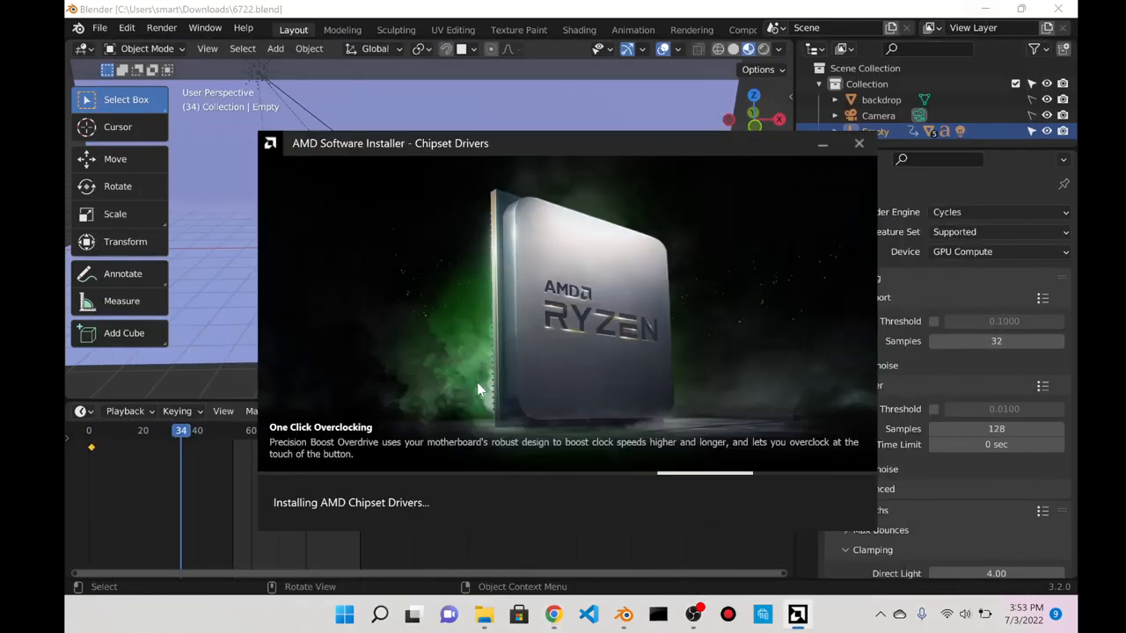
mouse_move(589, 174)
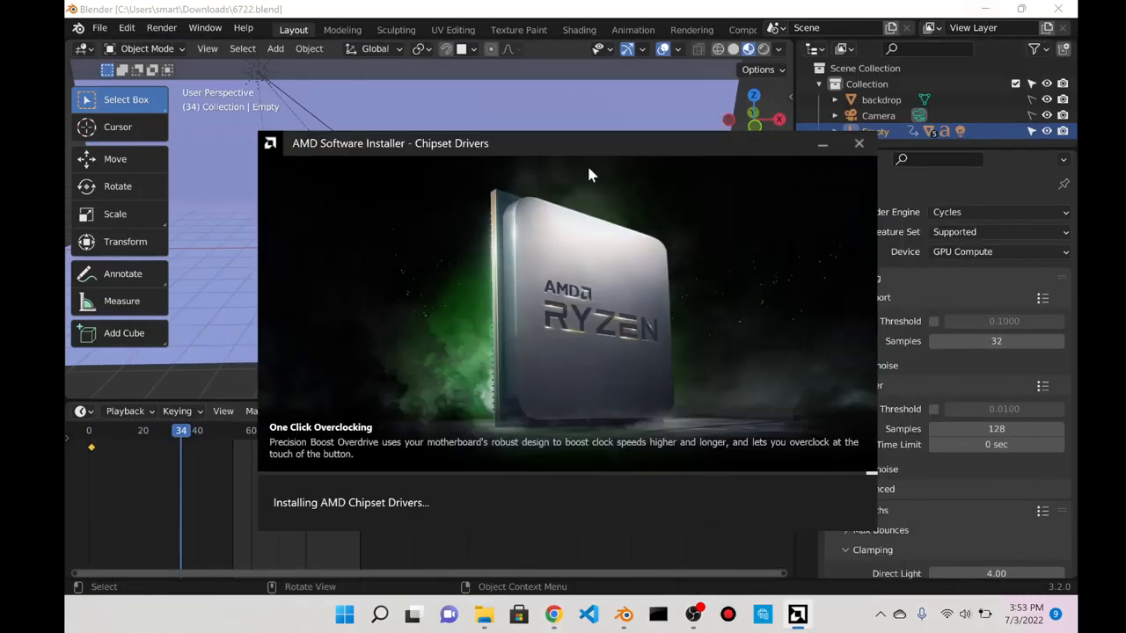